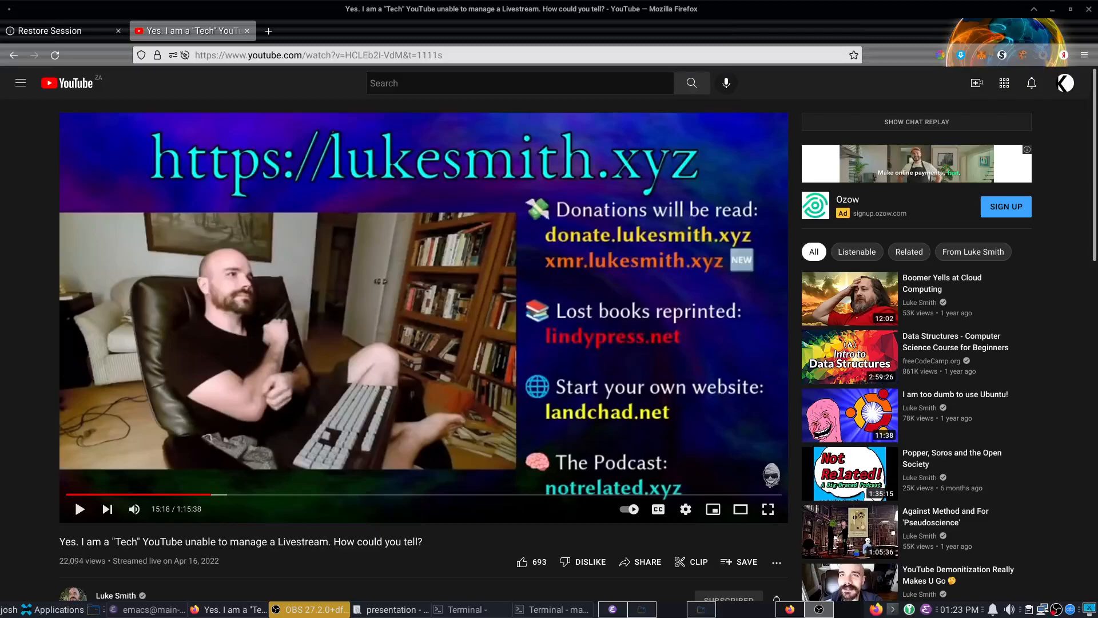
mouse_move(71, 473)
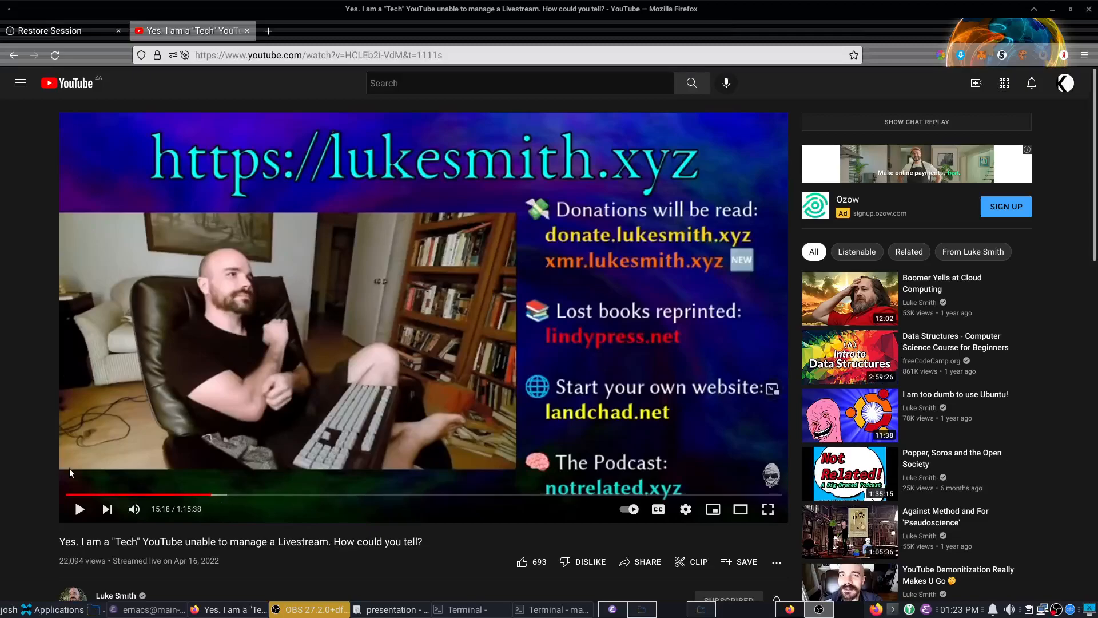
Step: Resume playback of the paused livestream replay in the YouTube player
left_click_drag(80, 541, 353, 541)
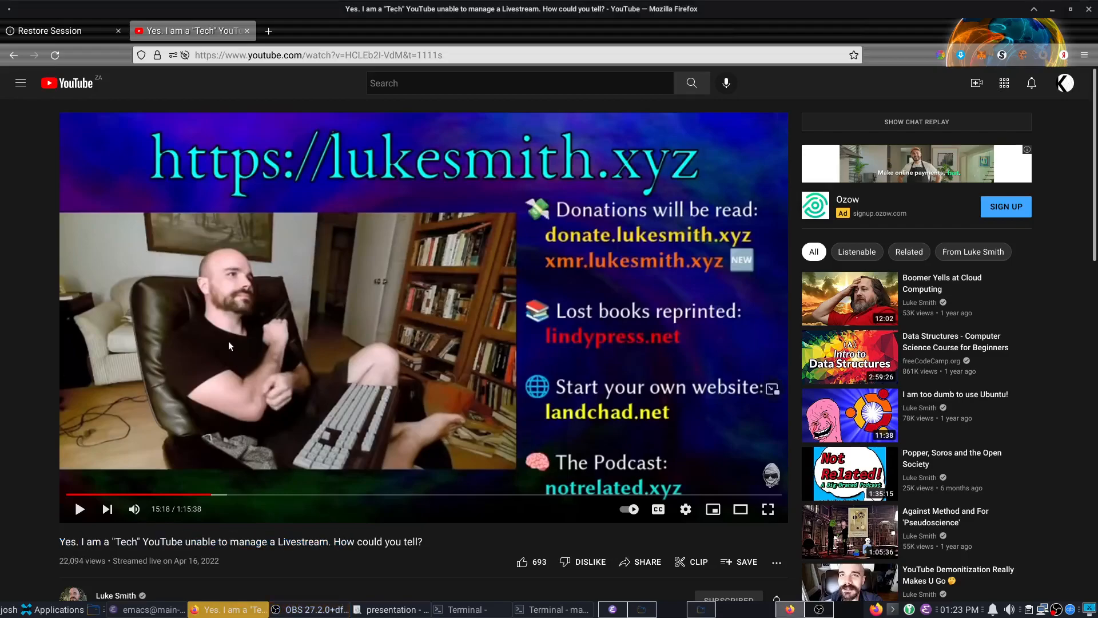
double_click(185, 560)
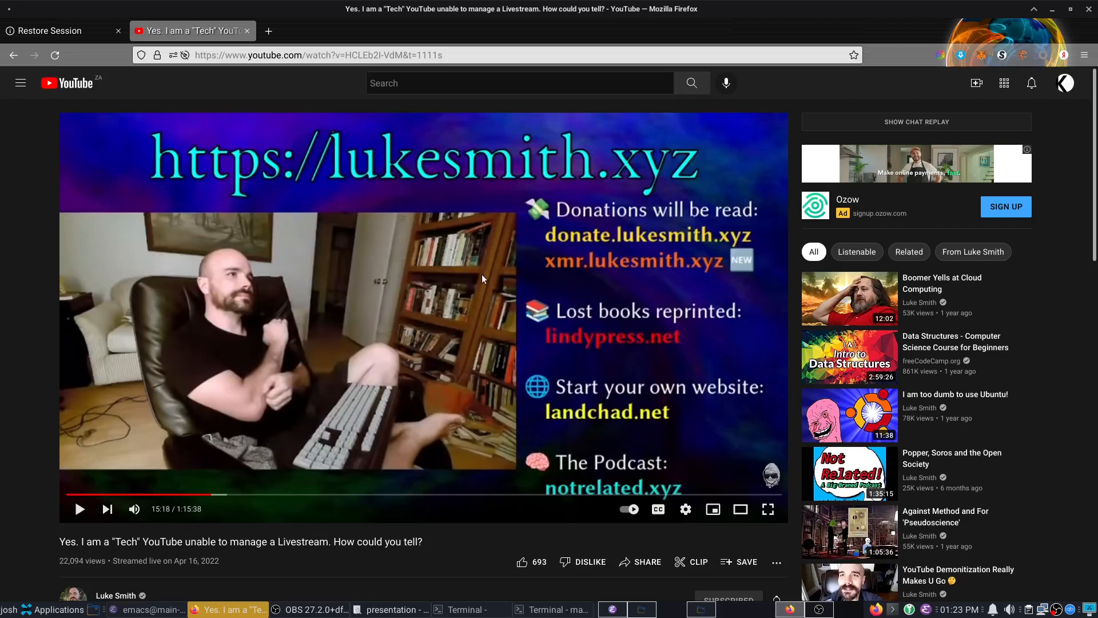
mouse_move(407, 264)
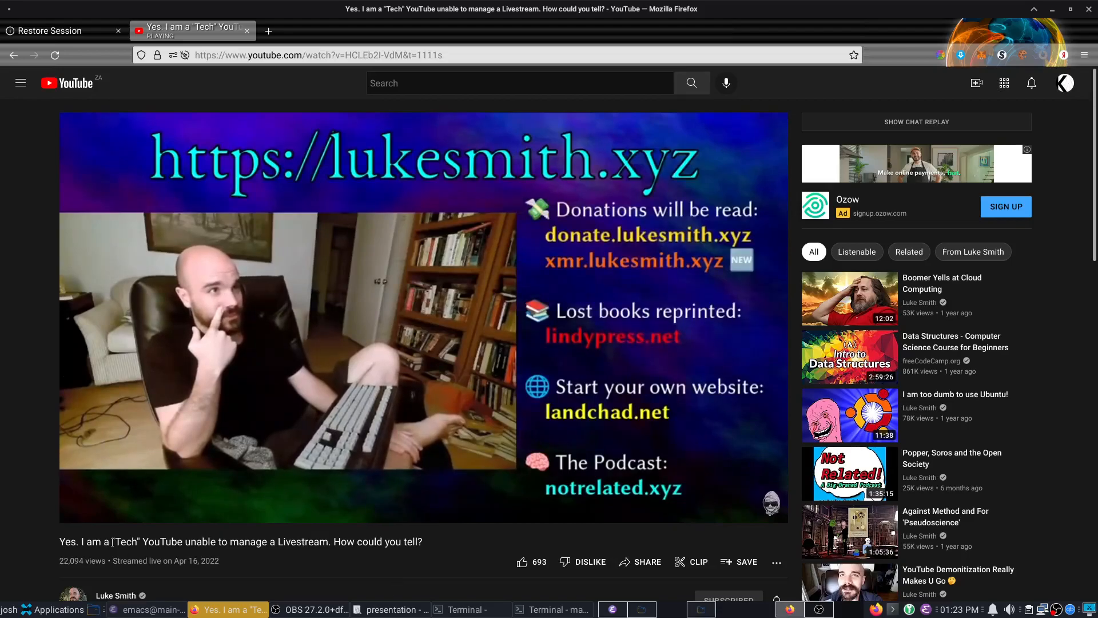
mouse_move(337, 577)
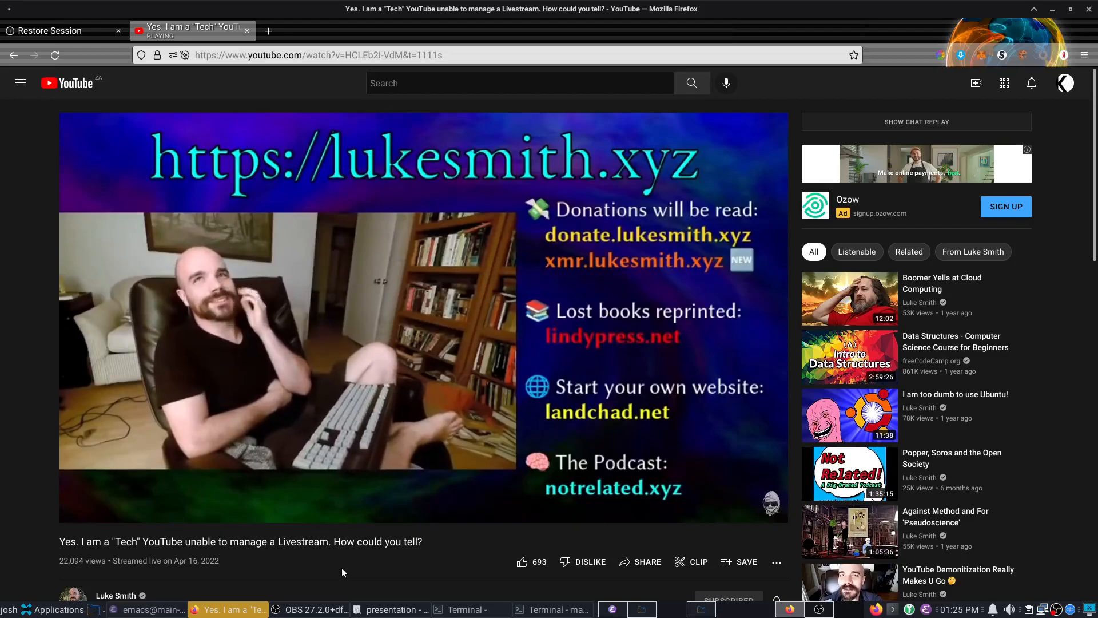
mouse_move(323, 574)
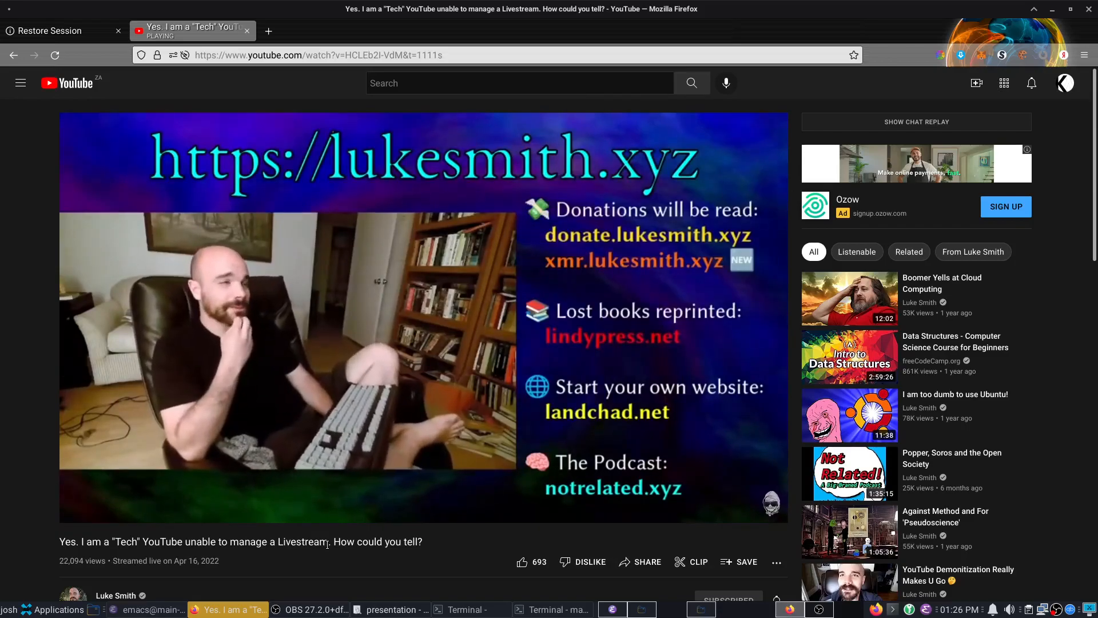
mouse_move(332, 578)
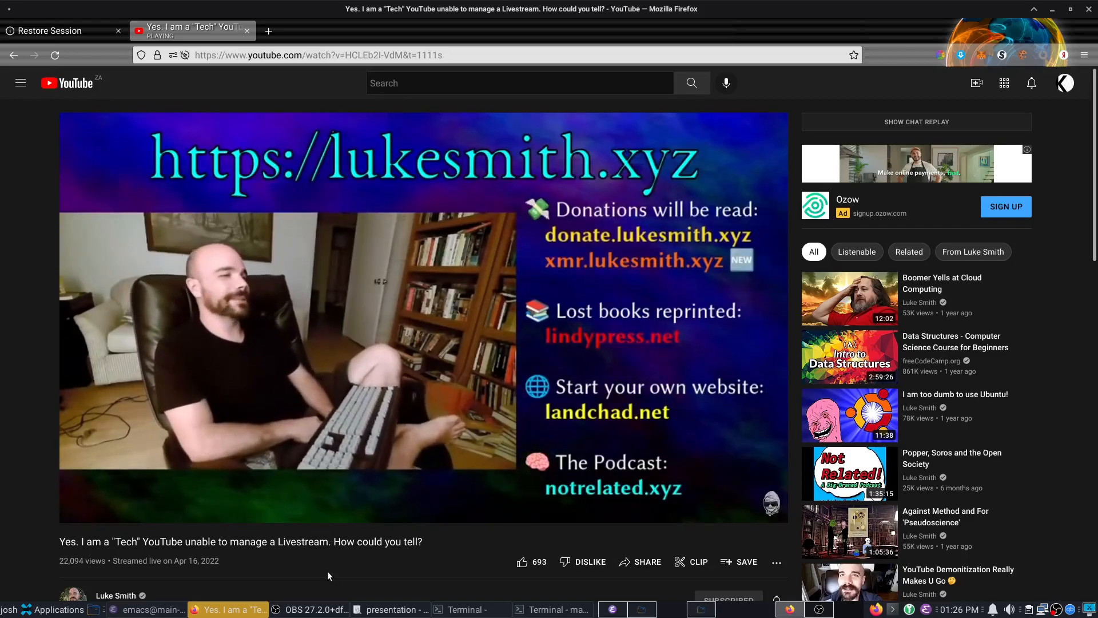
mouse_move(324, 415)
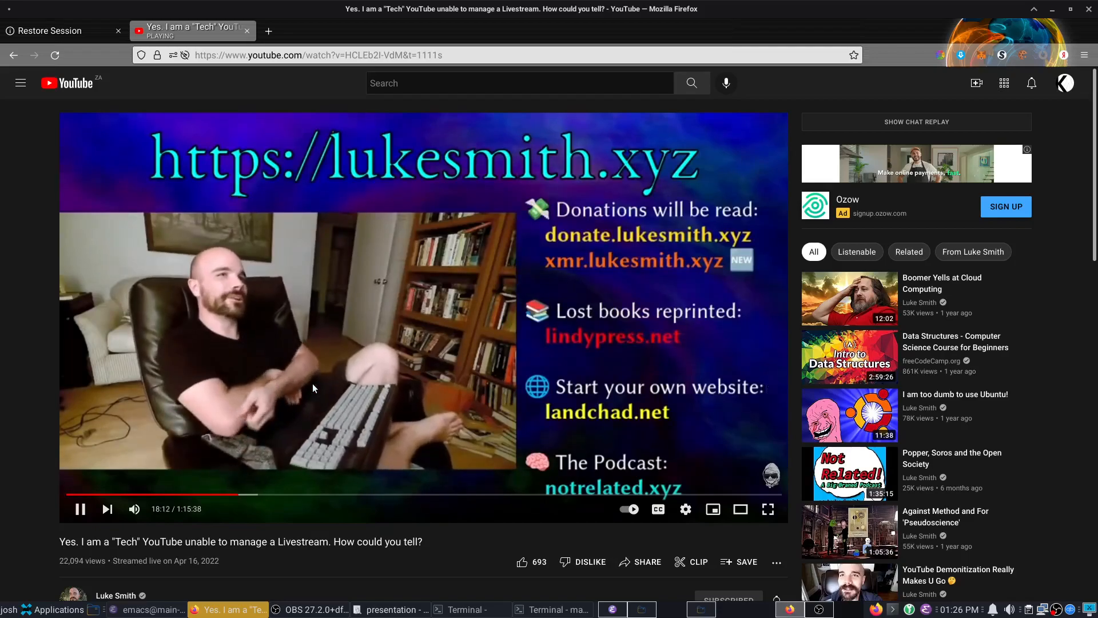
mouse_move(313, 387)
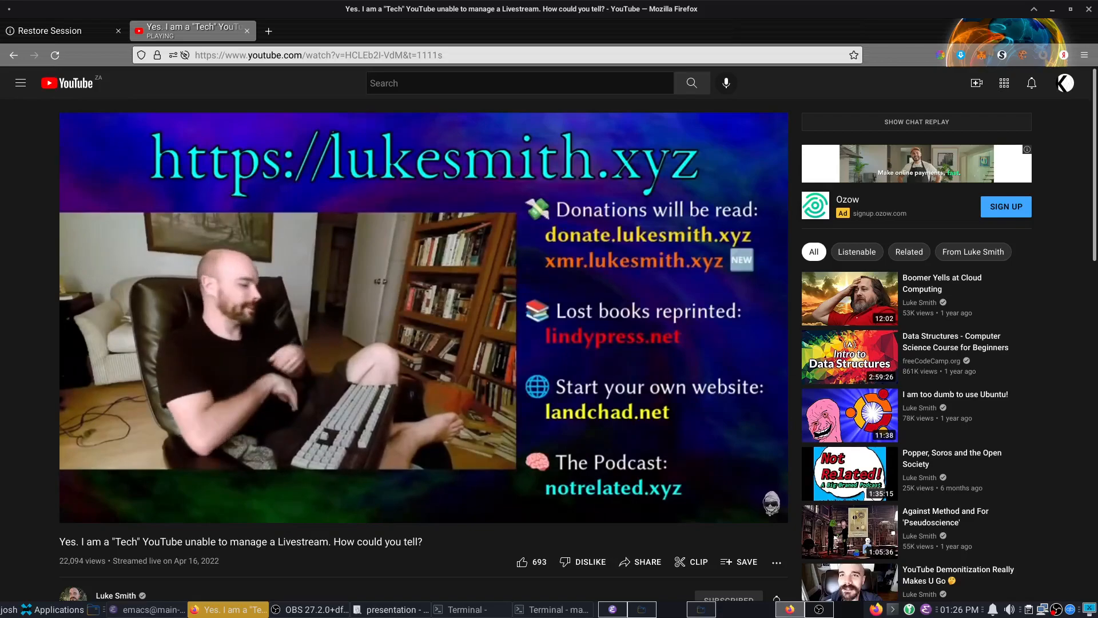
mouse_move(358, 358)
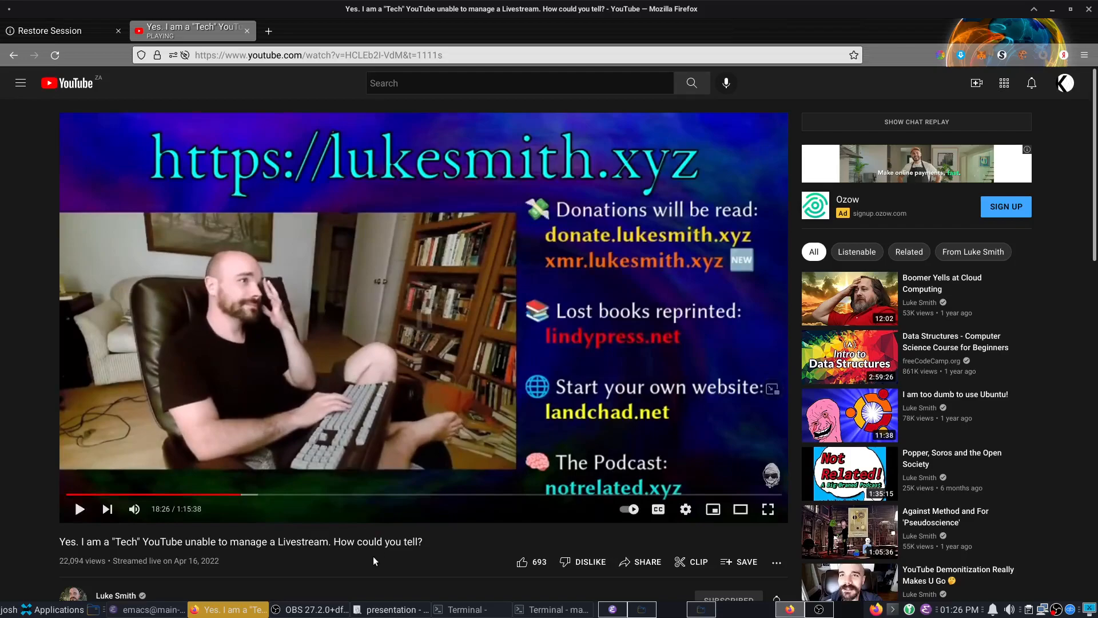
mouse_move(325, 566)
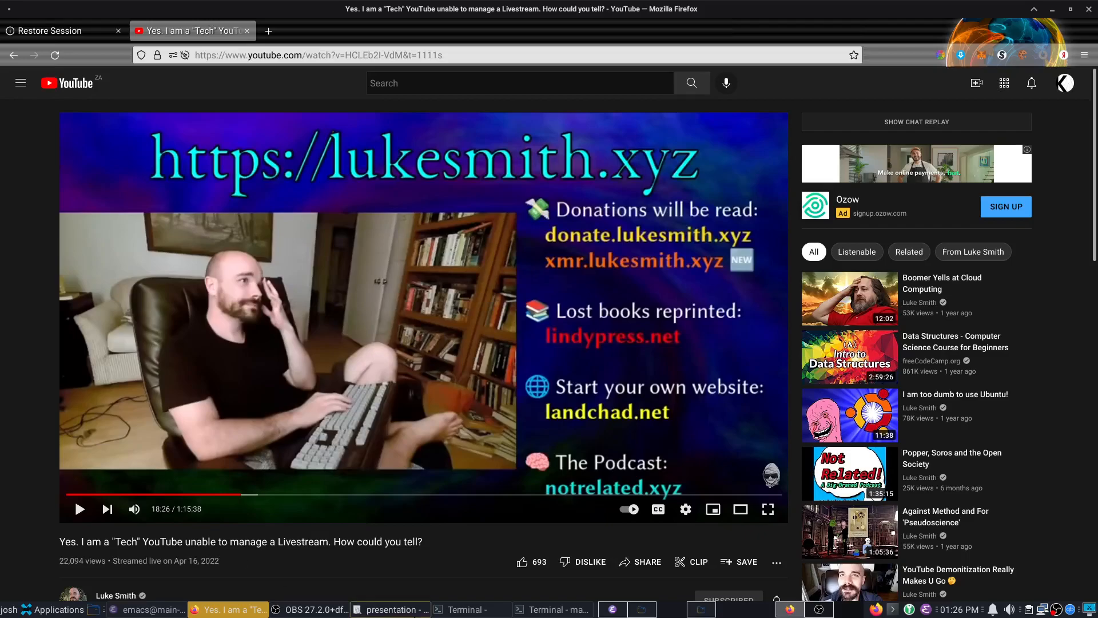
Step: Switch to the Lisp presentation window in qpdfview from the taskbar
left_click(394, 609)
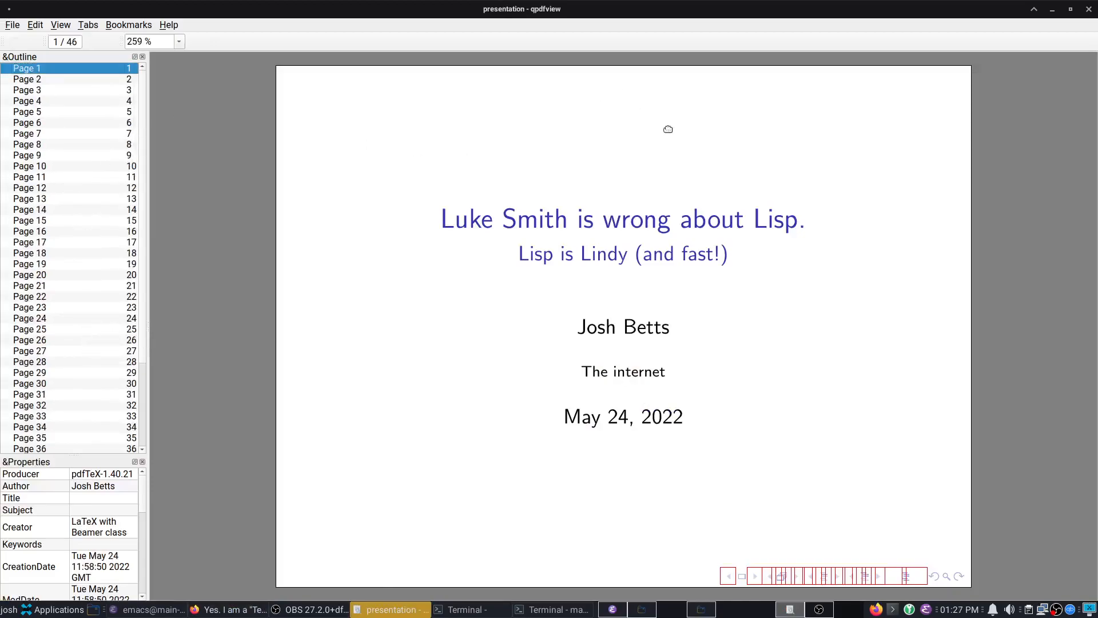
mouse_move(673, 126)
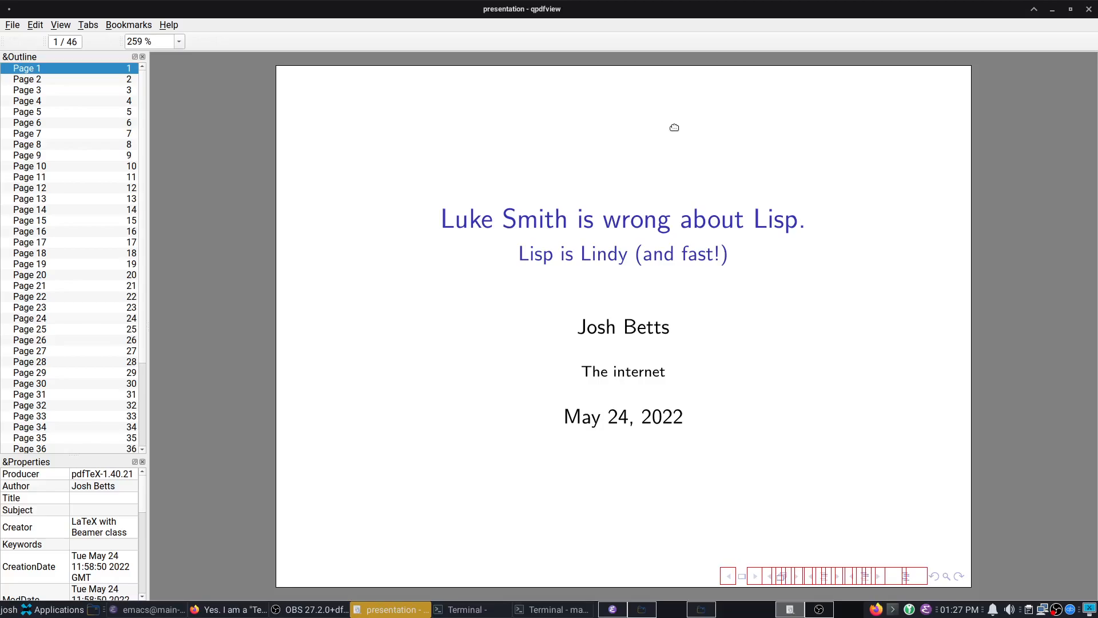
mouse_move(618, 169)
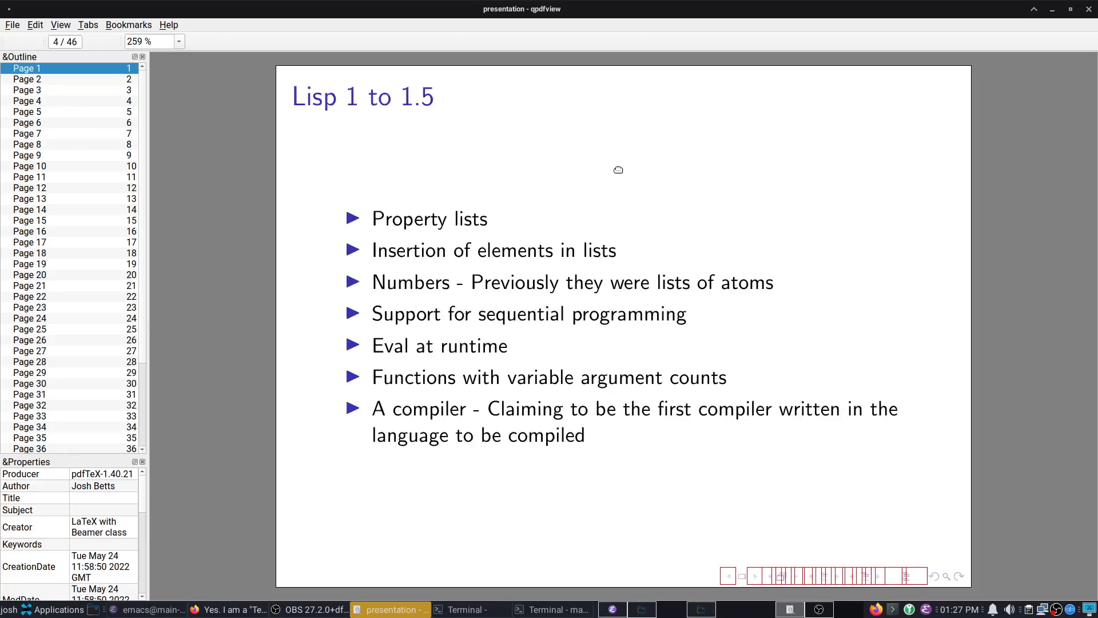
mouse_move(419, 254)
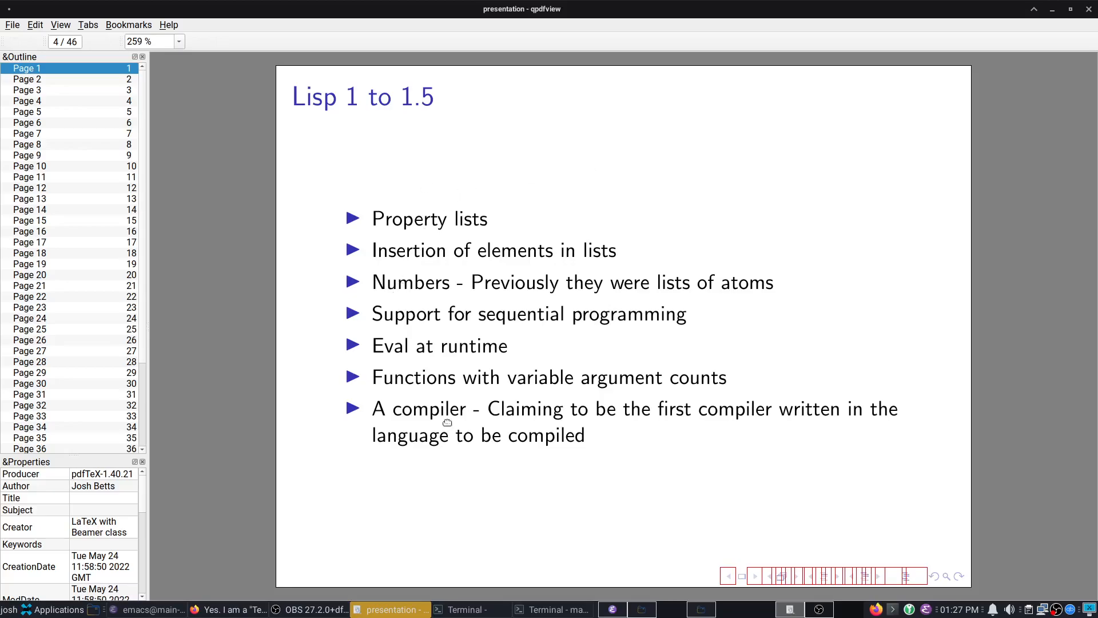
mouse_move(455, 295)
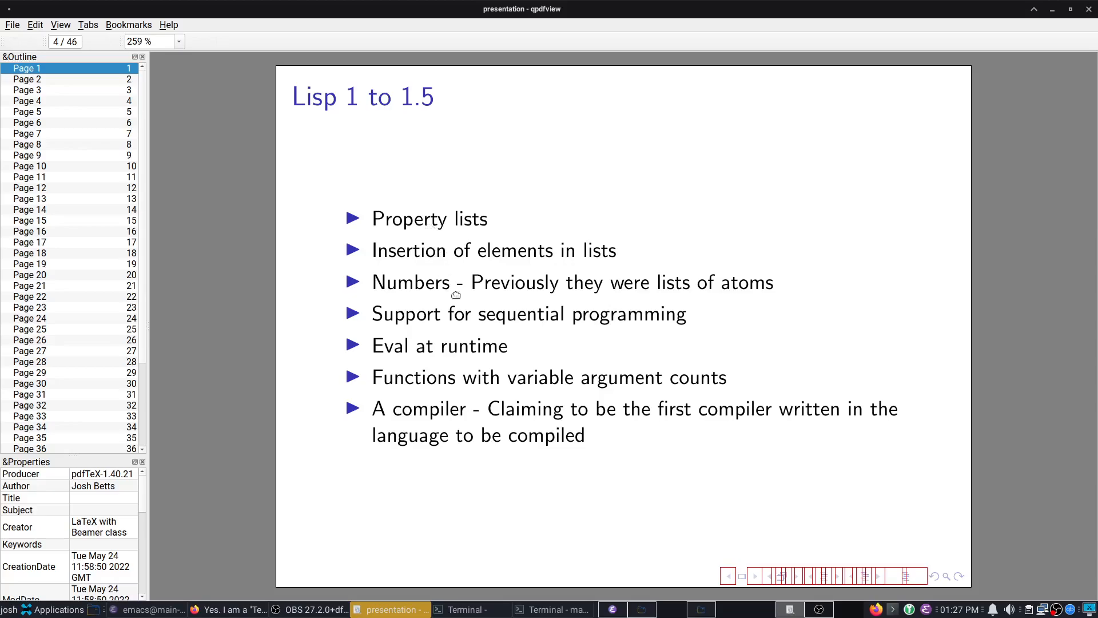
mouse_move(635, 284)
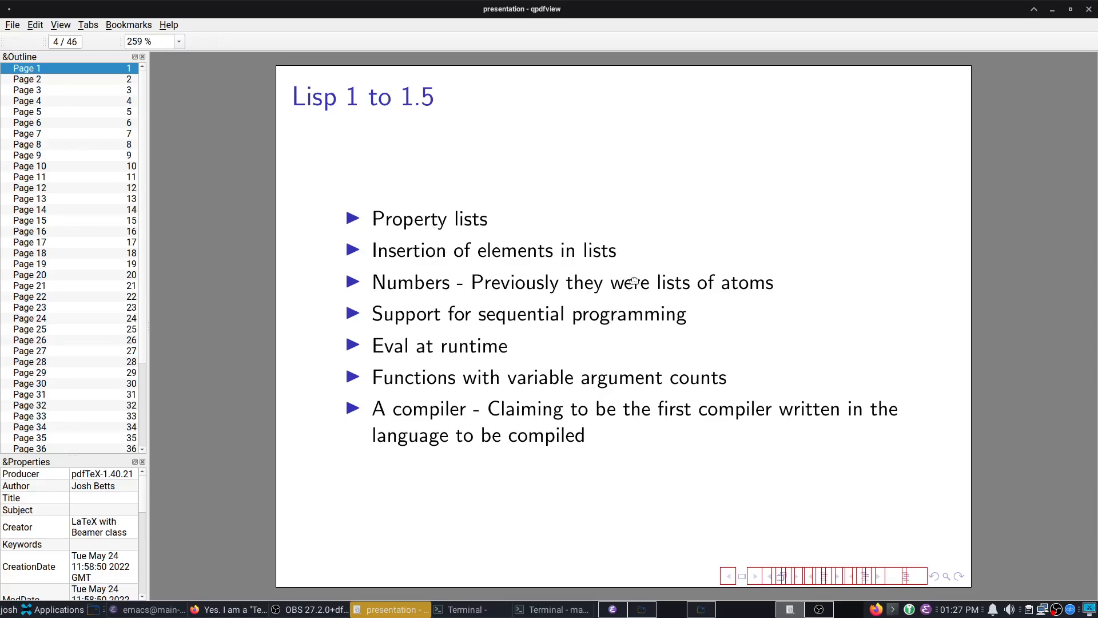
mouse_move(425, 428)
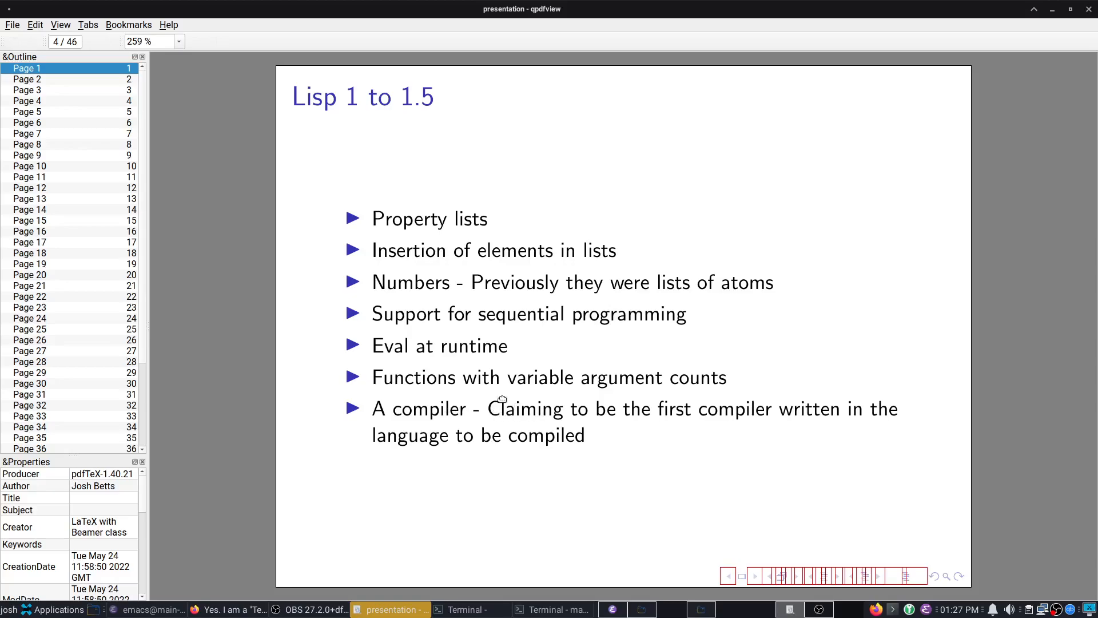
mouse_move(790, 283)
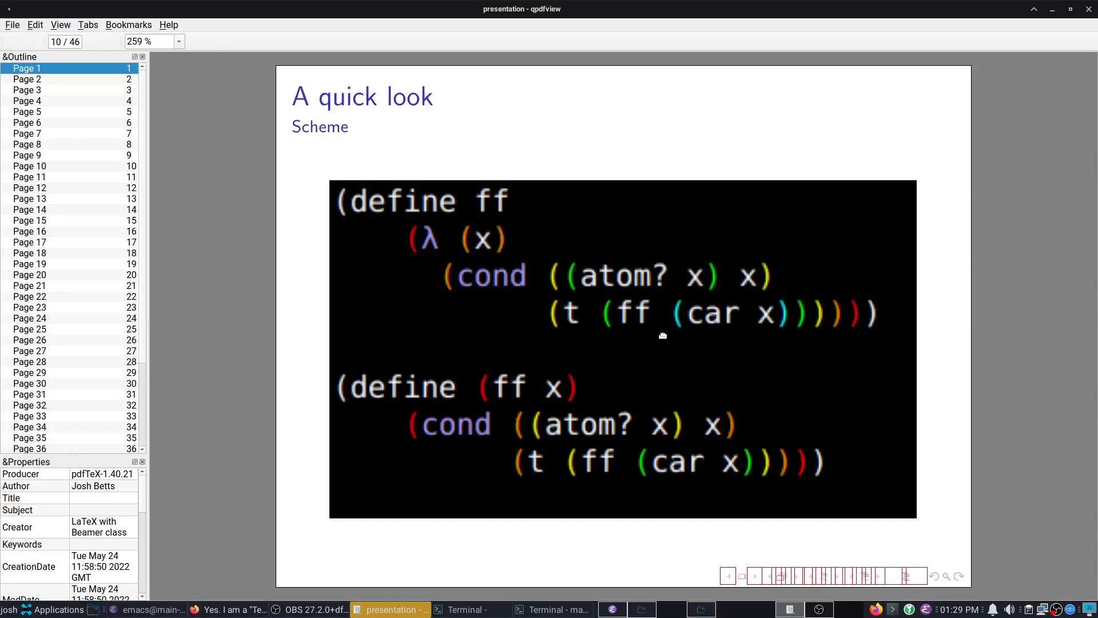
mouse_move(792, 182)
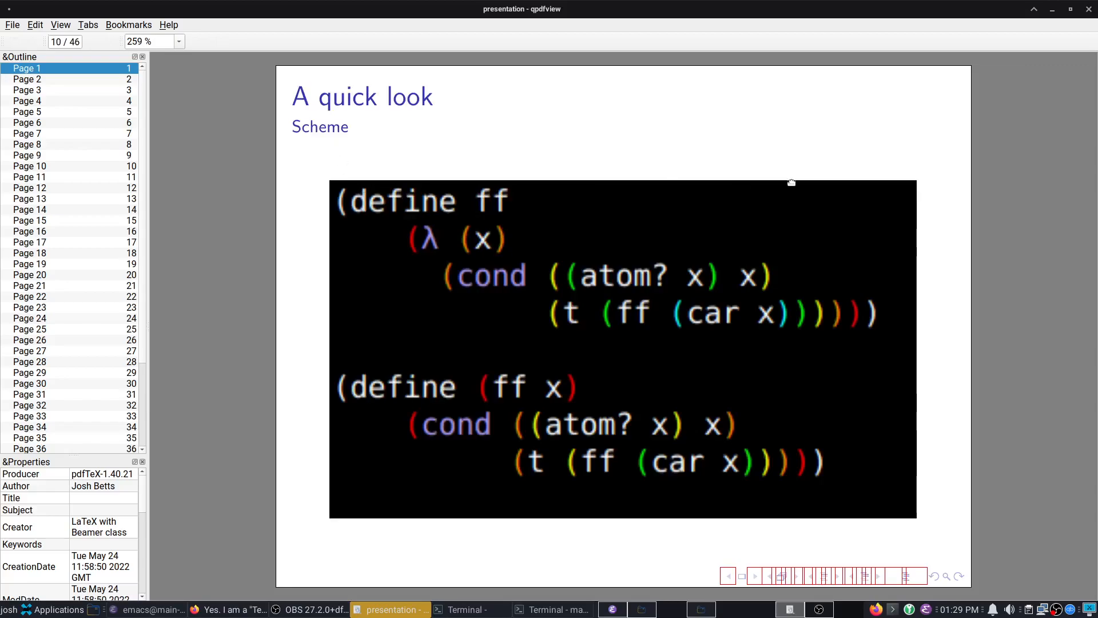
mouse_move(608, 408)
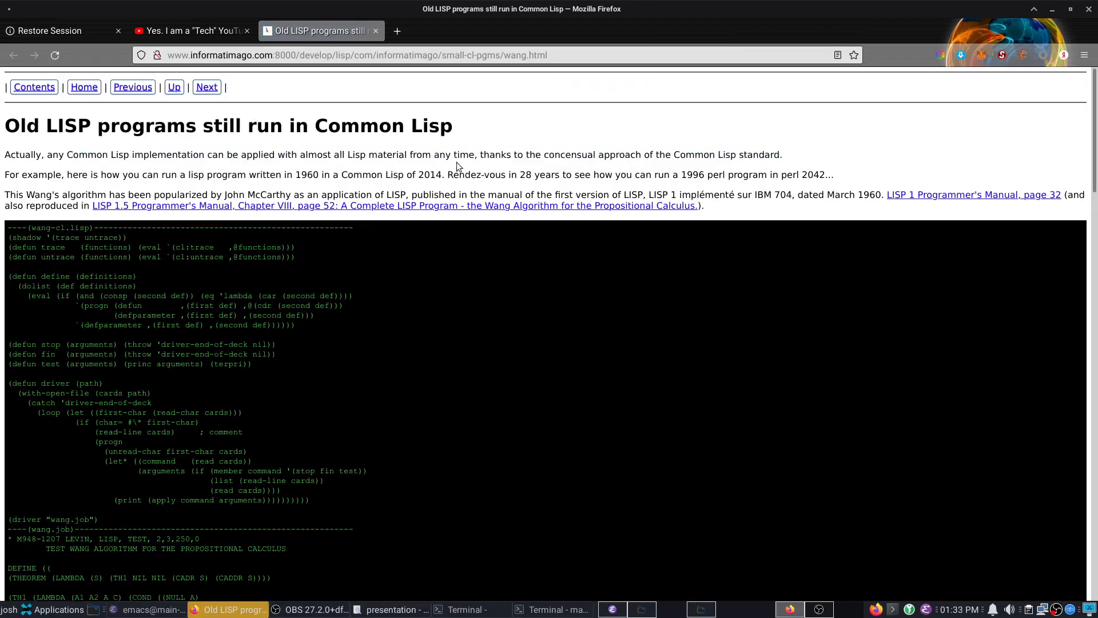
Step: Highlight and clear the phrases about running a 1960 Lisp program and 'Rendez-vous in 28 years'
left_click_drag(120, 173, 324, 174)
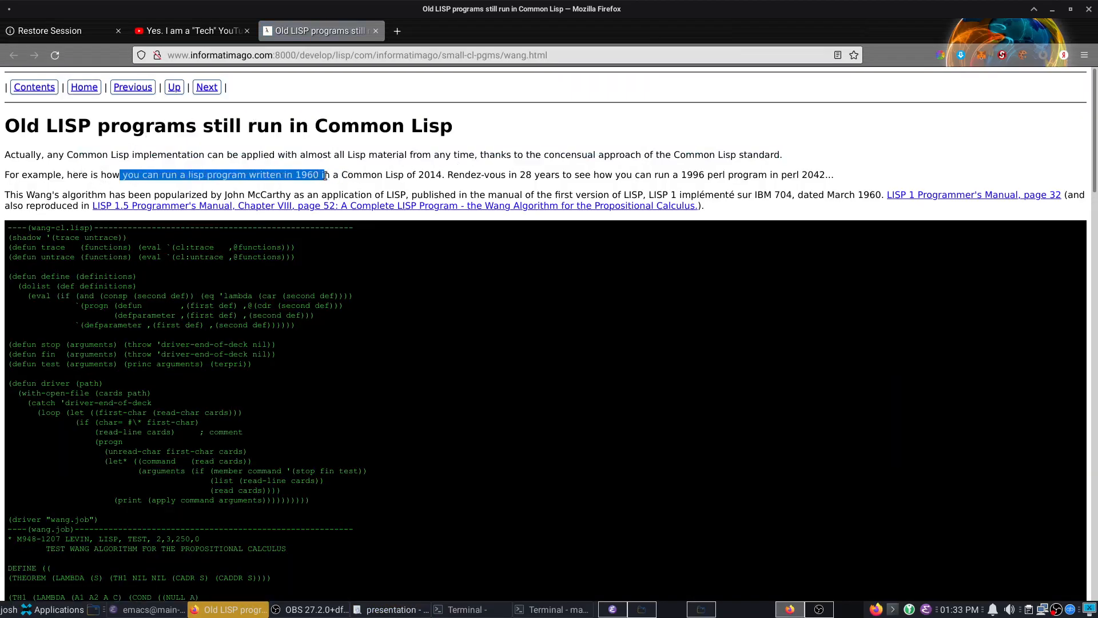
left_click(362, 176)
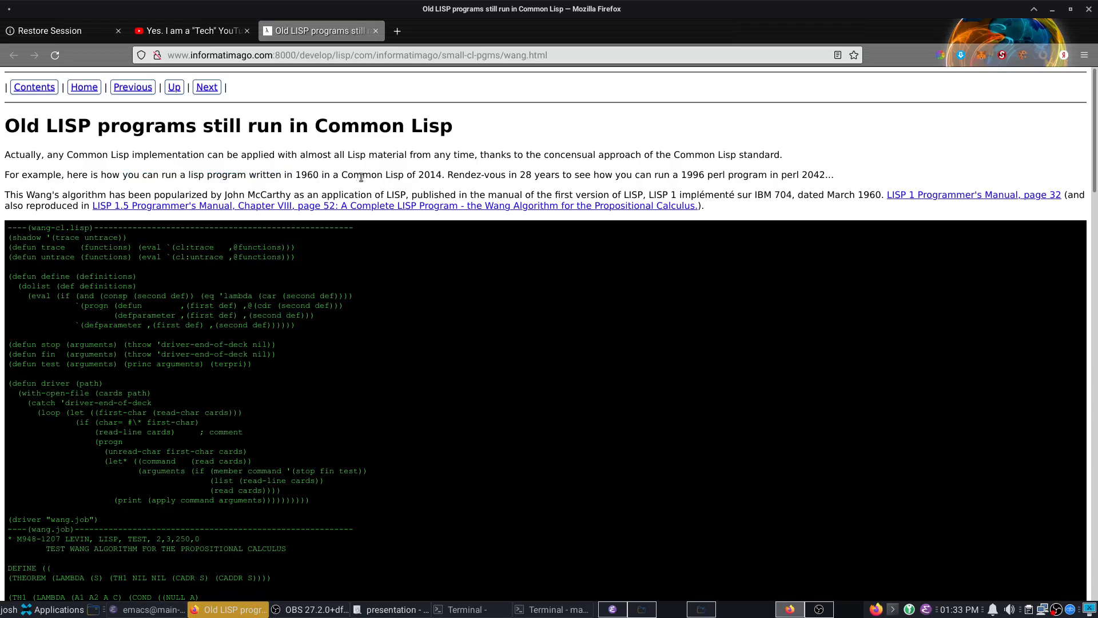
mouse_move(485, 165)
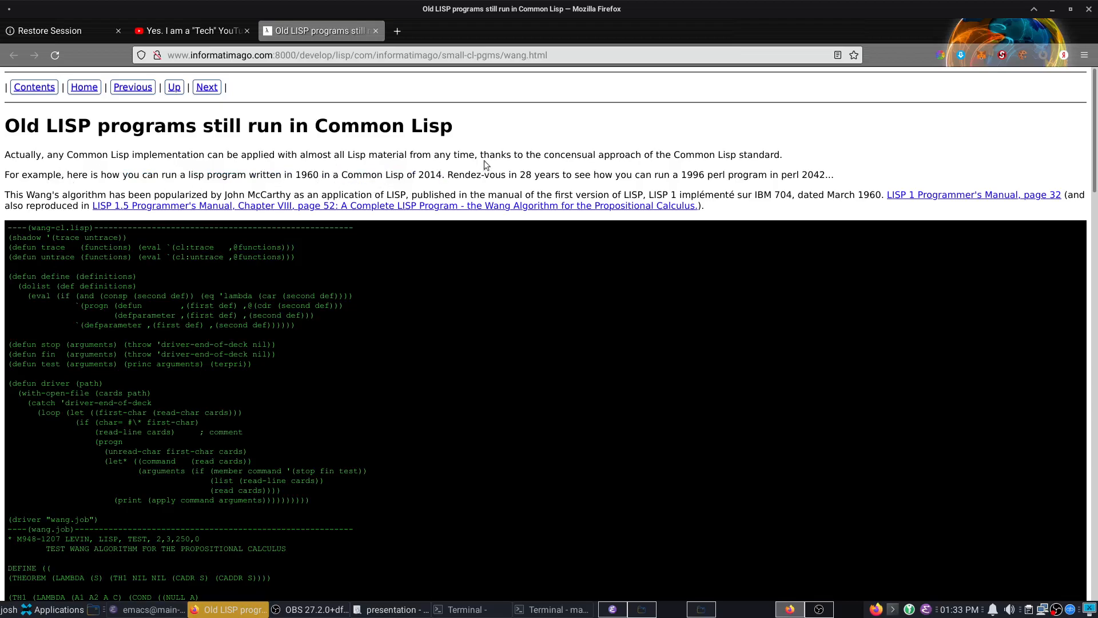
left_click_drag(448, 174, 617, 174)
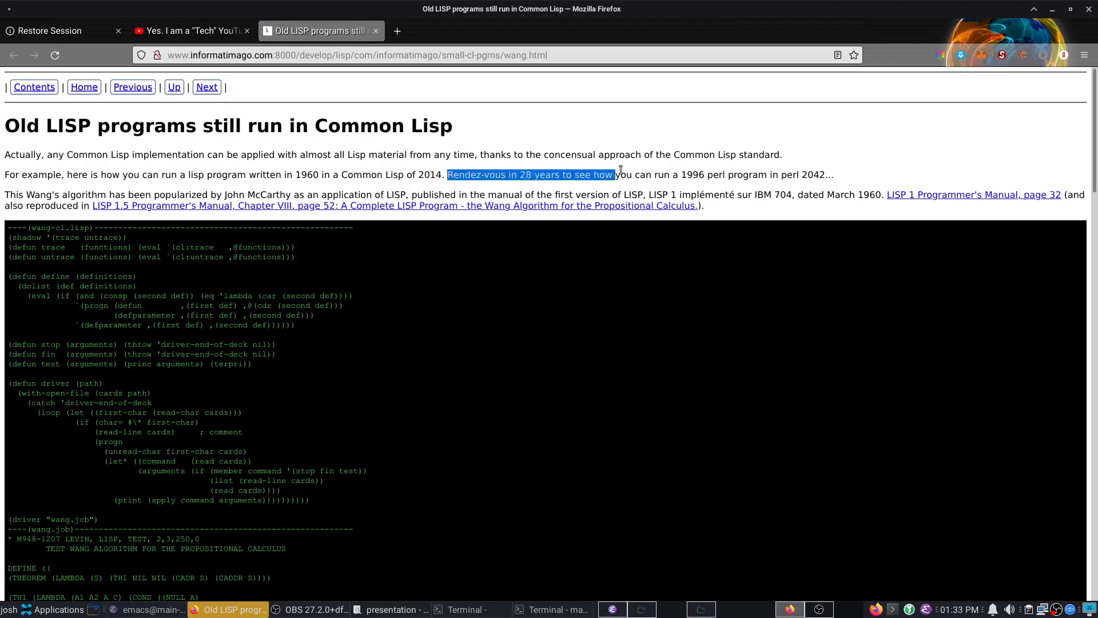
left_click(498, 195)
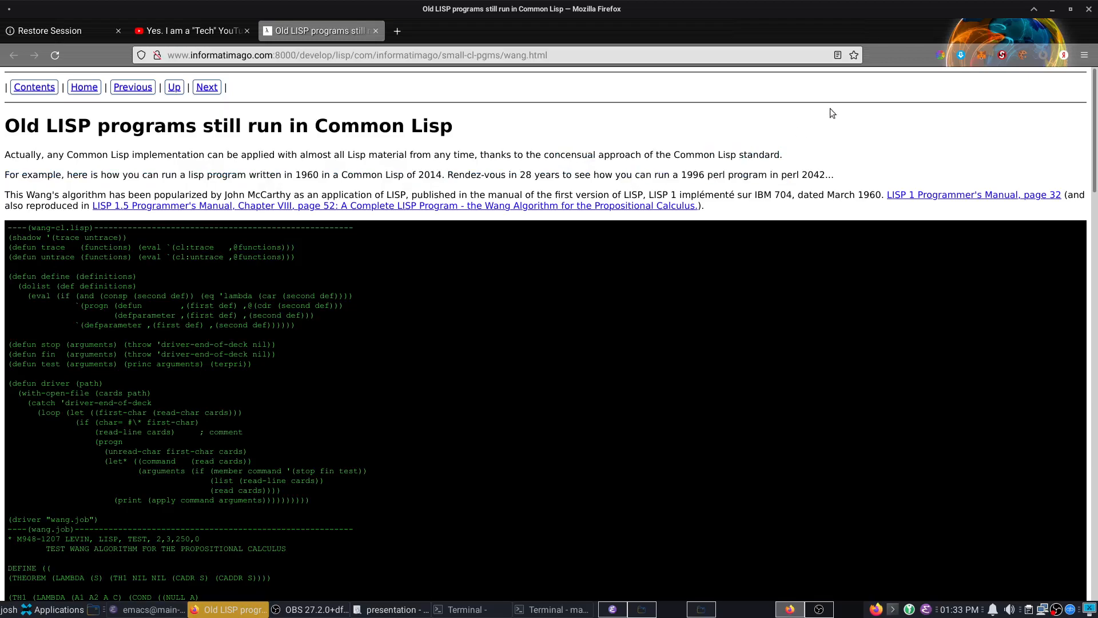
mouse_move(847, 143)
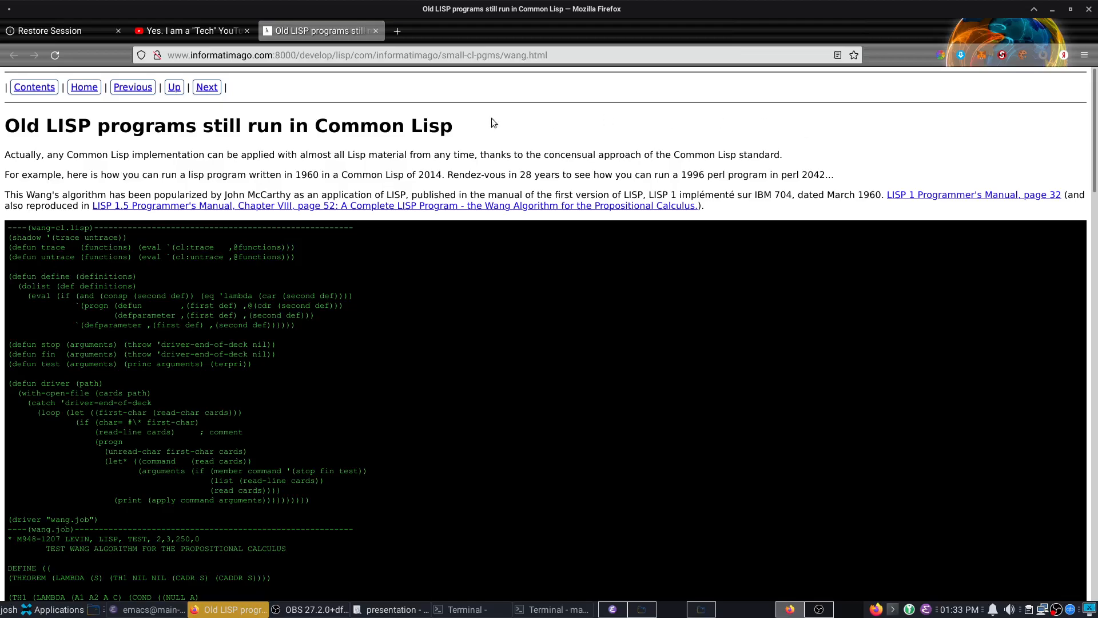
Step: Scroll the Wang algorithm page down to its trace output and note on identical results
scroll("down", 3)
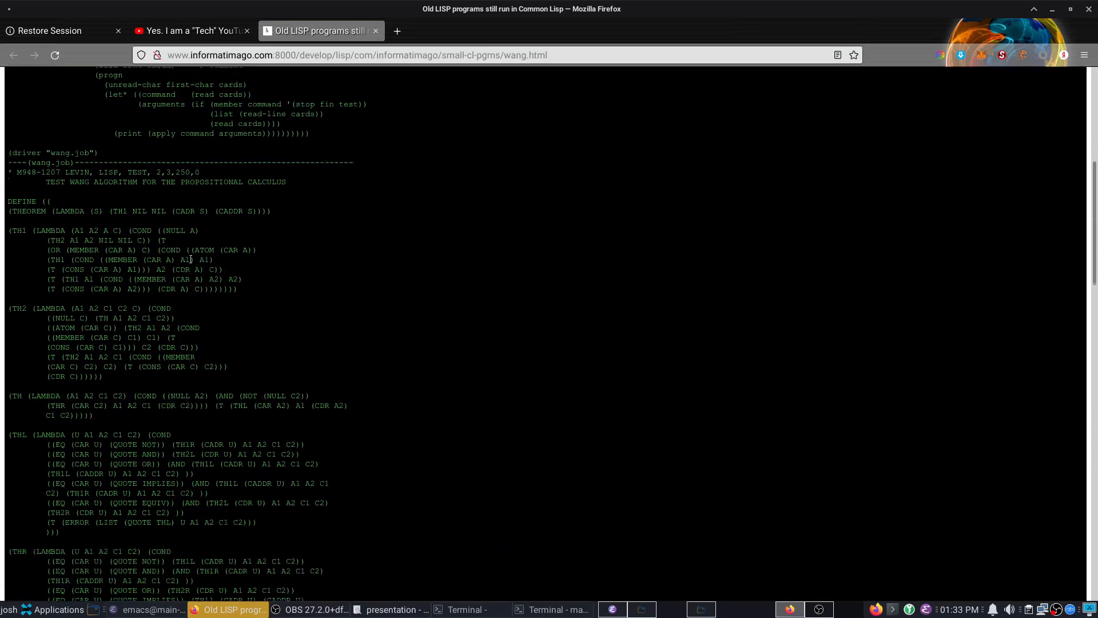
scroll("down", 3)
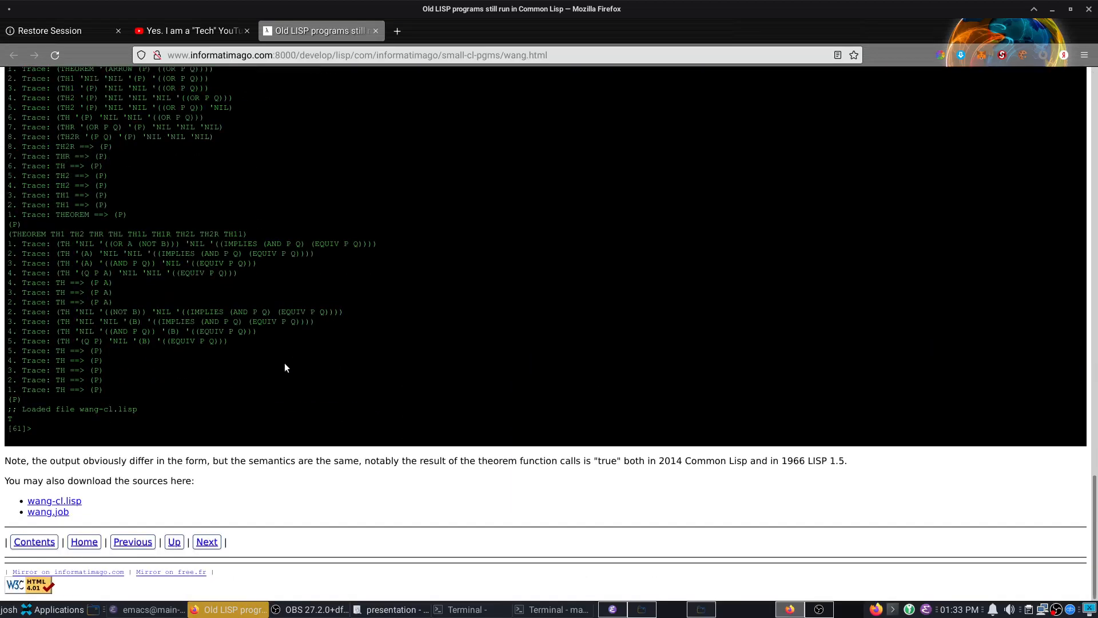
scroll("up", 3)
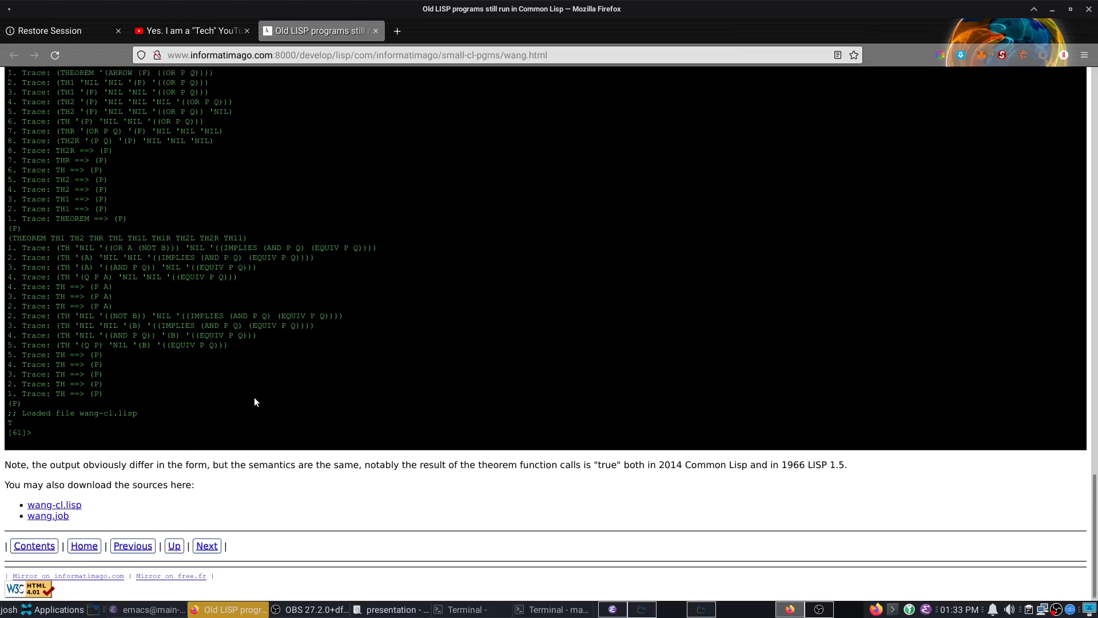
scroll("up", 3)
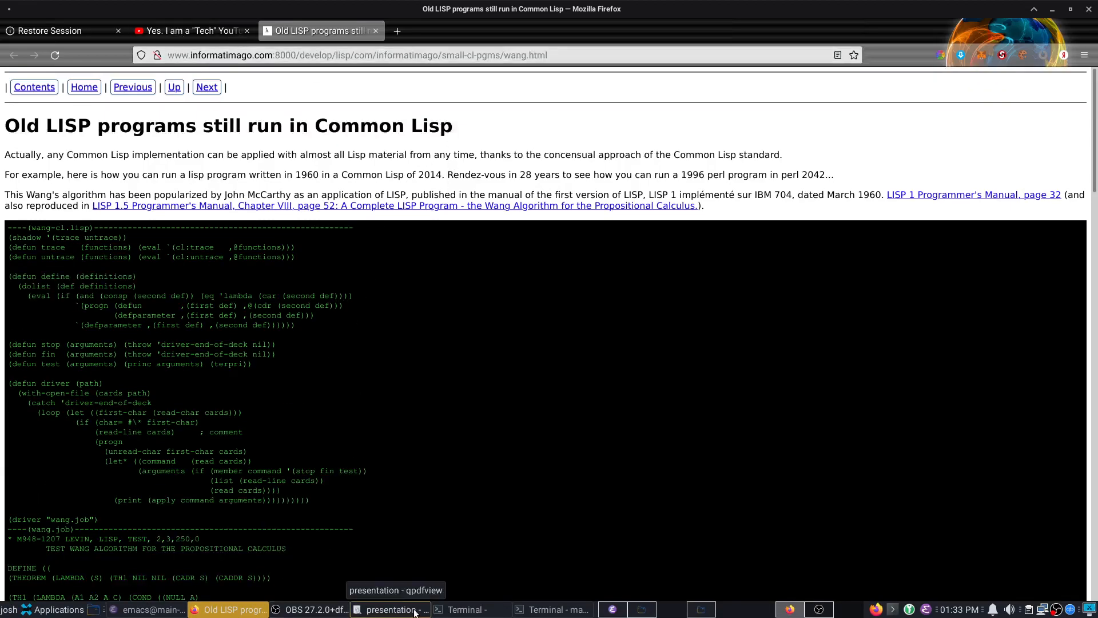
scroll("down", 3)
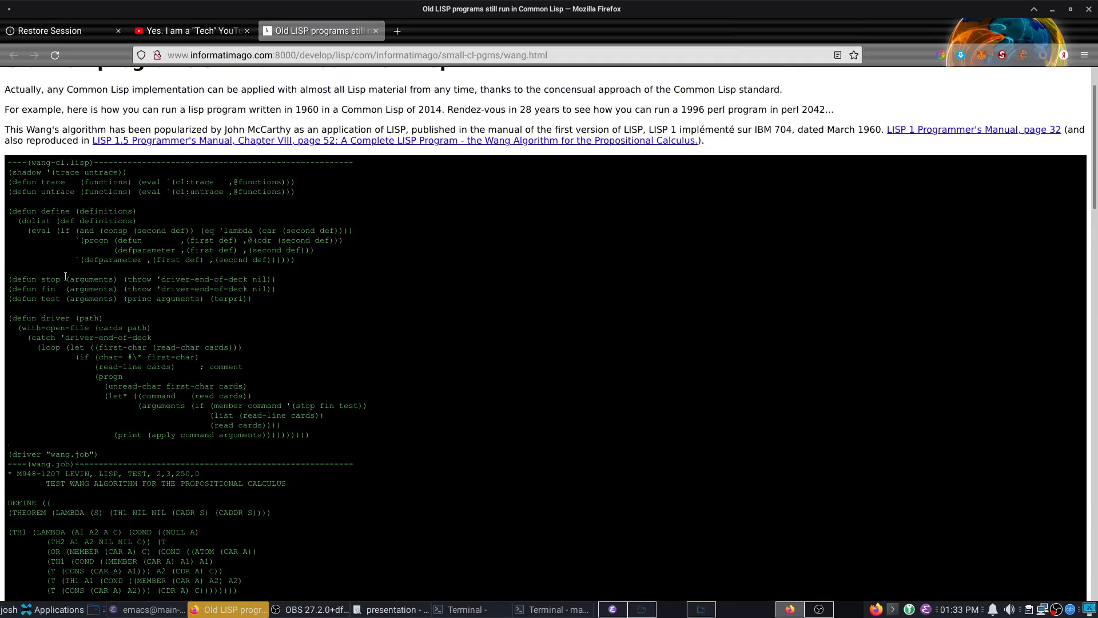
scroll("down", 3)
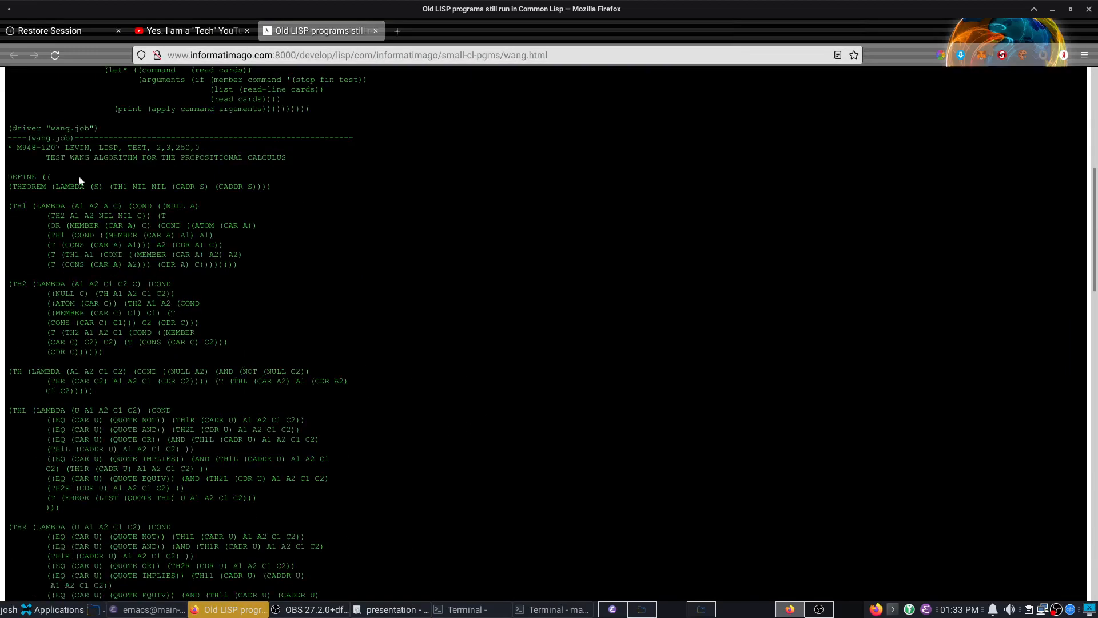
scroll("down", 3)
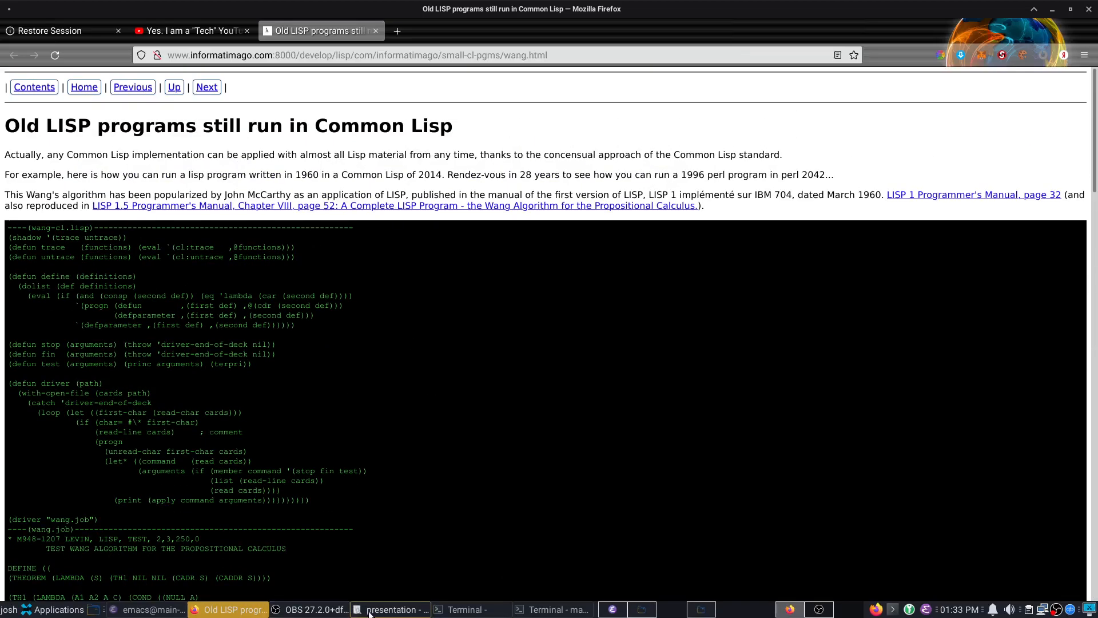
Step: Raise the qpdfview slideshow on the 'Check out the Hyperspec' slide (page 26)
left_click(394, 608)
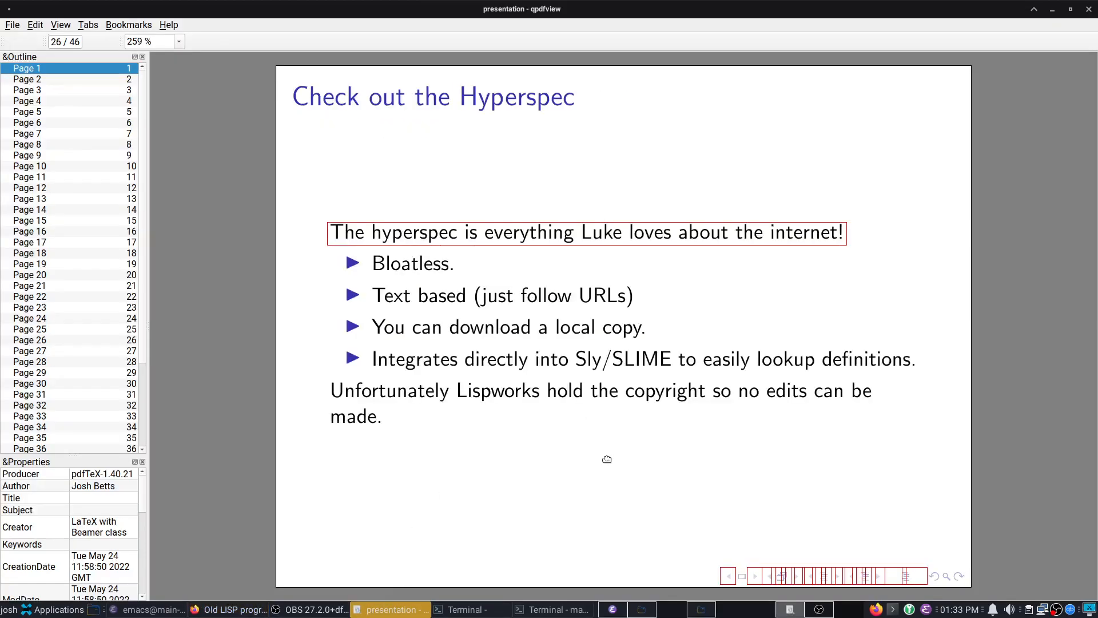
mouse_move(544, 292)
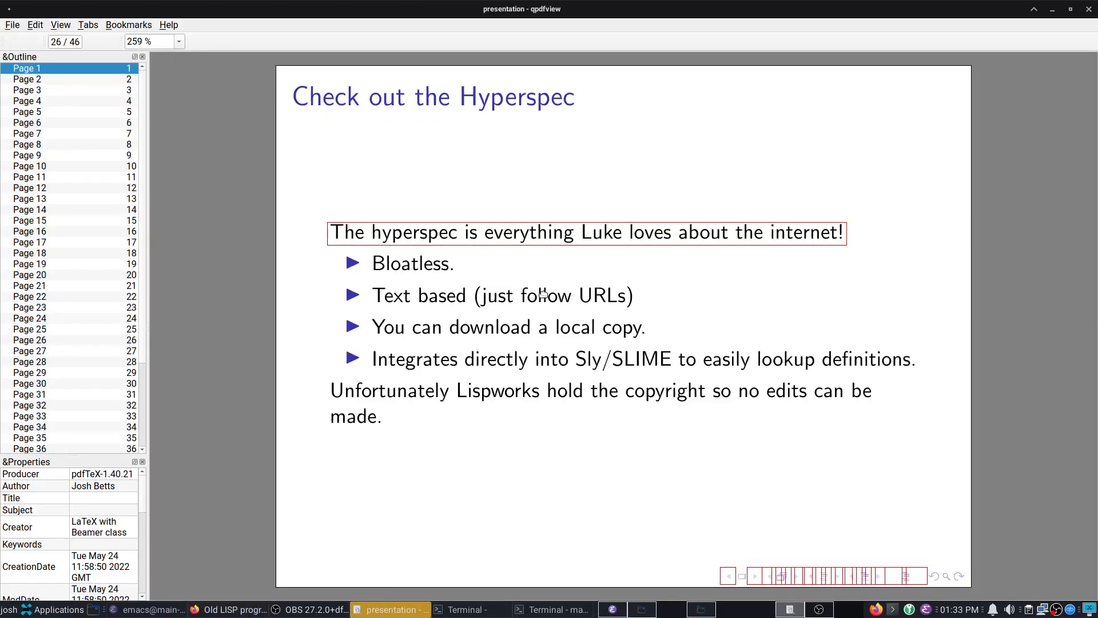
mouse_move(529, 299)
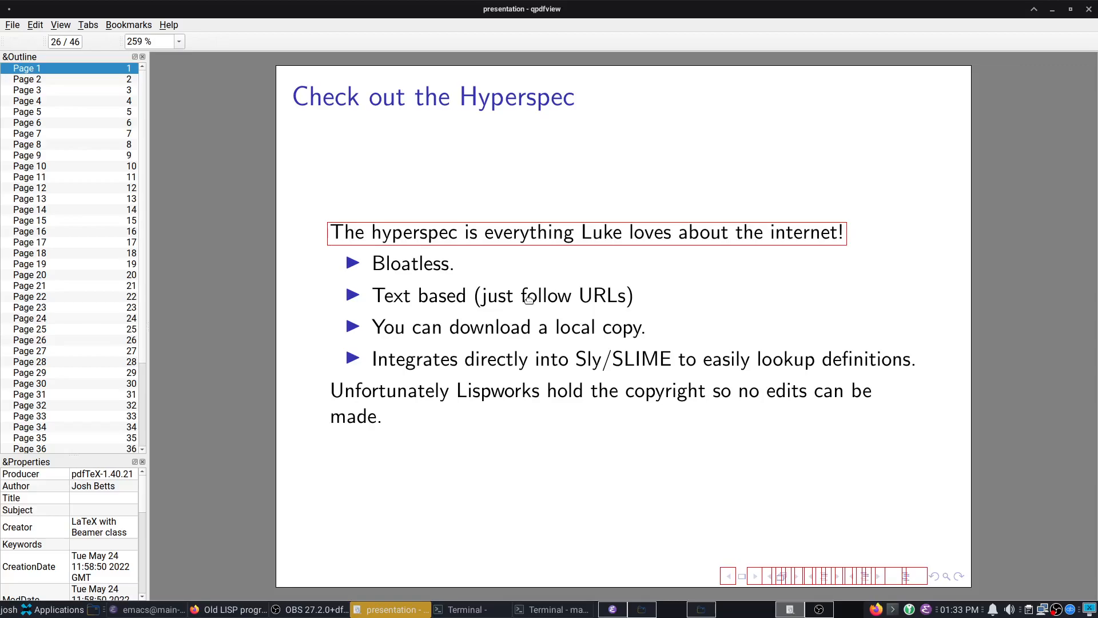
mouse_move(621, 436)
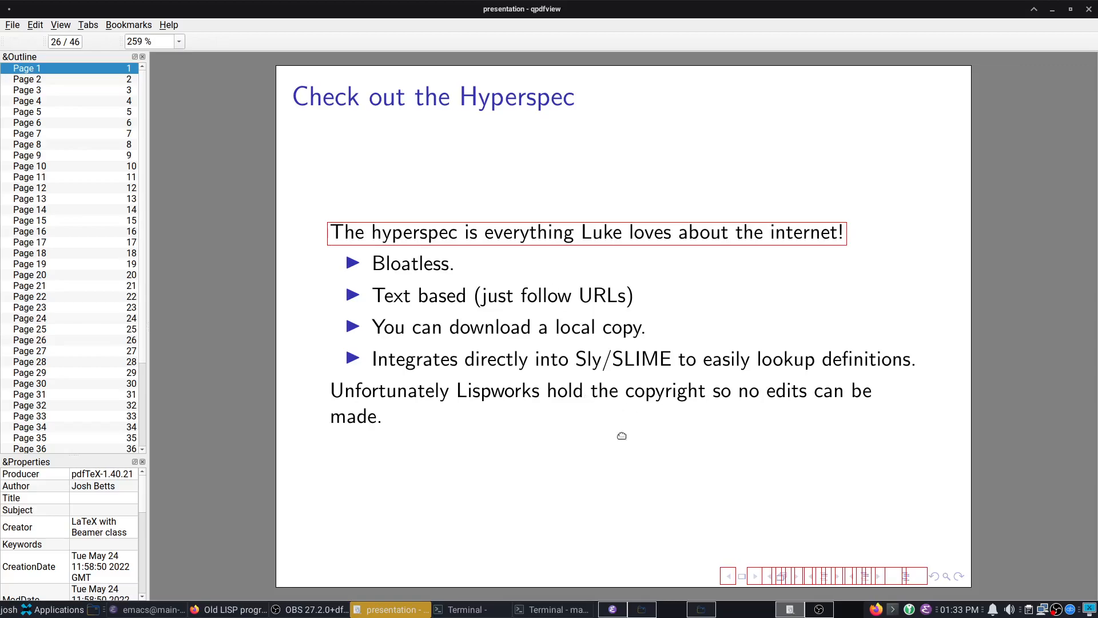
mouse_move(623, 437)
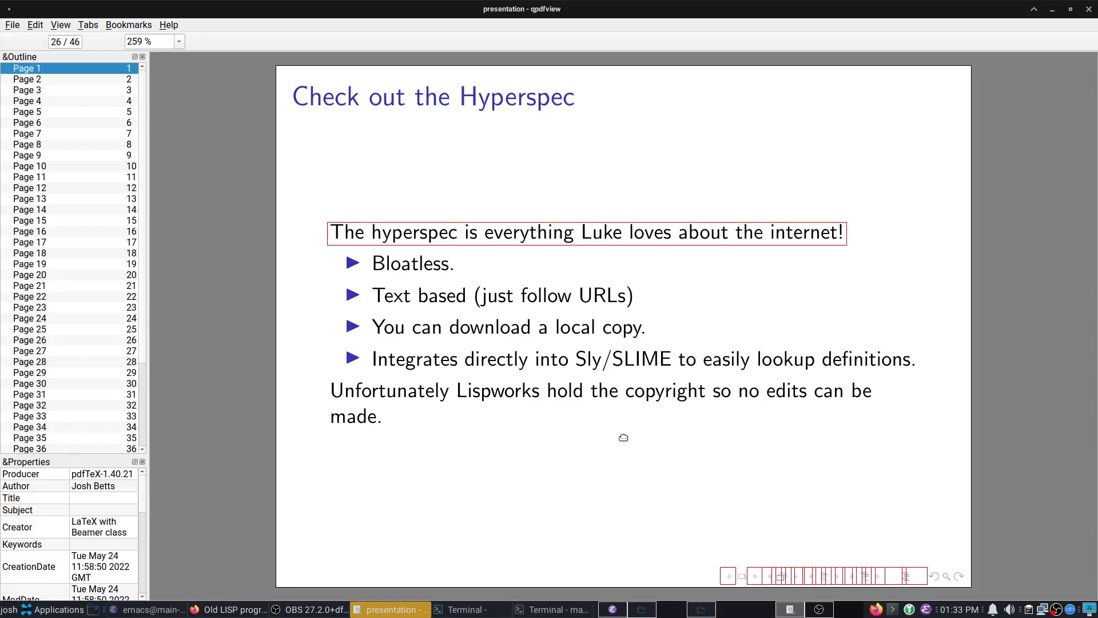
mouse_move(341, 247)
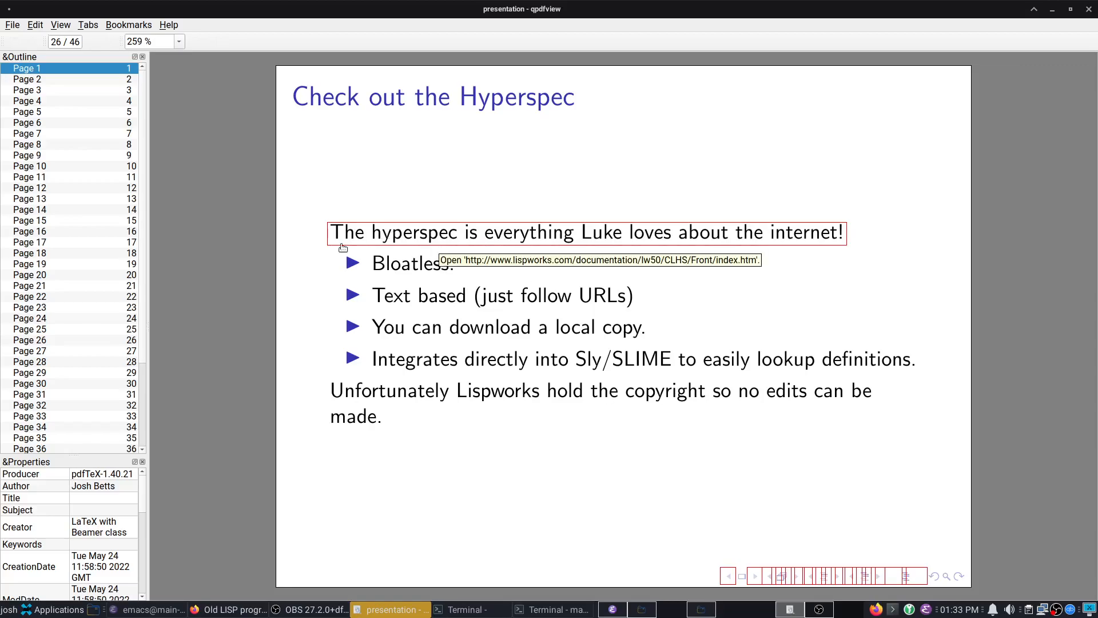
mouse_move(553, 419)
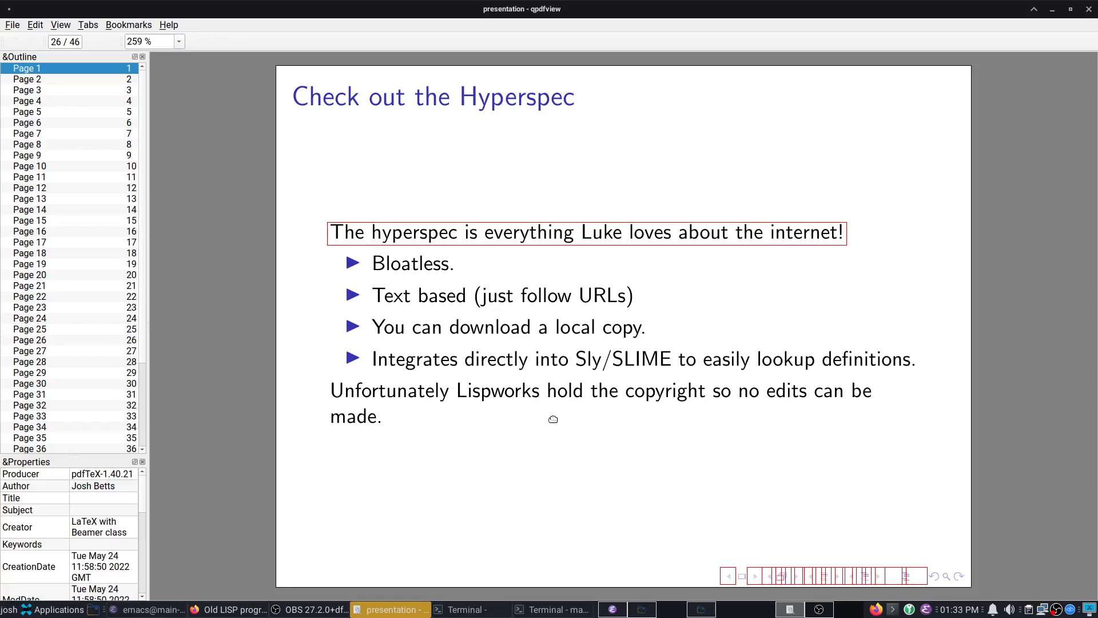
mouse_move(386, 239)
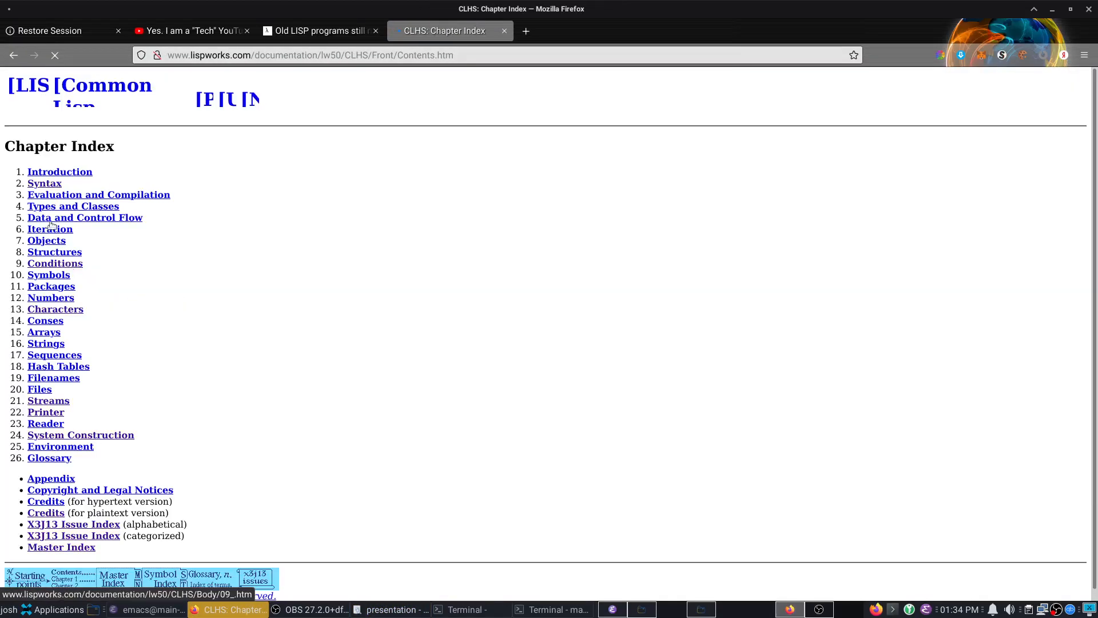
Step: Browse the HyperSpec Syntax chapter into Character Syntax, back out, and land on 2.2 Reader Algorithm
left_click(44, 183)
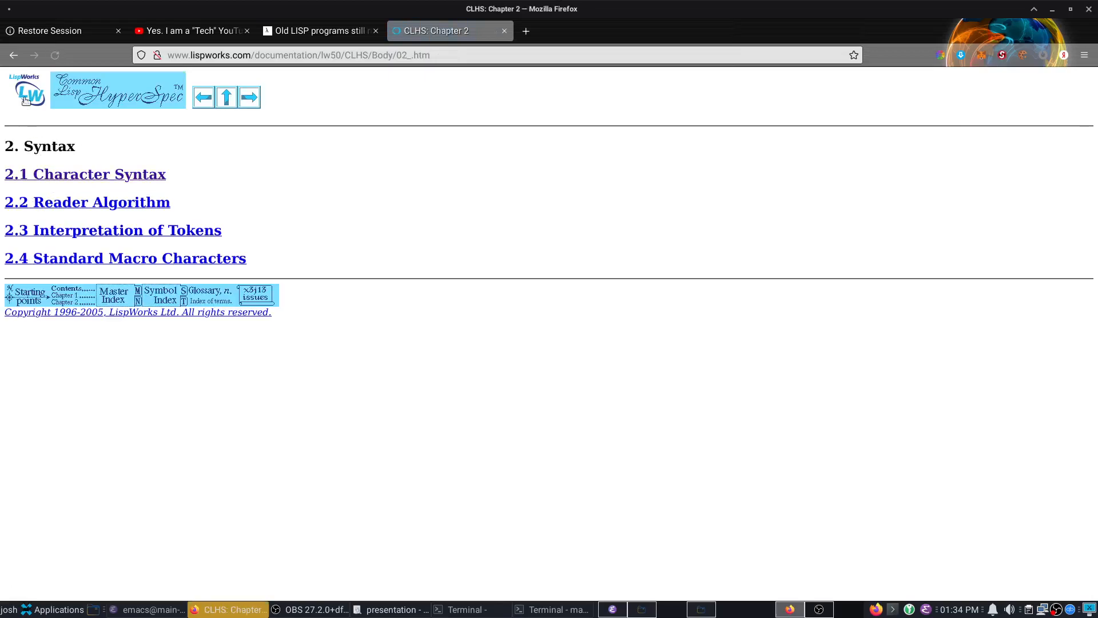
left_click(84, 173)
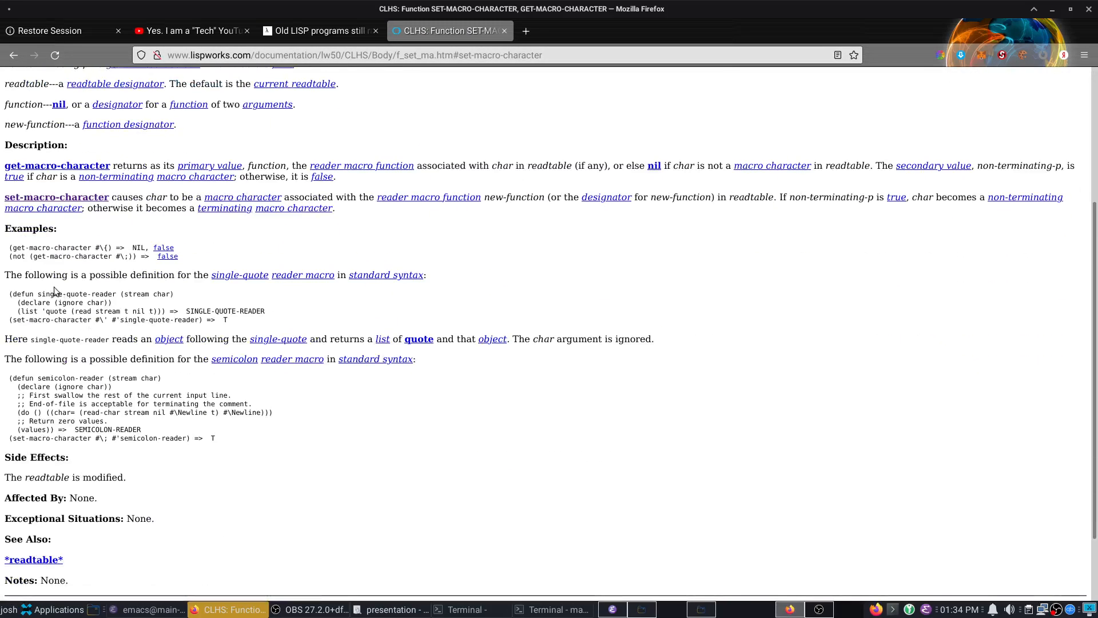
mouse_move(14, 11)
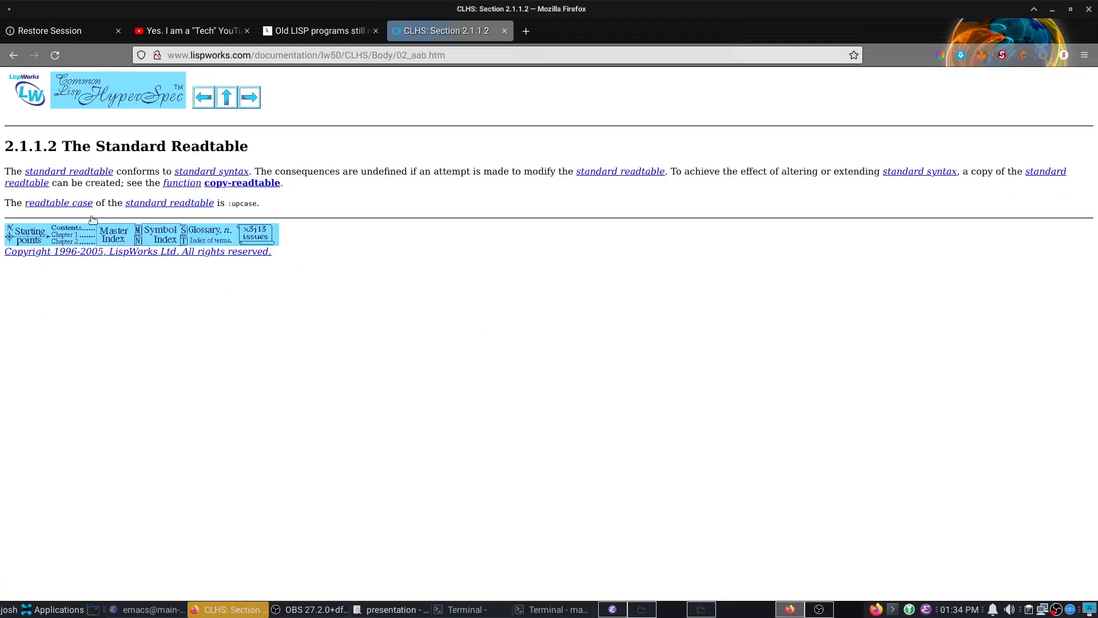
left_click(13, 55)
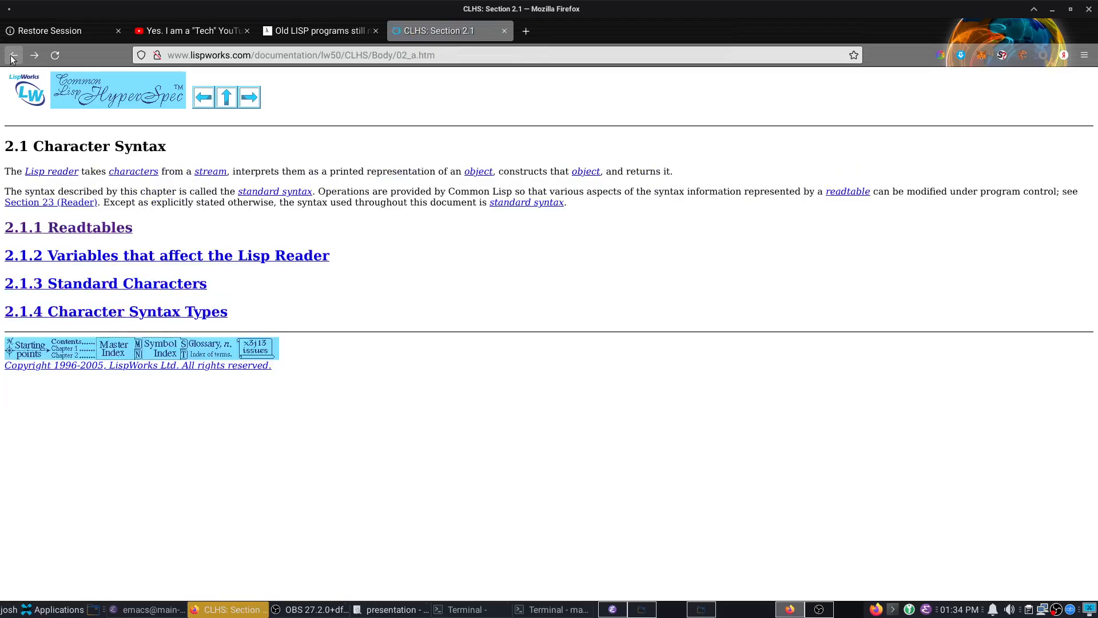
left_click(226, 96)
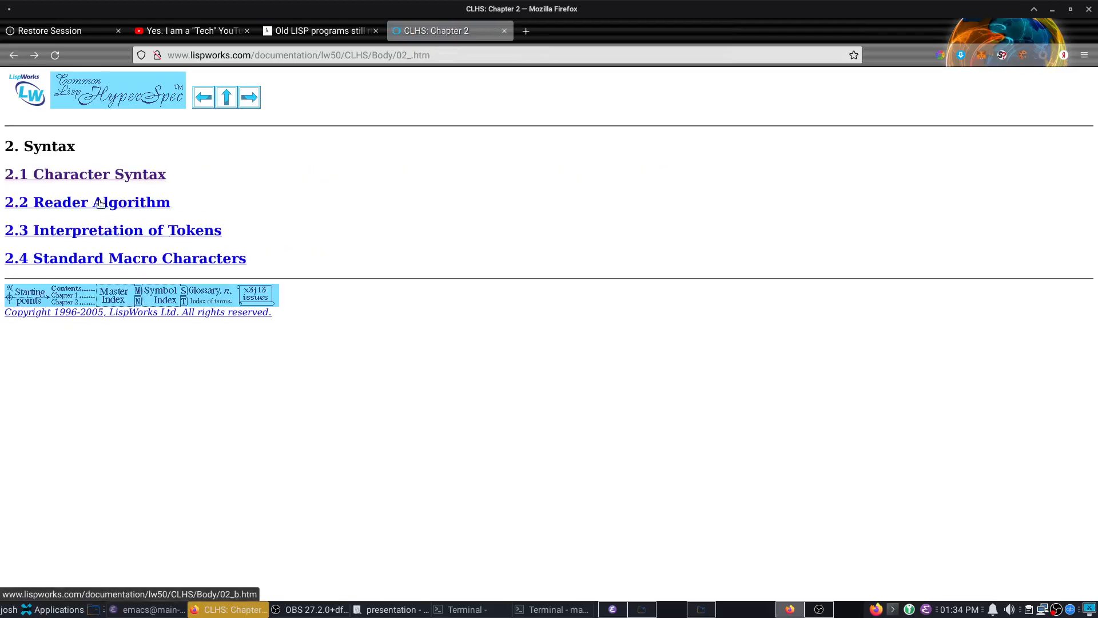
left_click(75, 202)
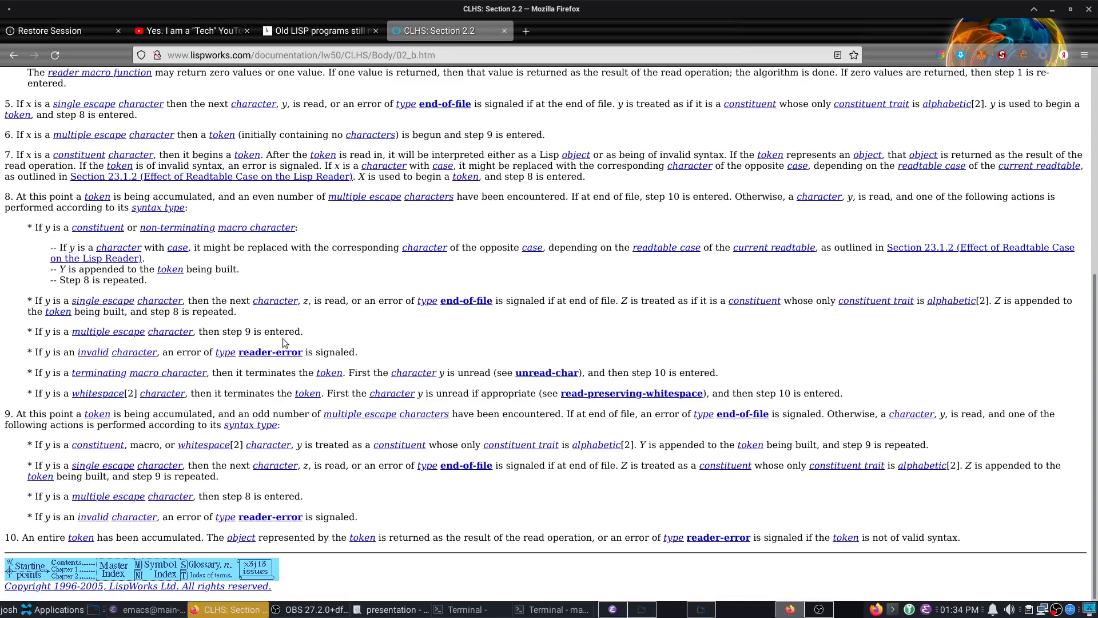
Step: Switch back to the slideshow on the Hyperspec slide from the taskbar
left_click(390, 609)
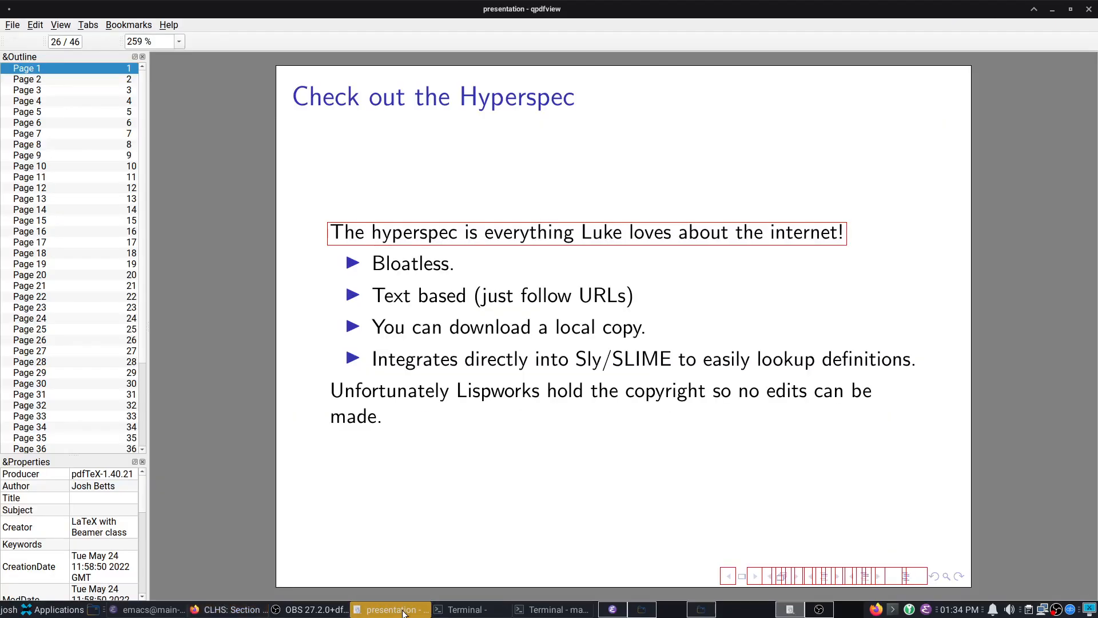
mouse_move(683, 245)
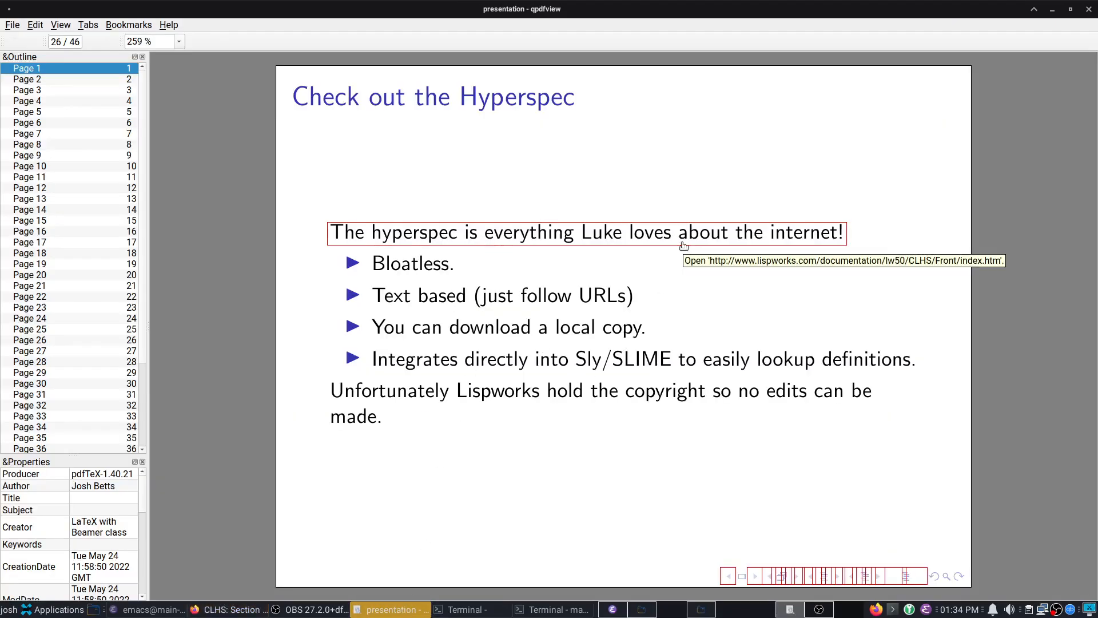
mouse_move(701, 486)
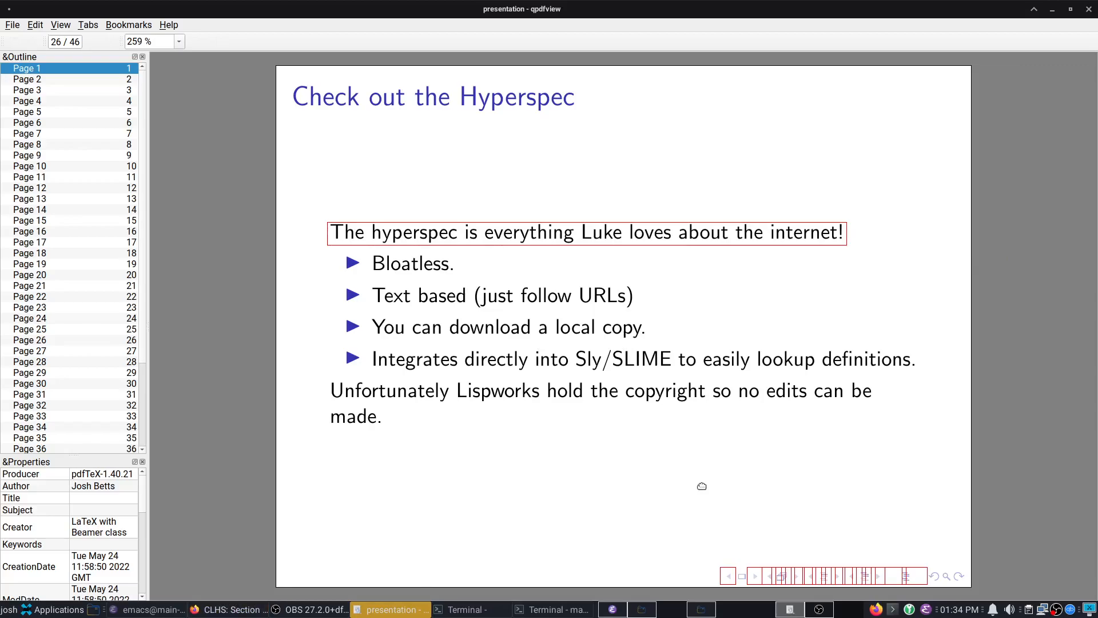
mouse_move(695, 482)
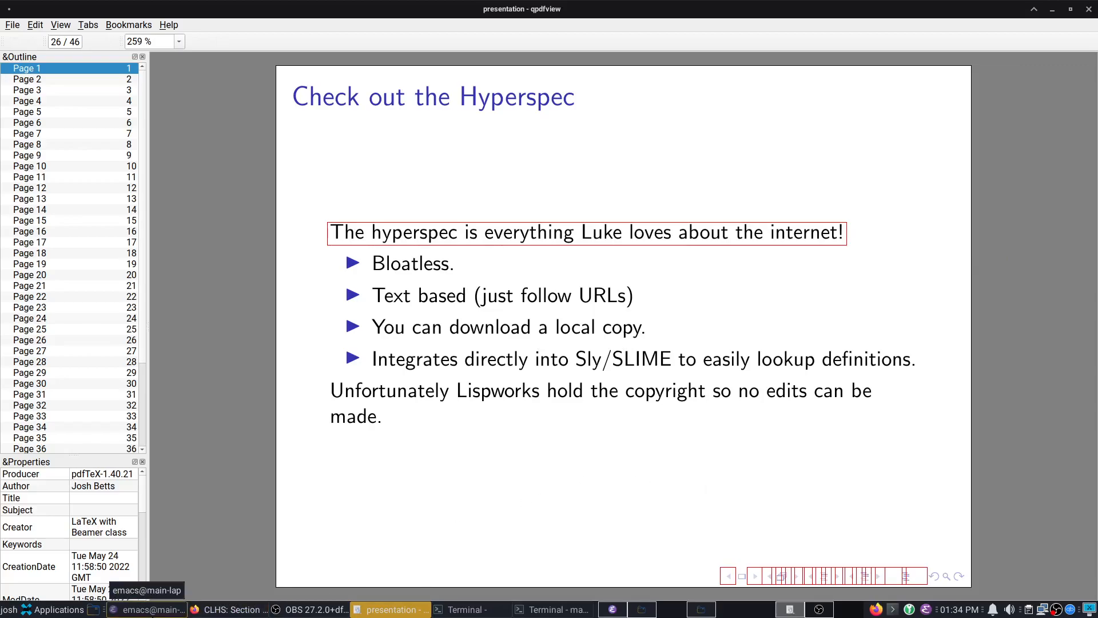
mouse_move(625, 495)
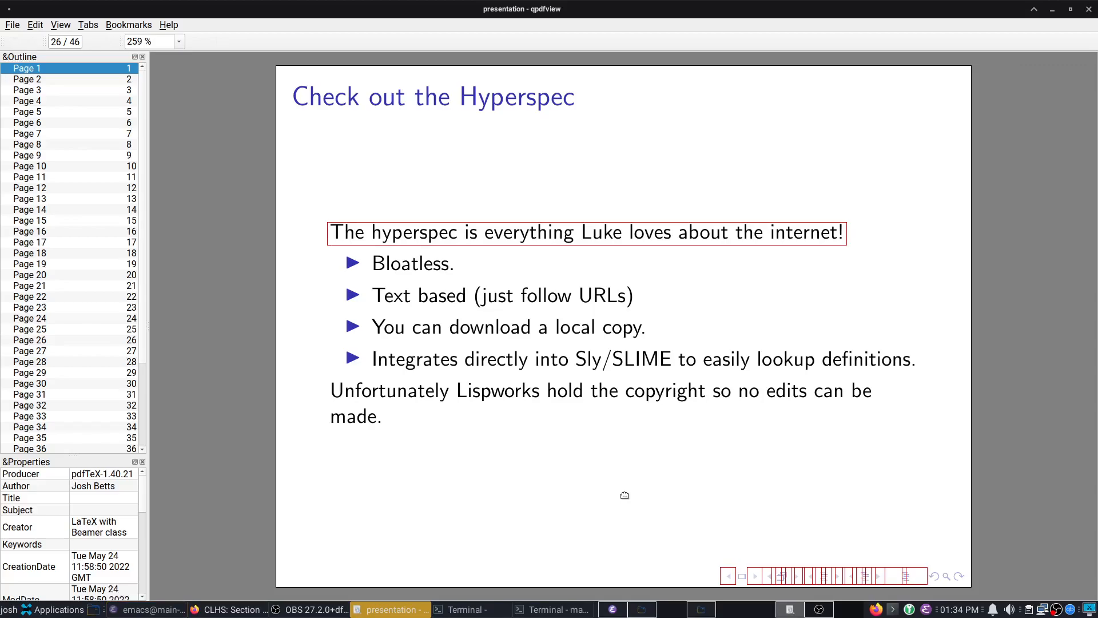
mouse_move(615, 443)
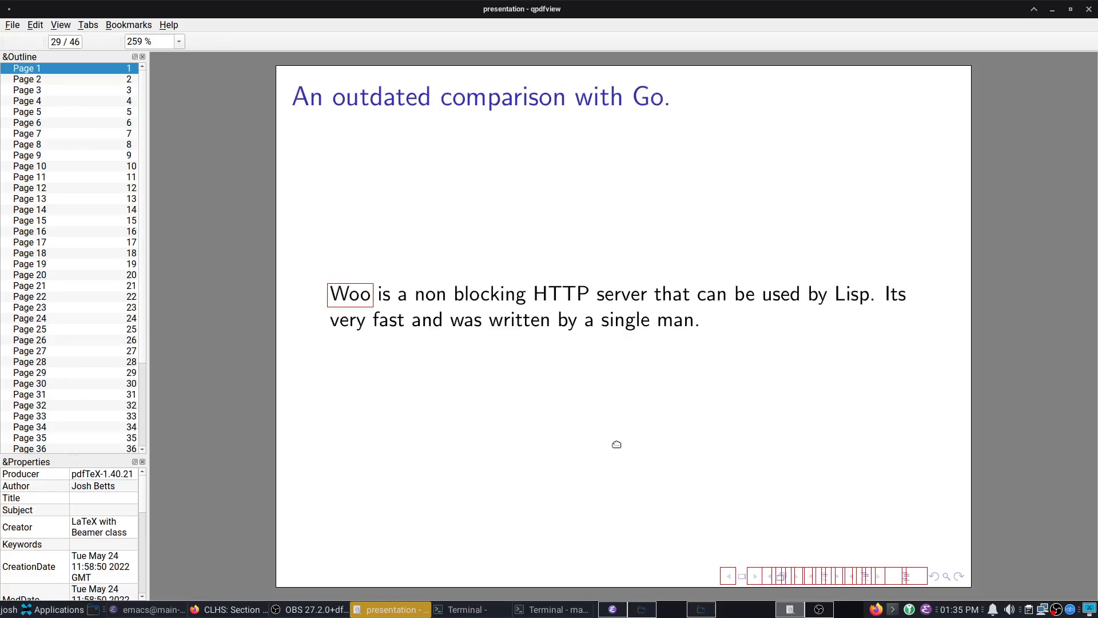
mouse_move(357, 295)
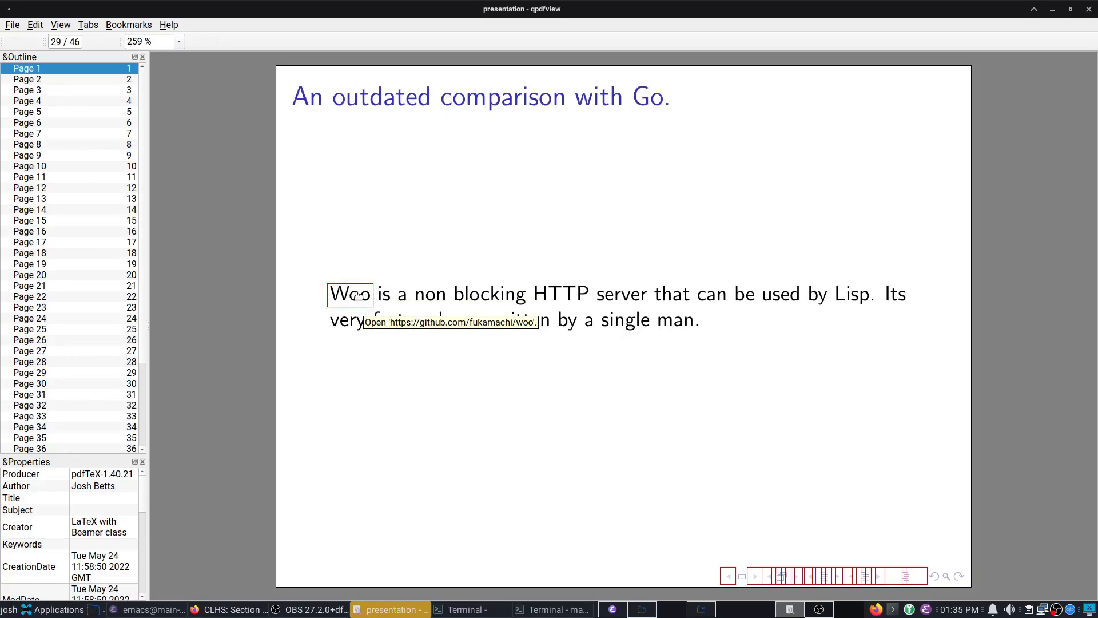
mouse_move(354, 304)
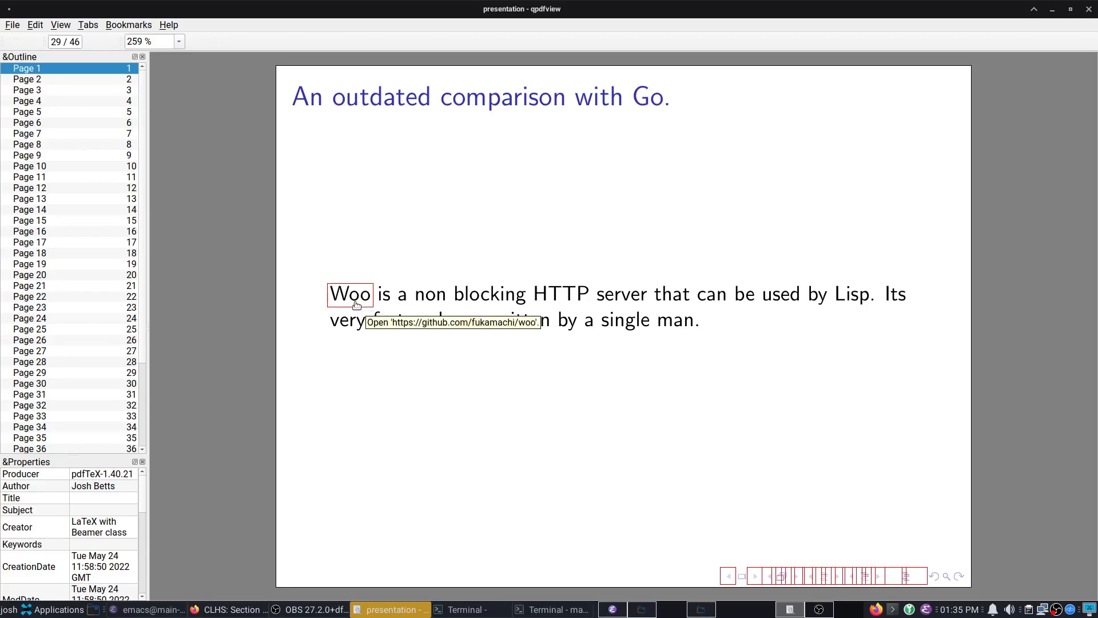
mouse_move(354, 302)
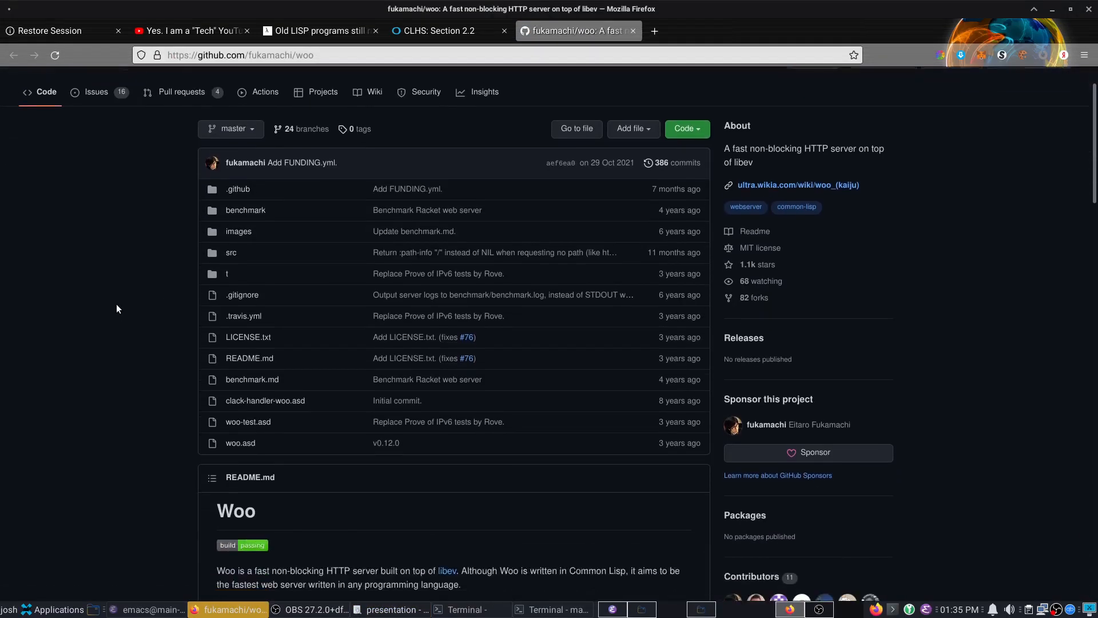
Step: Scroll the Woo README down to its 'How fast?' requests-per-second benchmark chart
scroll("down", 3)
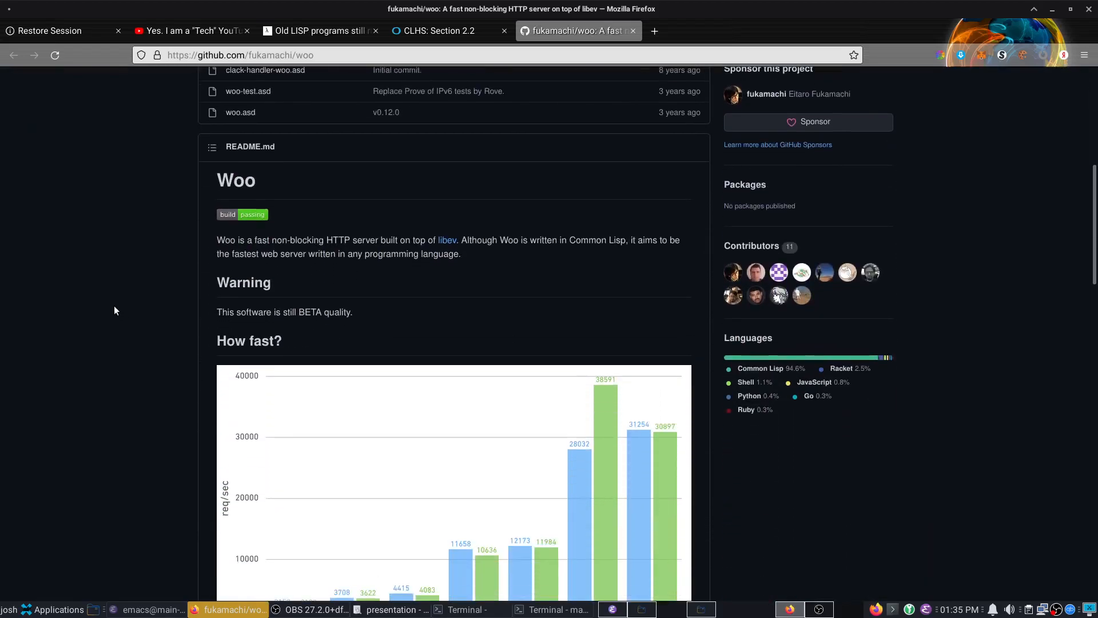
mouse_move(448, 247)
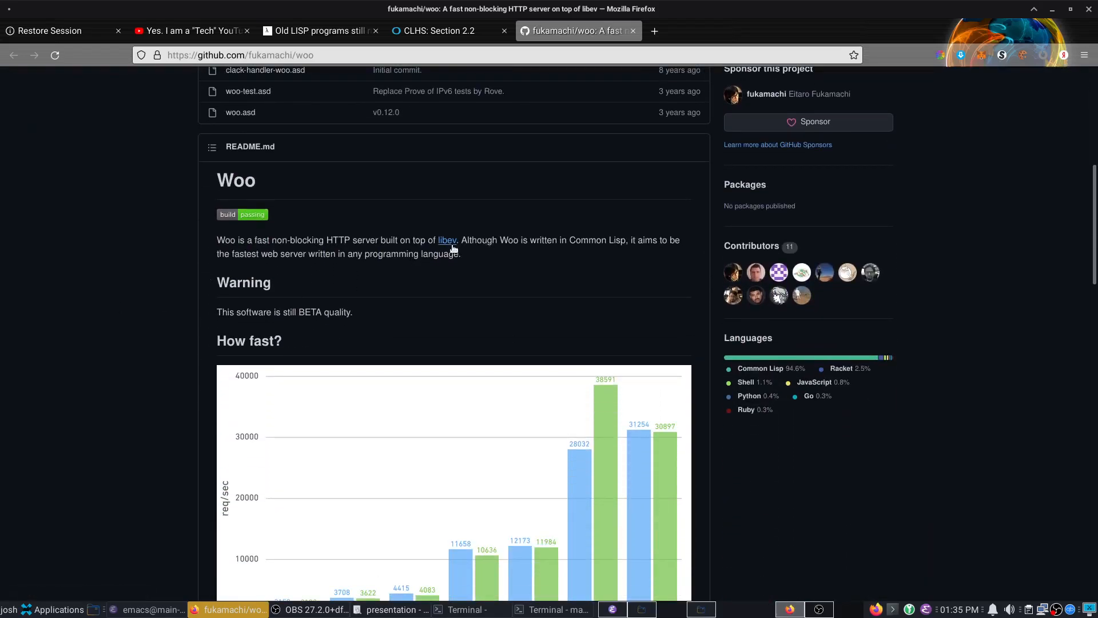
scroll("down", 3)
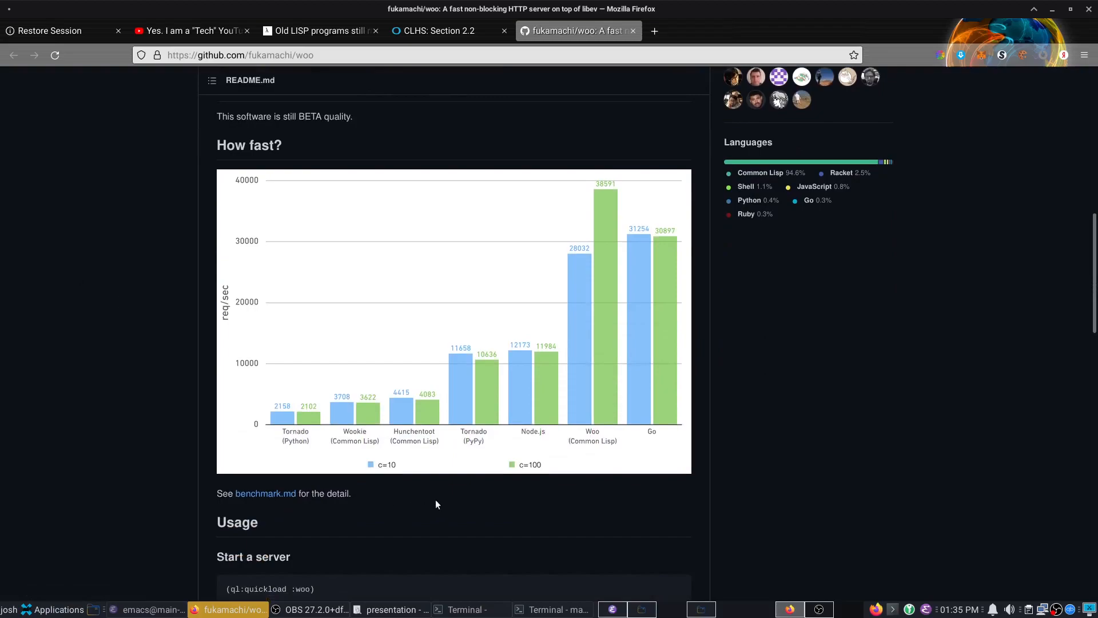
mouse_move(274, 494)
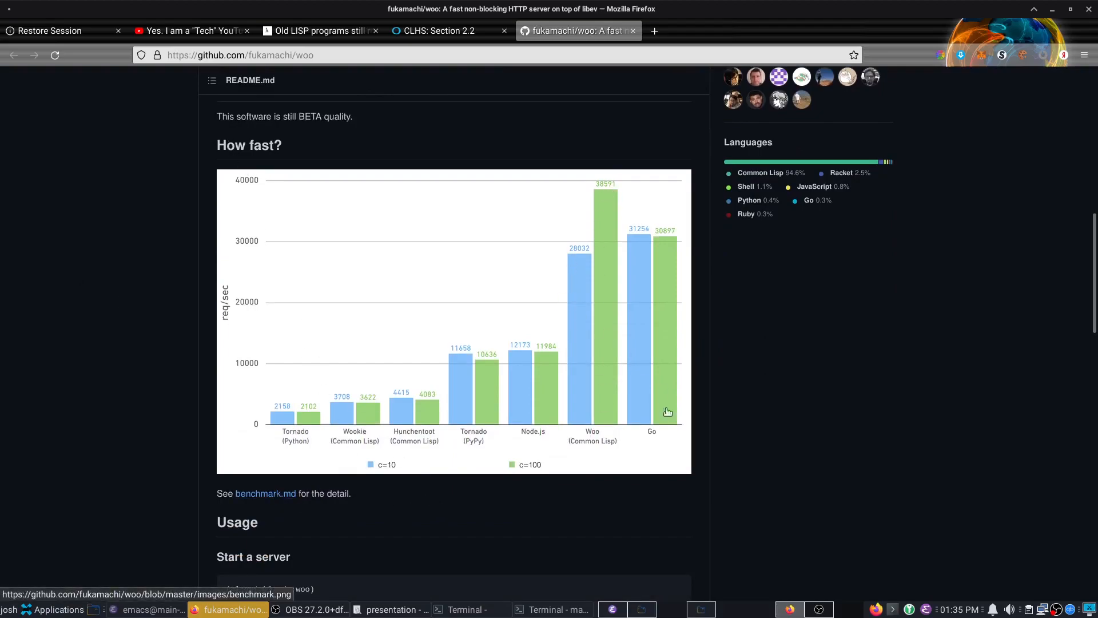
mouse_move(812, 346)
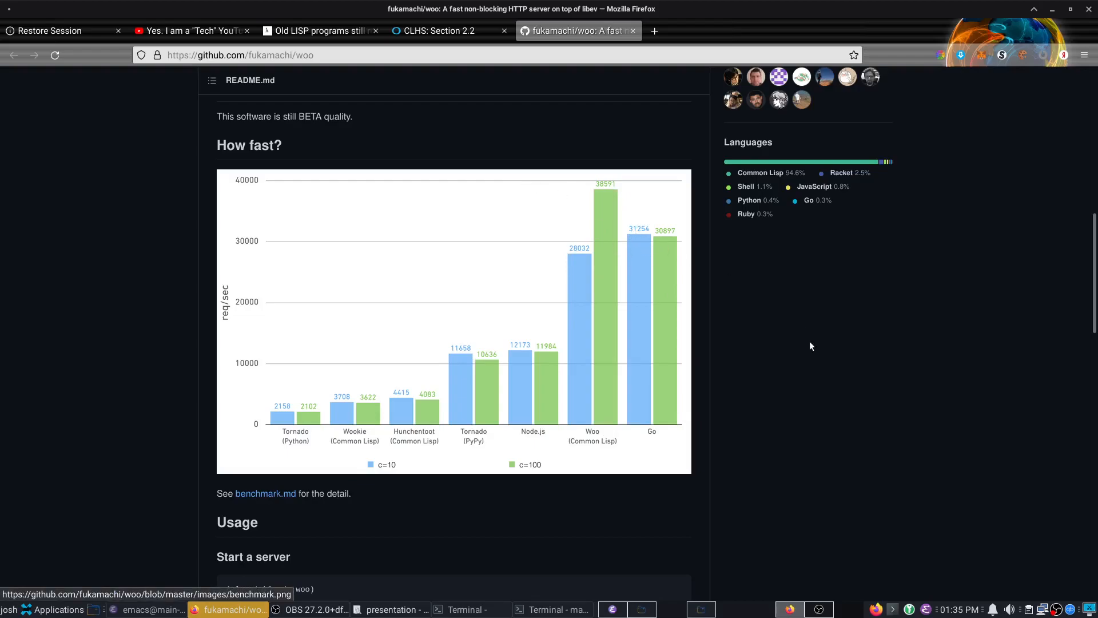
scroll("down", 3)
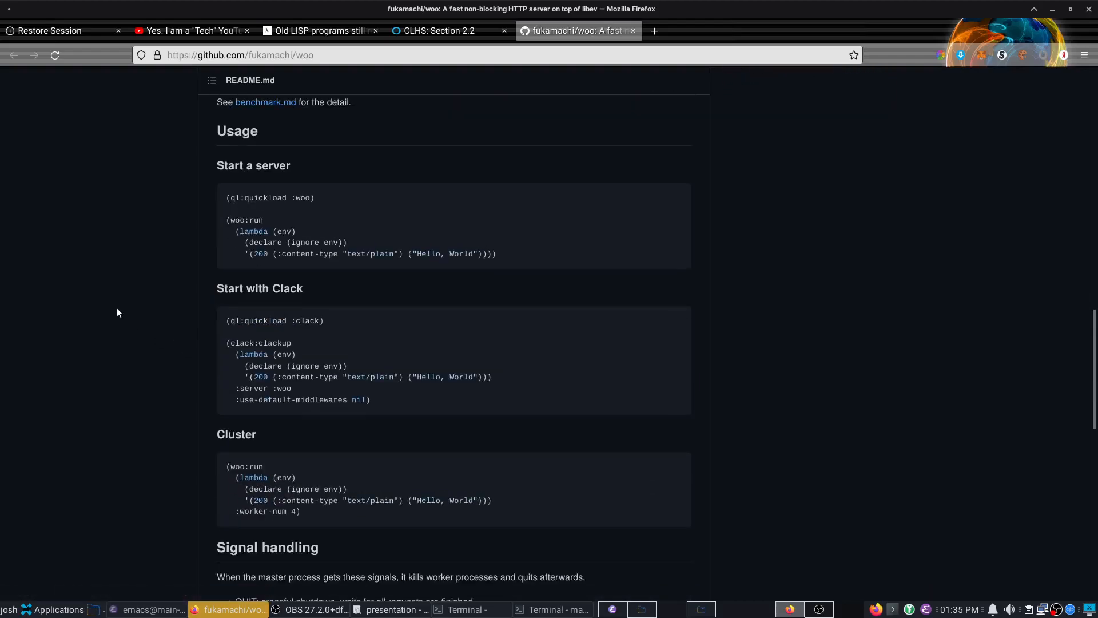
scroll("up", 3)
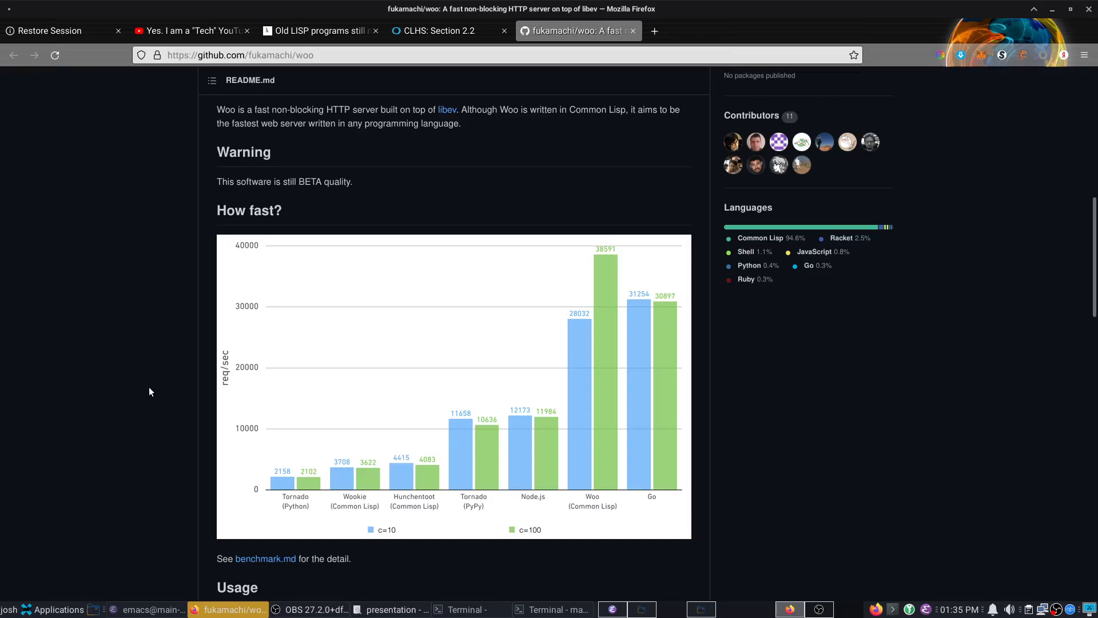
mouse_move(161, 433)
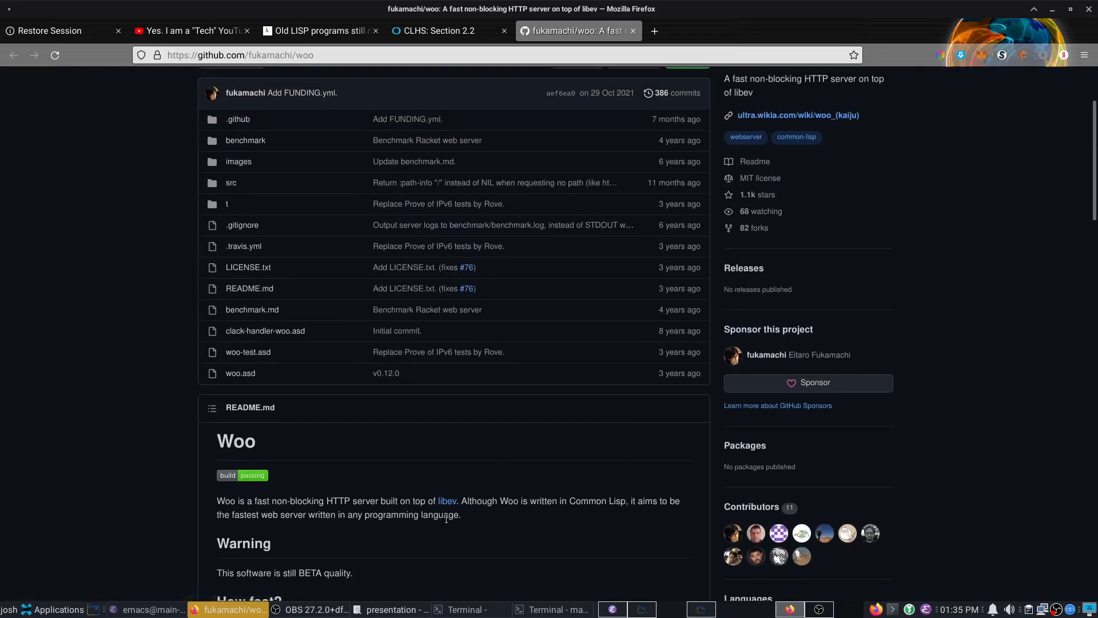
scroll("down", 3)
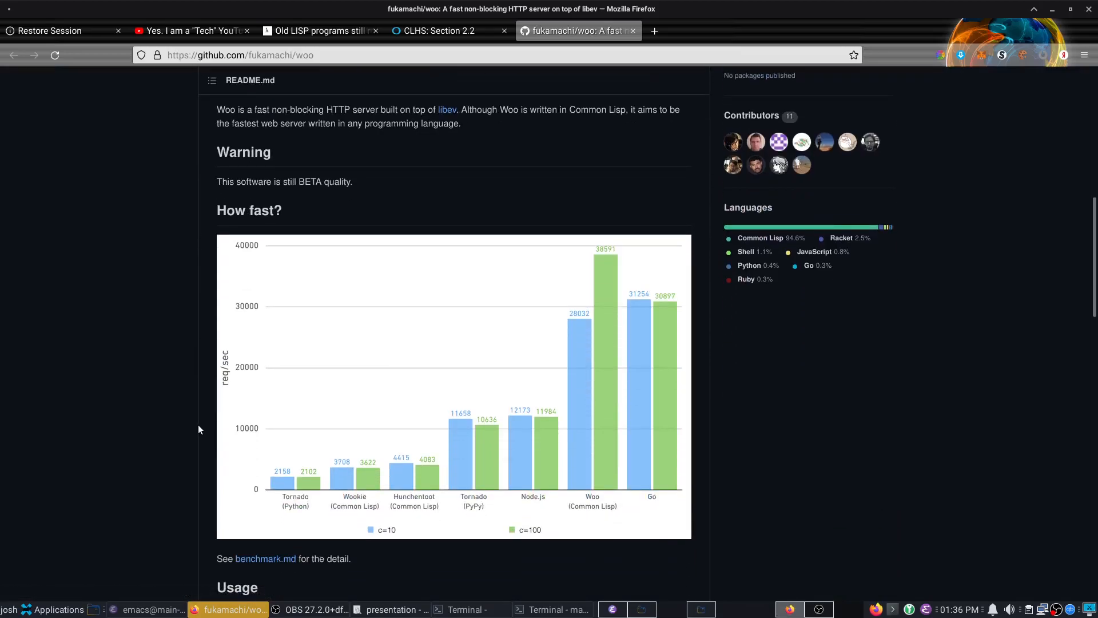
mouse_move(294, 393)
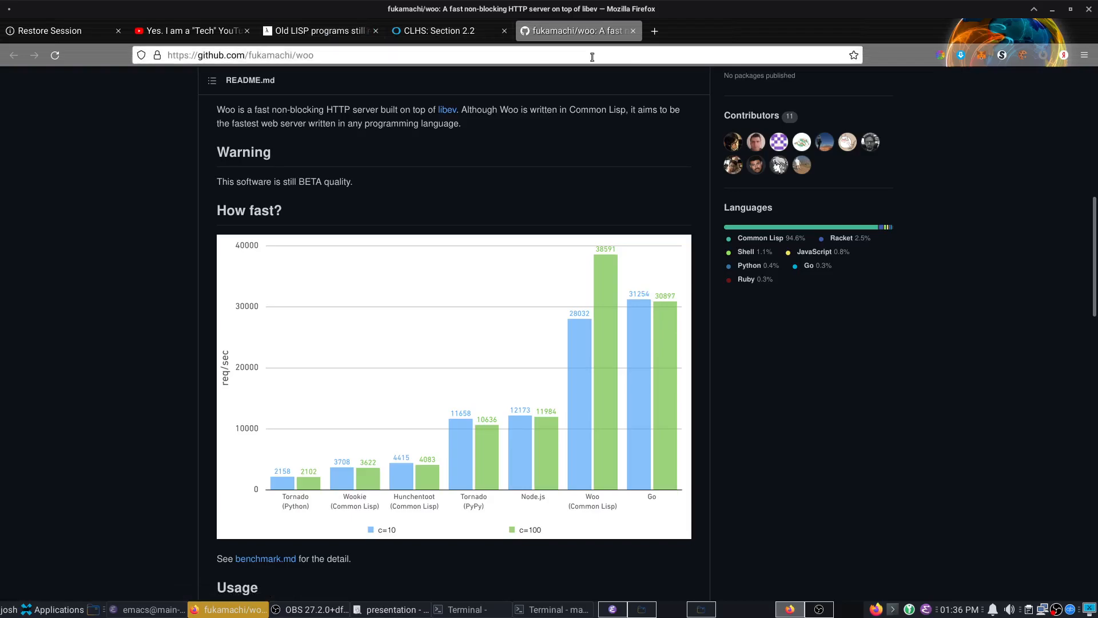
mouse_move(302, 41)
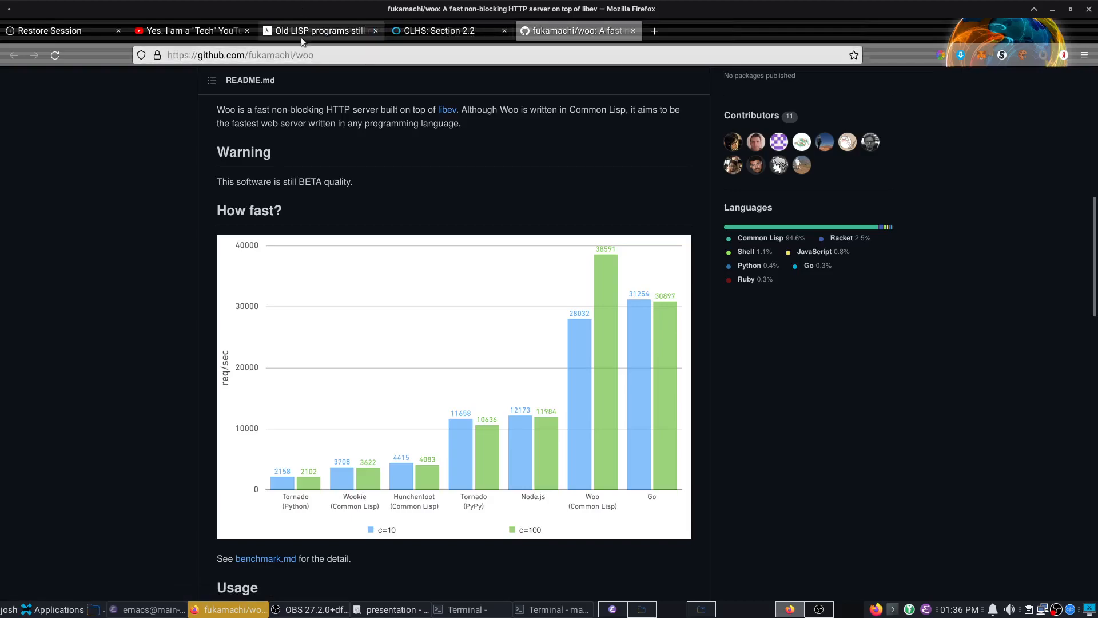
Step: Glance at the Old LISP programs tab, return to the Woo page, then raise the slideshow
left_click(318, 31)
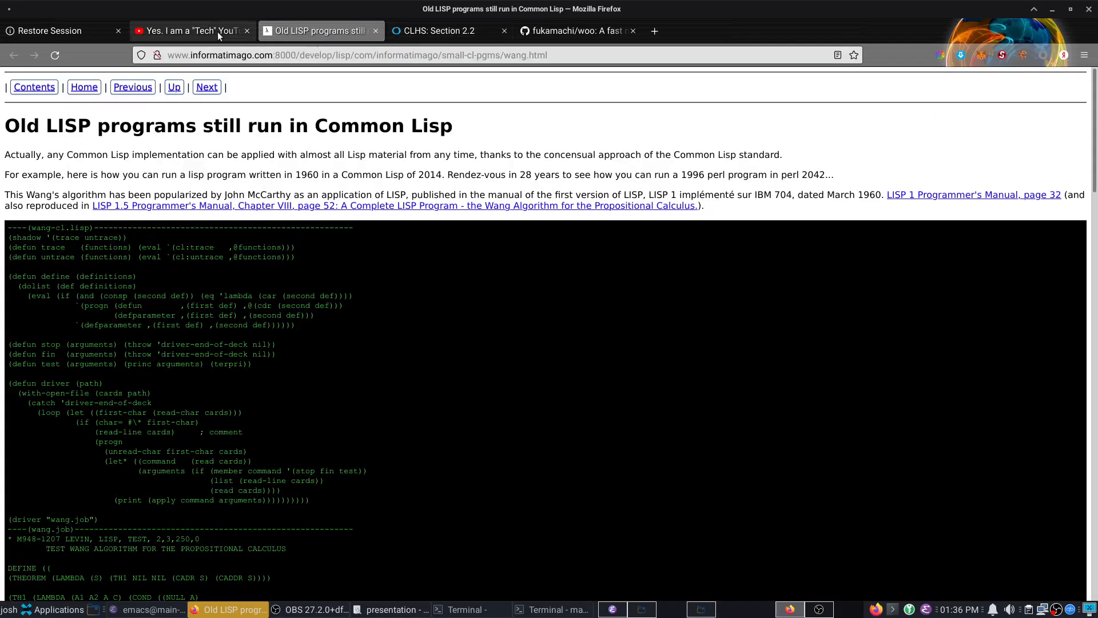
left_click(580, 31)
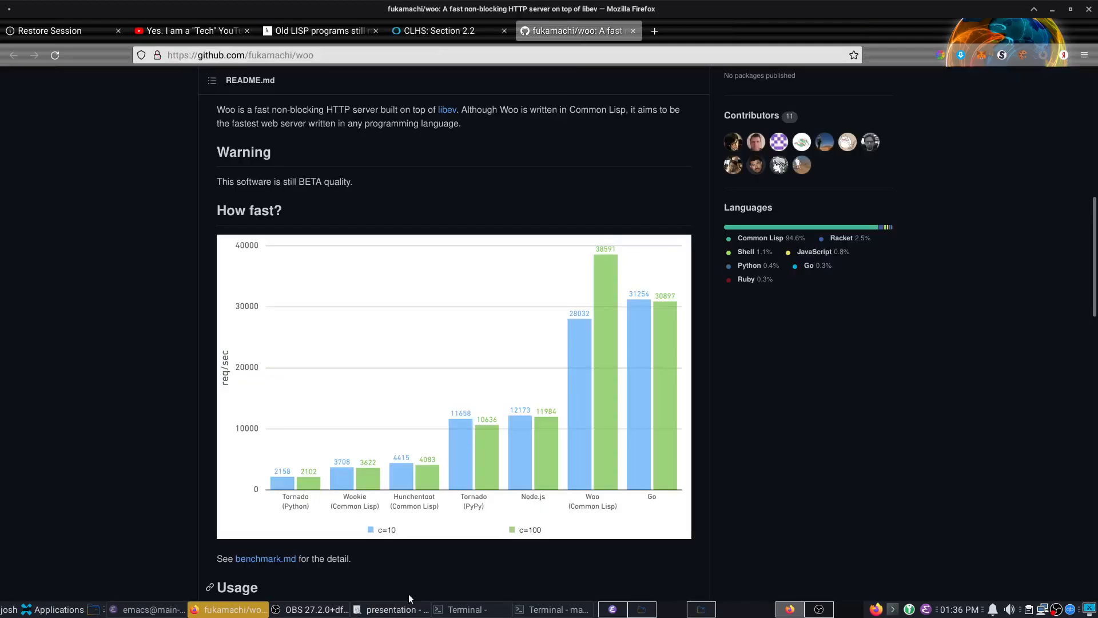
left_click(388, 609)
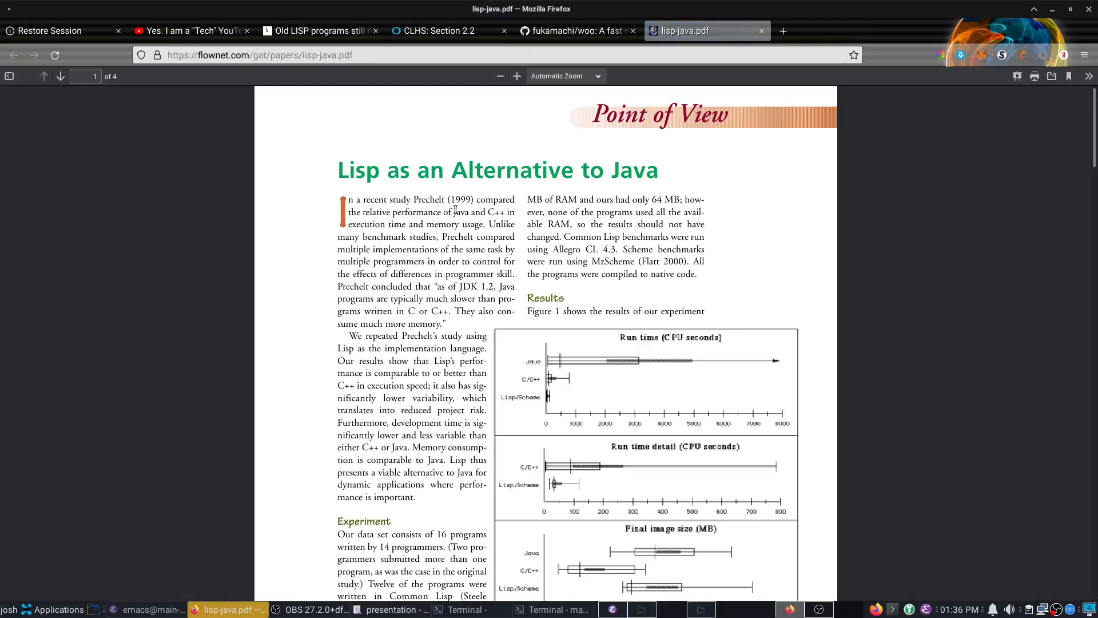
Step: Scroll the lisp-java.pdf paper to its Figure 1 experimental results charts
scroll("down", 3)
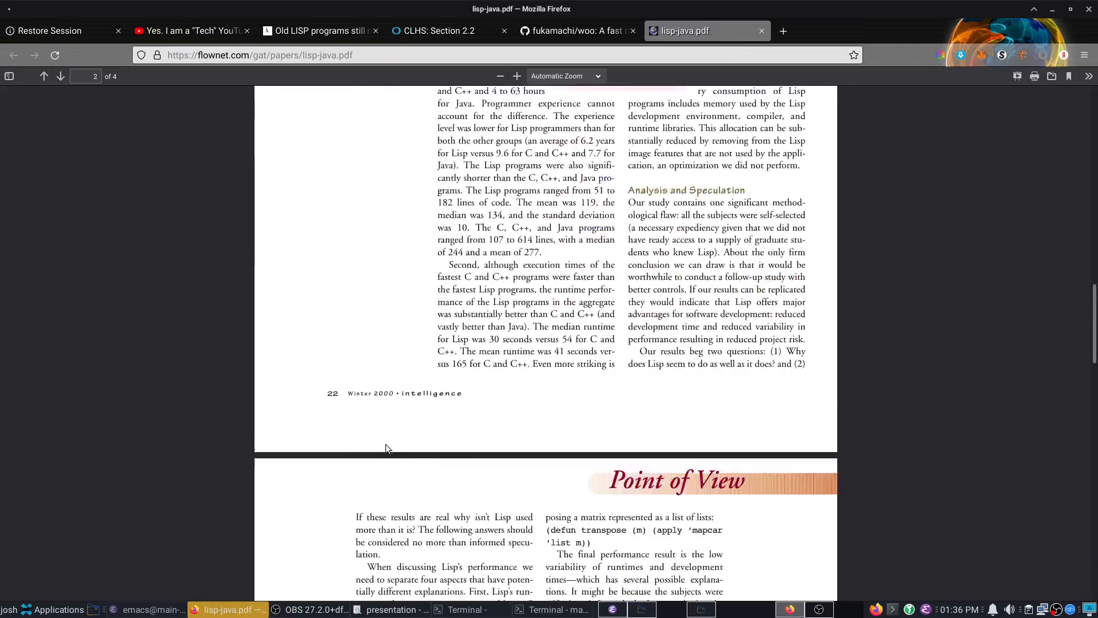
scroll("up", 3)
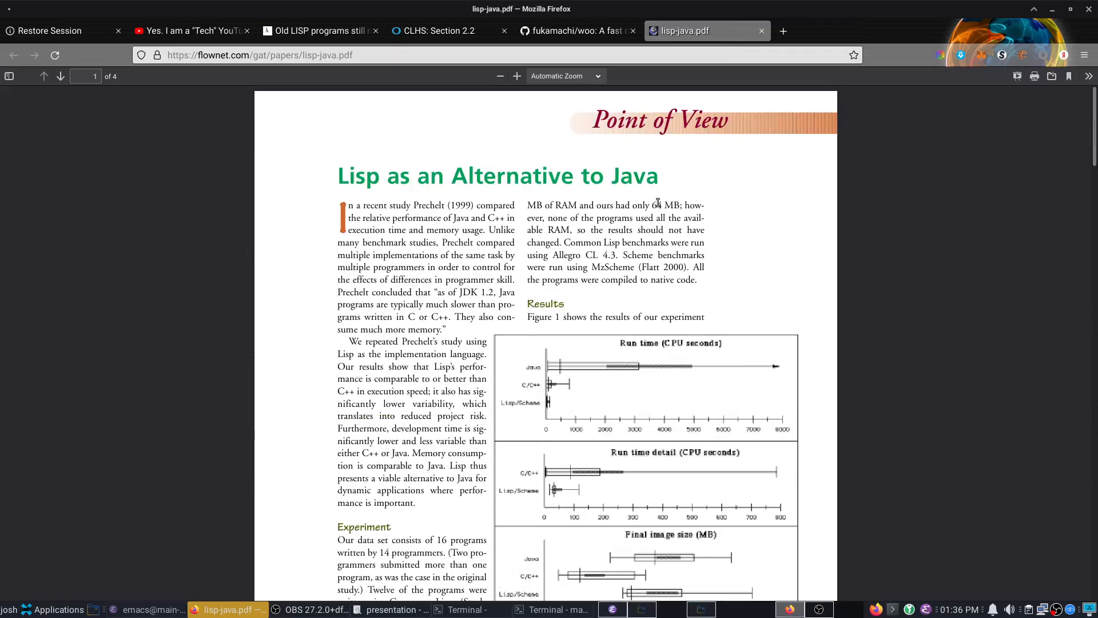
scroll("down", 3)
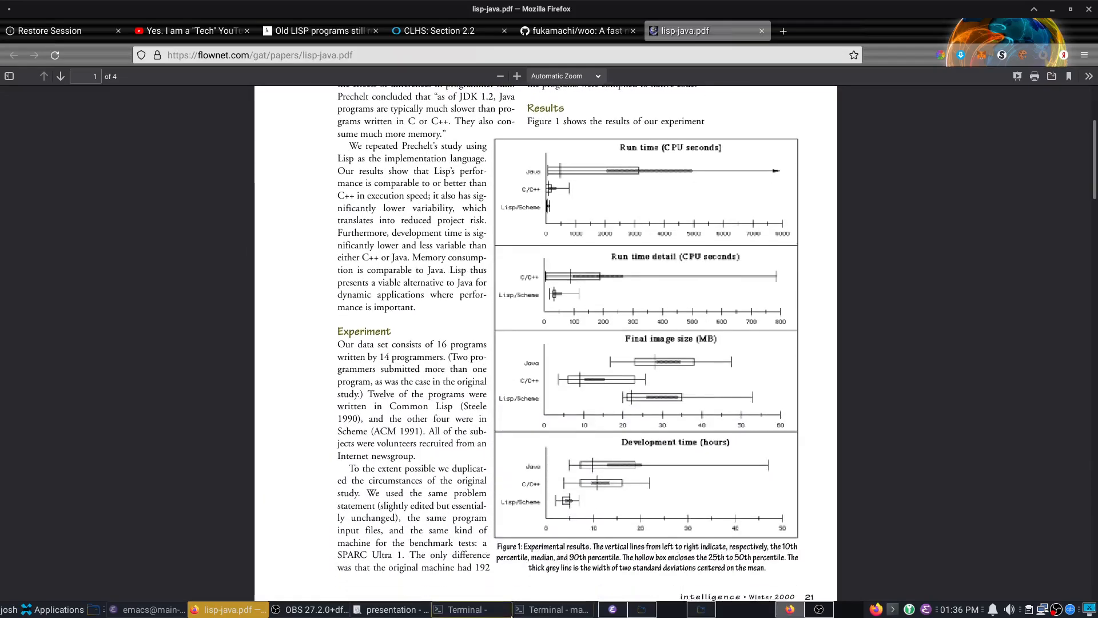
Step: Return to the slideshow on the 'Lisp as an alternative to Java' quote slide (page 30)
left_click(395, 609)
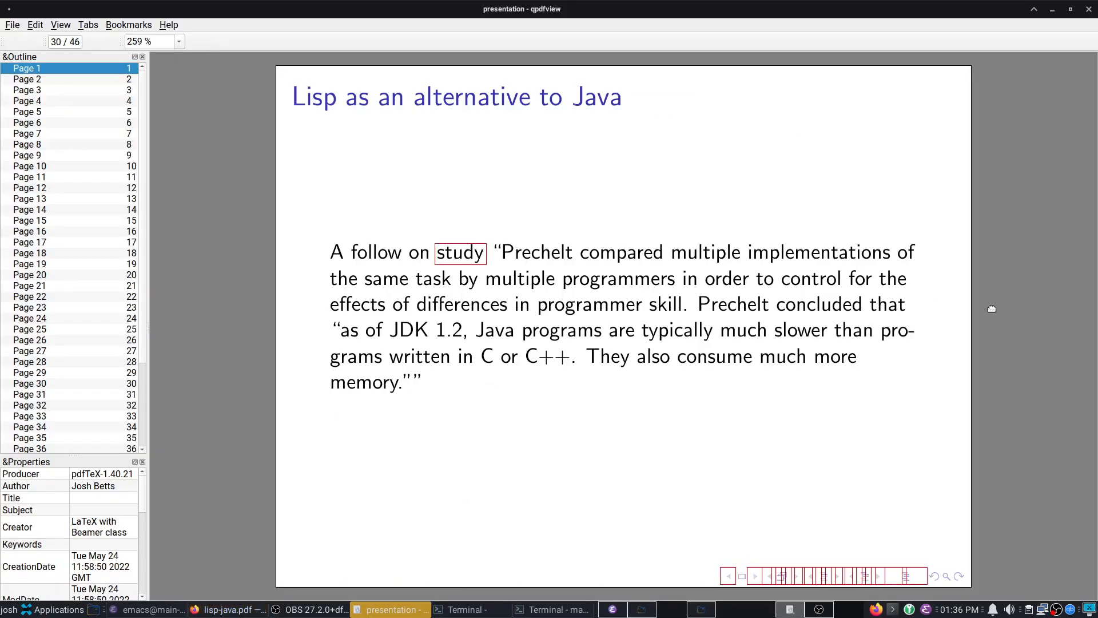
mouse_move(362, 336)
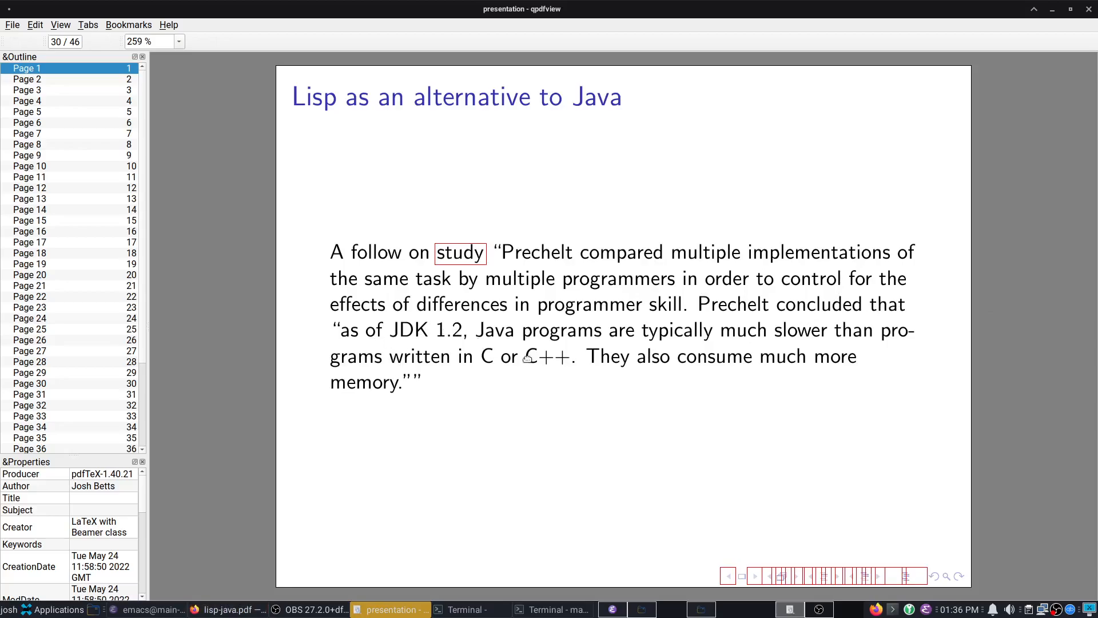
mouse_move(469, 365)
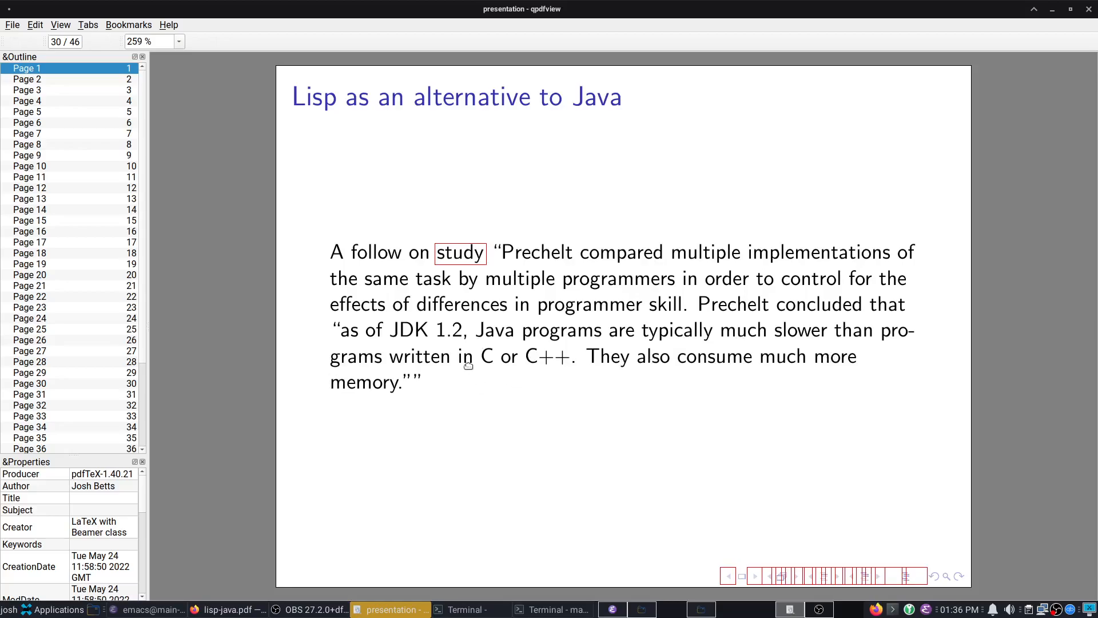
mouse_move(548, 392)
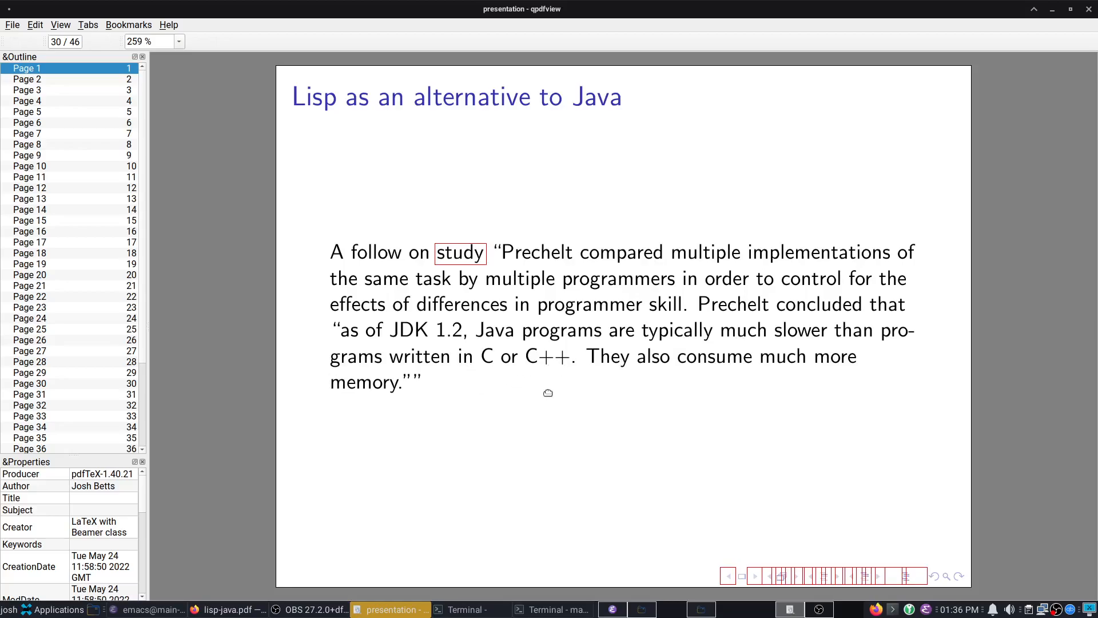
mouse_move(552, 371)
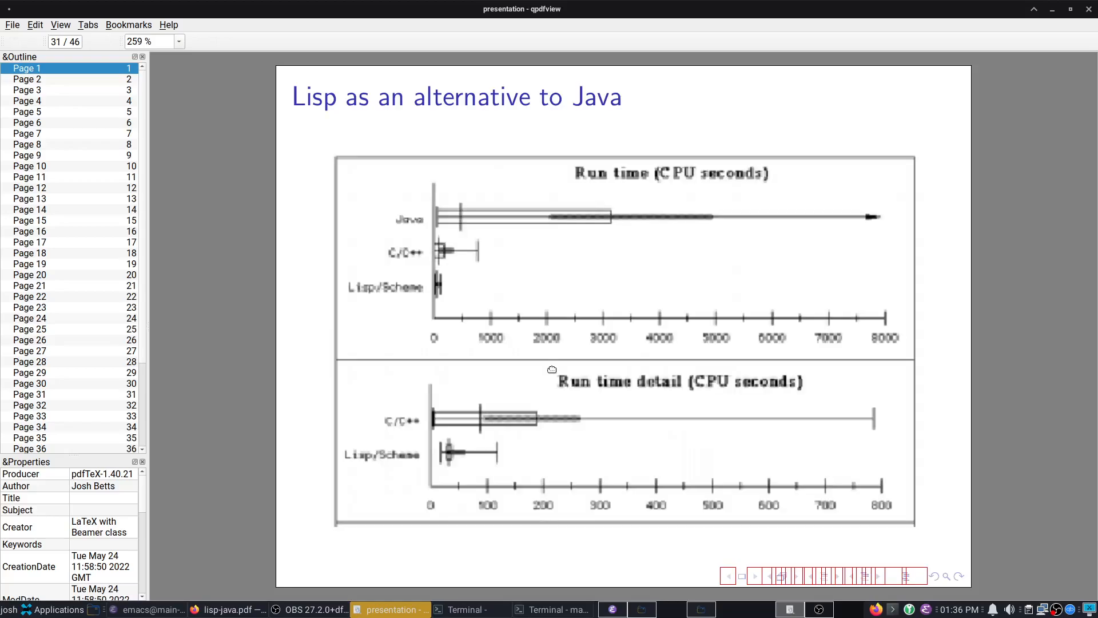
mouse_move(455, 286)
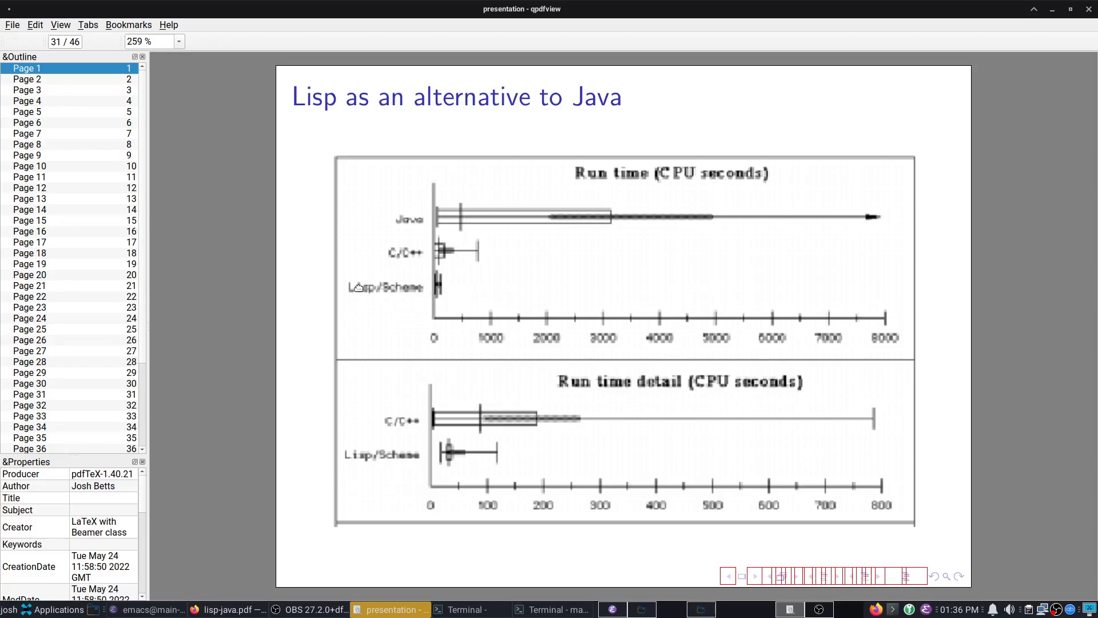
mouse_move(465, 298)
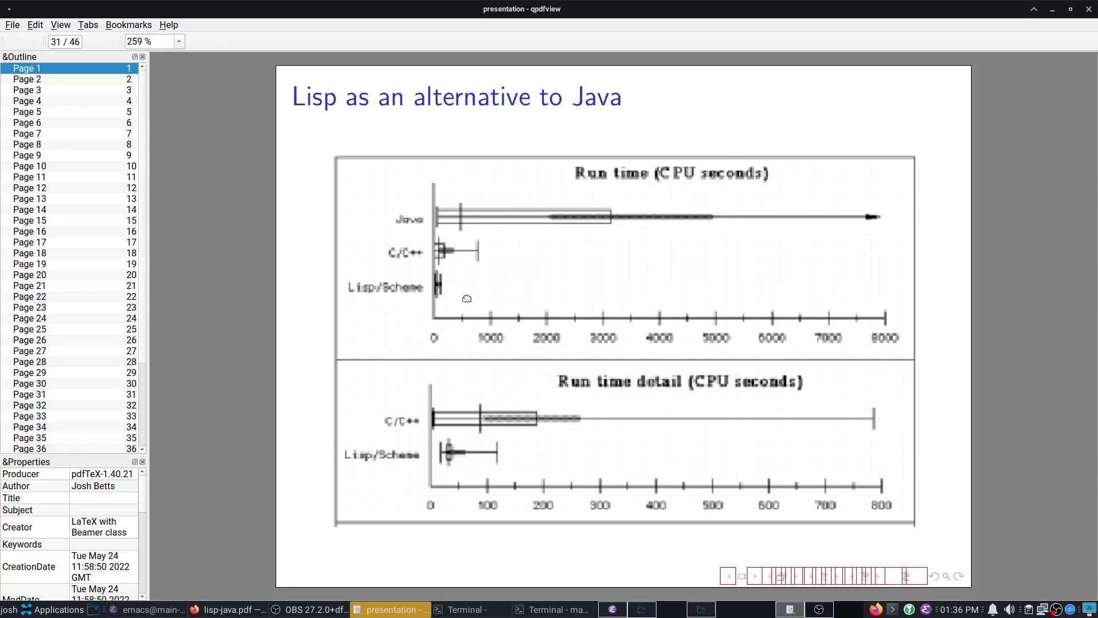
mouse_move(727, 382)
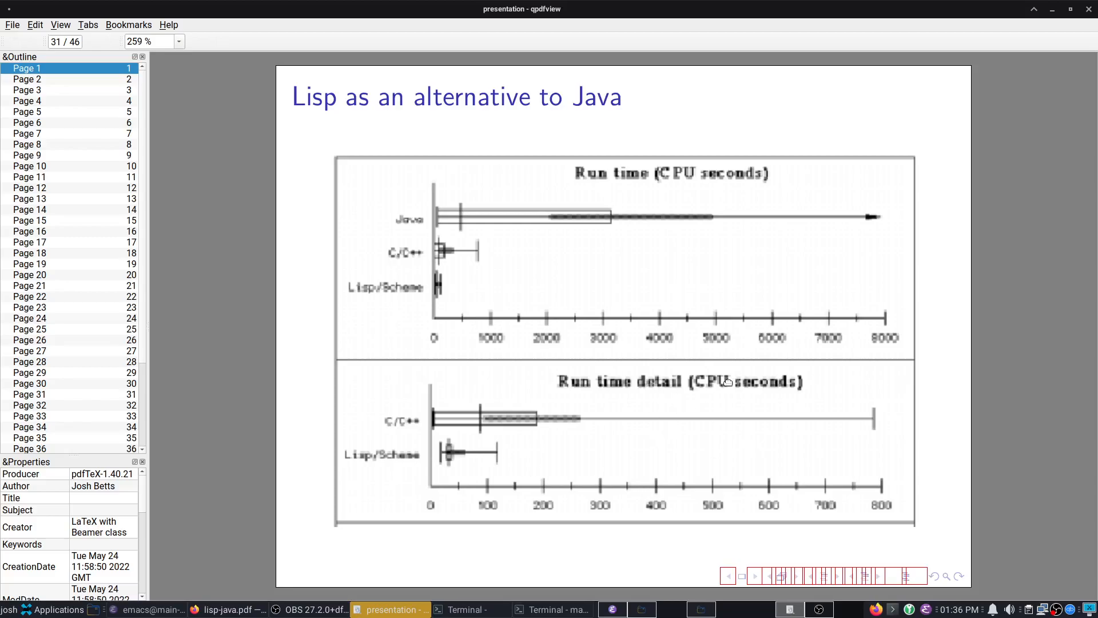
mouse_move(384, 457)
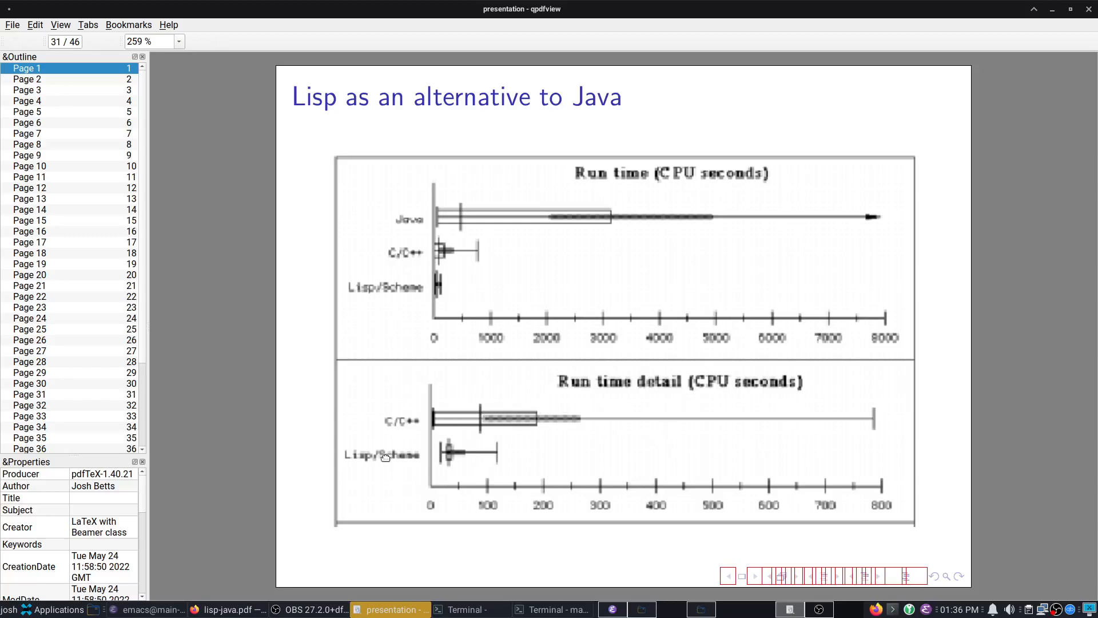
mouse_move(584, 342)
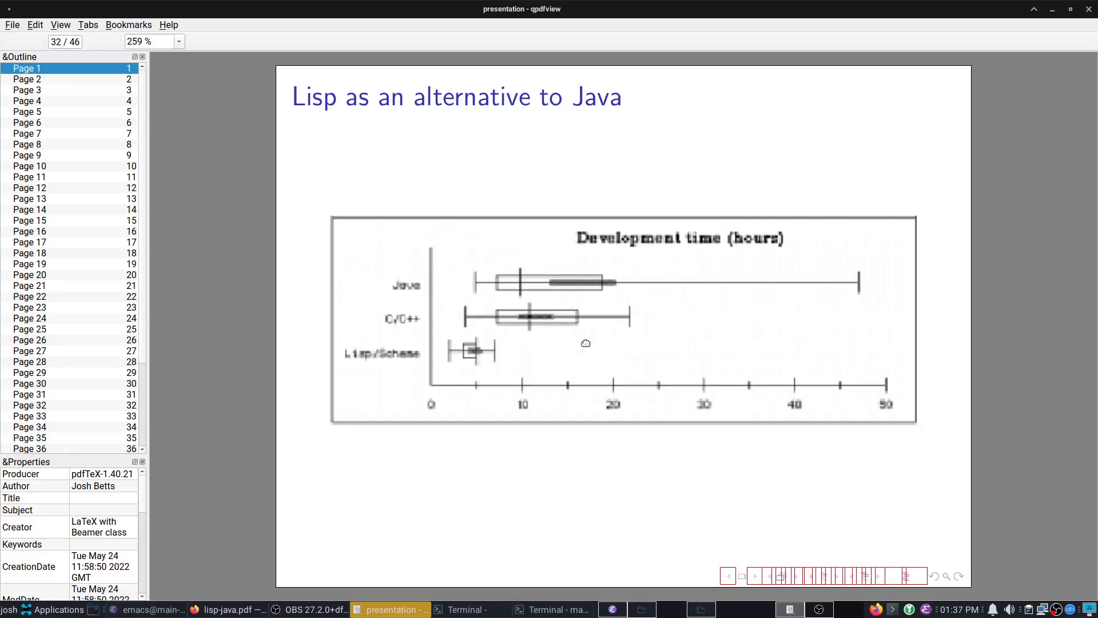
mouse_move(512, 369)
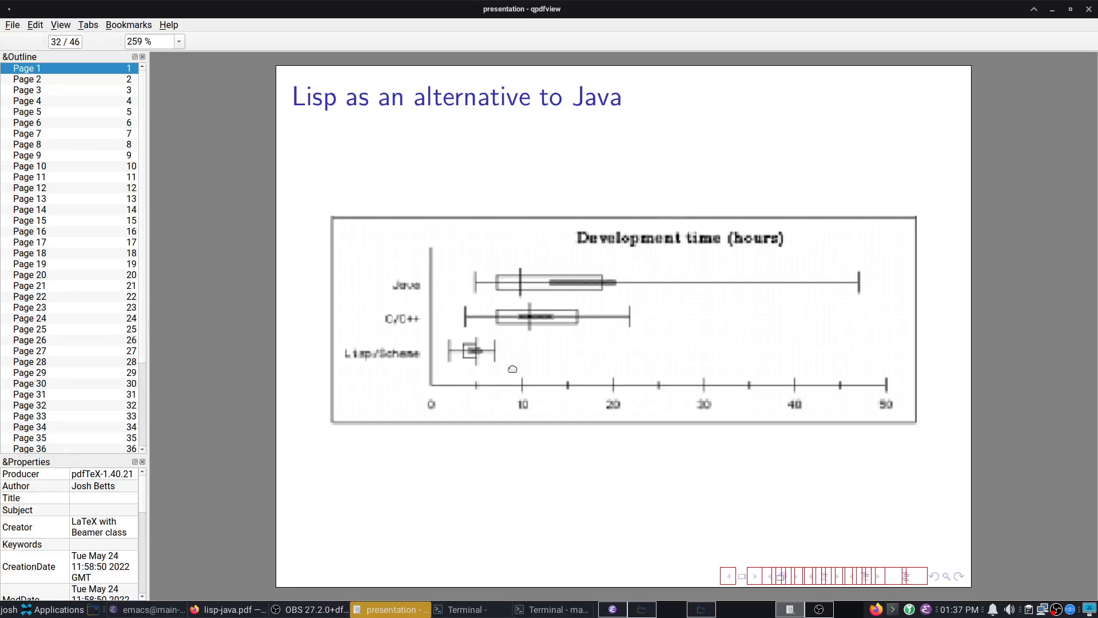
mouse_move(494, 272)
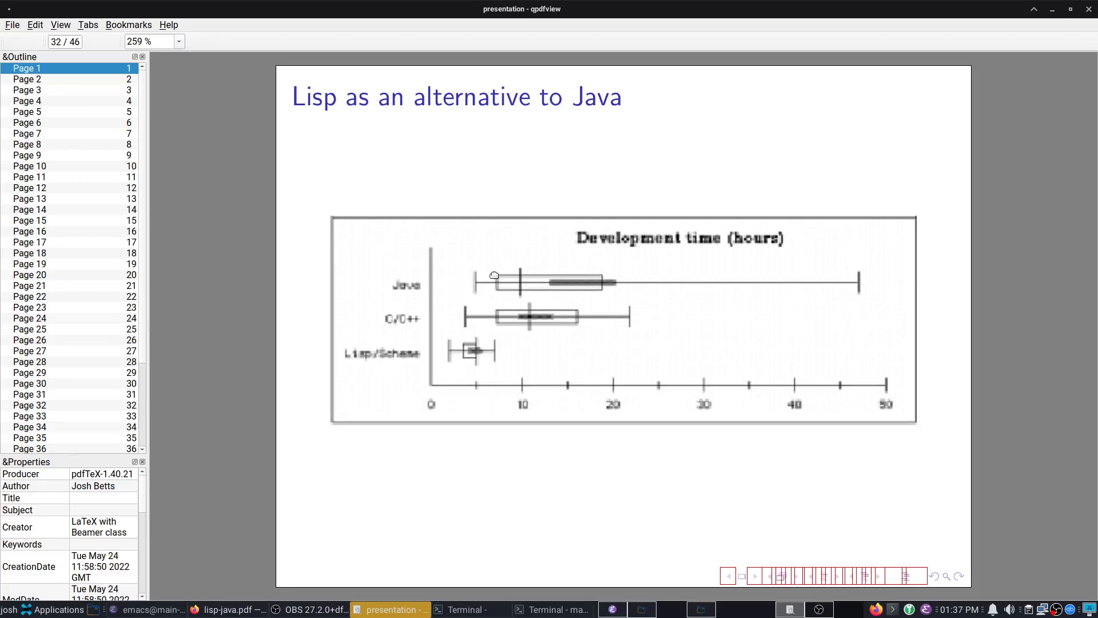
mouse_move(627, 242)
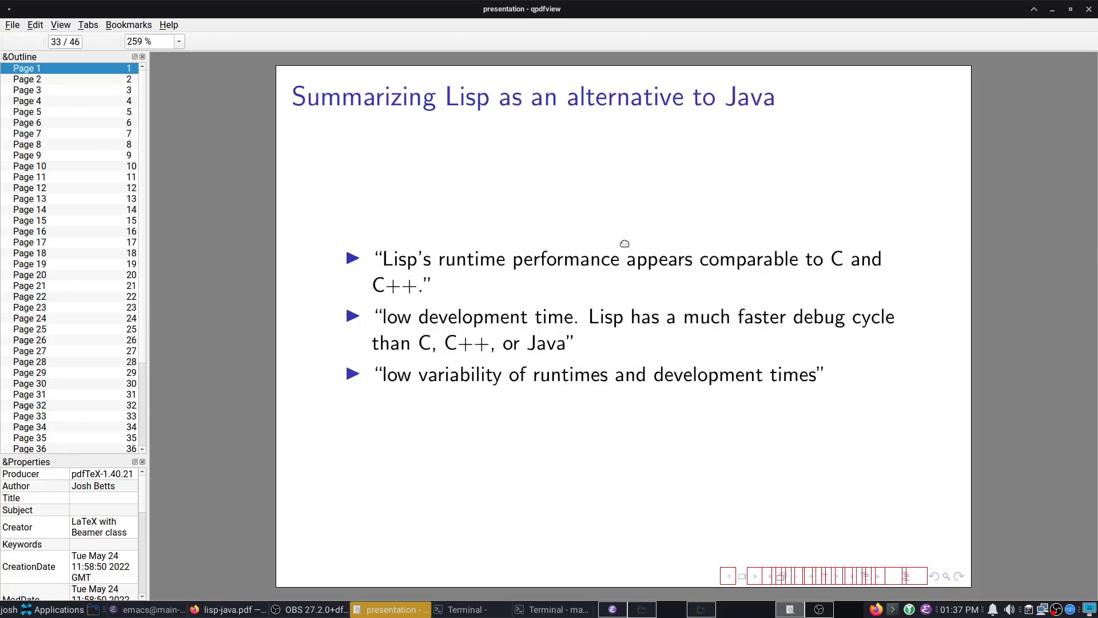
mouse_move(848, 165)
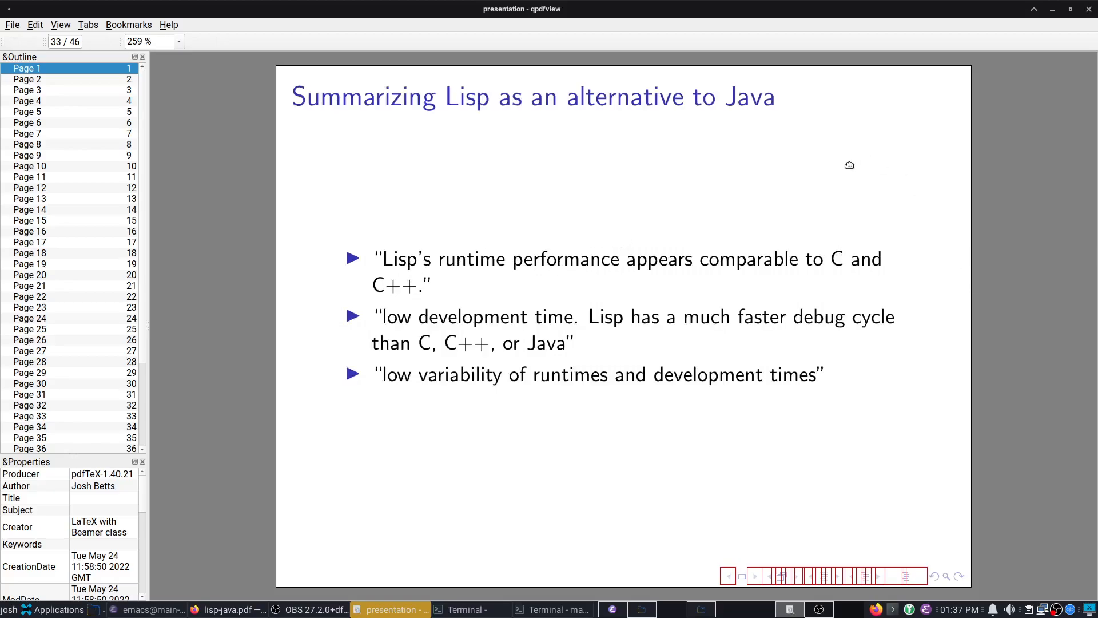
mouse_move(533, 317)
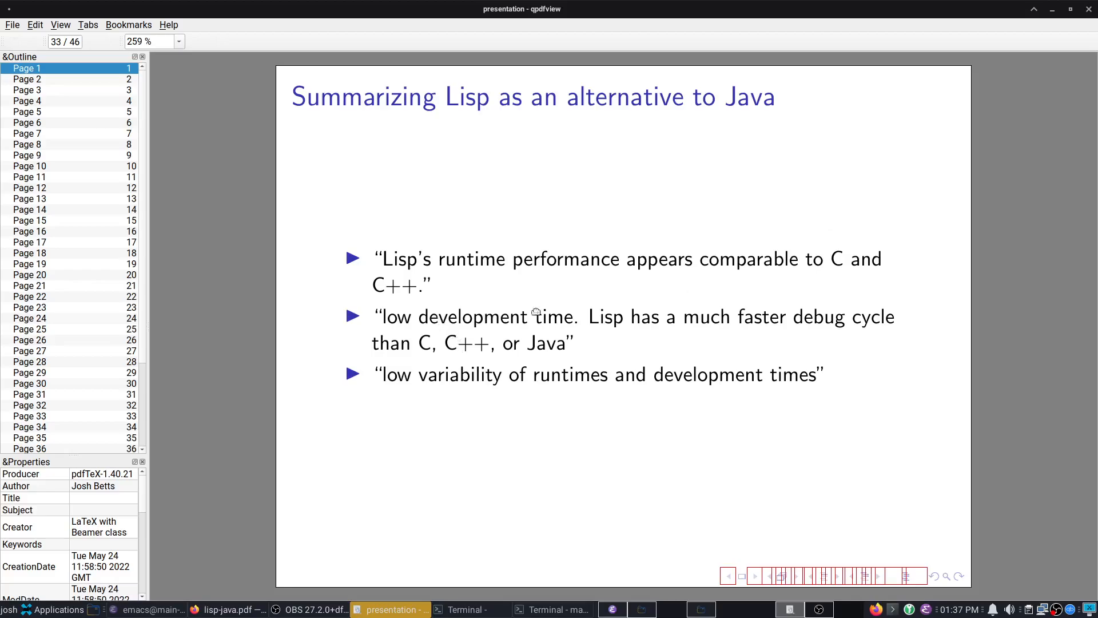
mouse_move(801, 177)
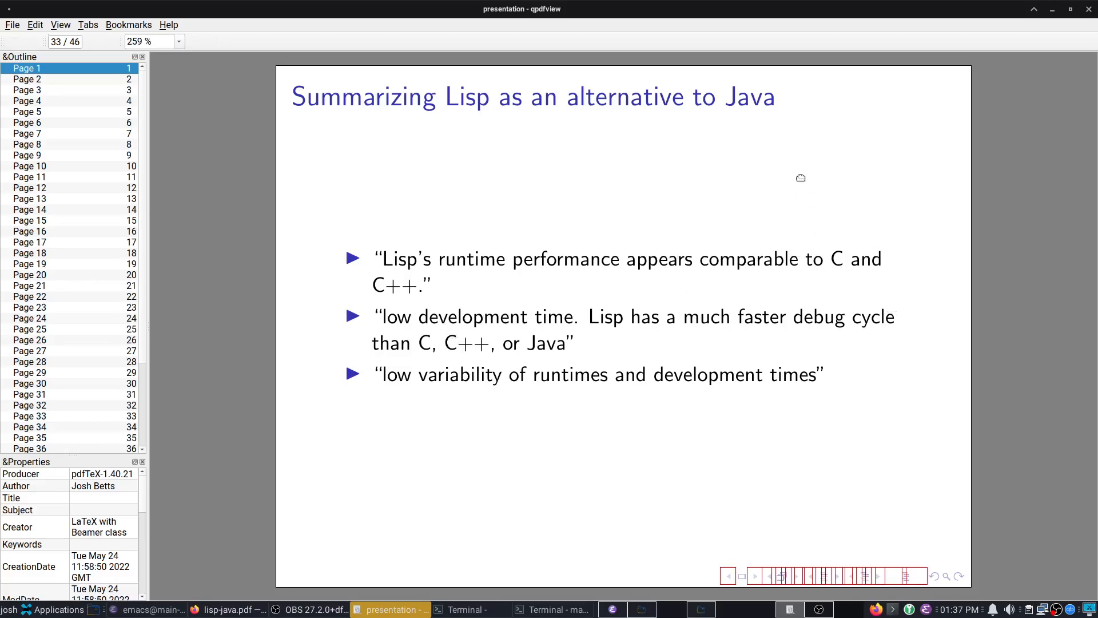
mouse_move(462, 396)
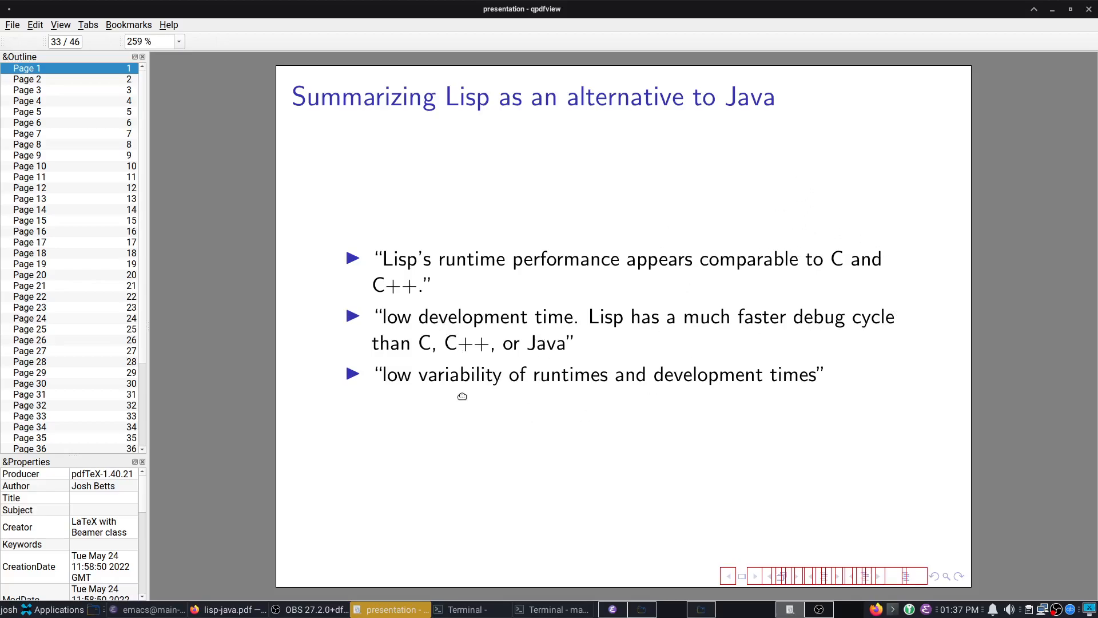
mouse_move(608, 190)
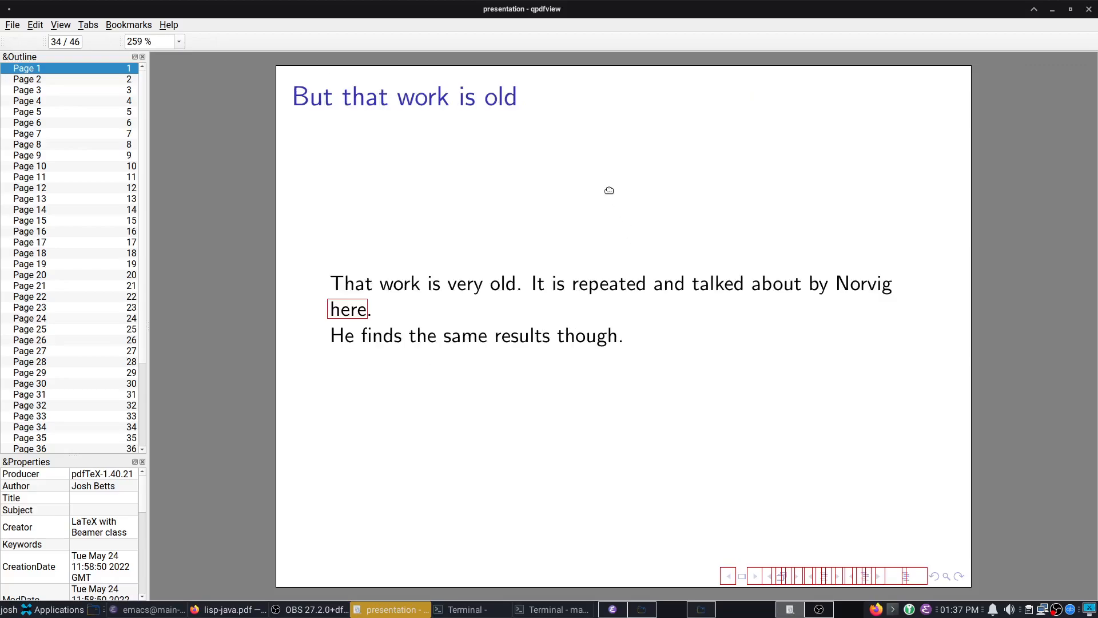
mouse_move(355, 316)
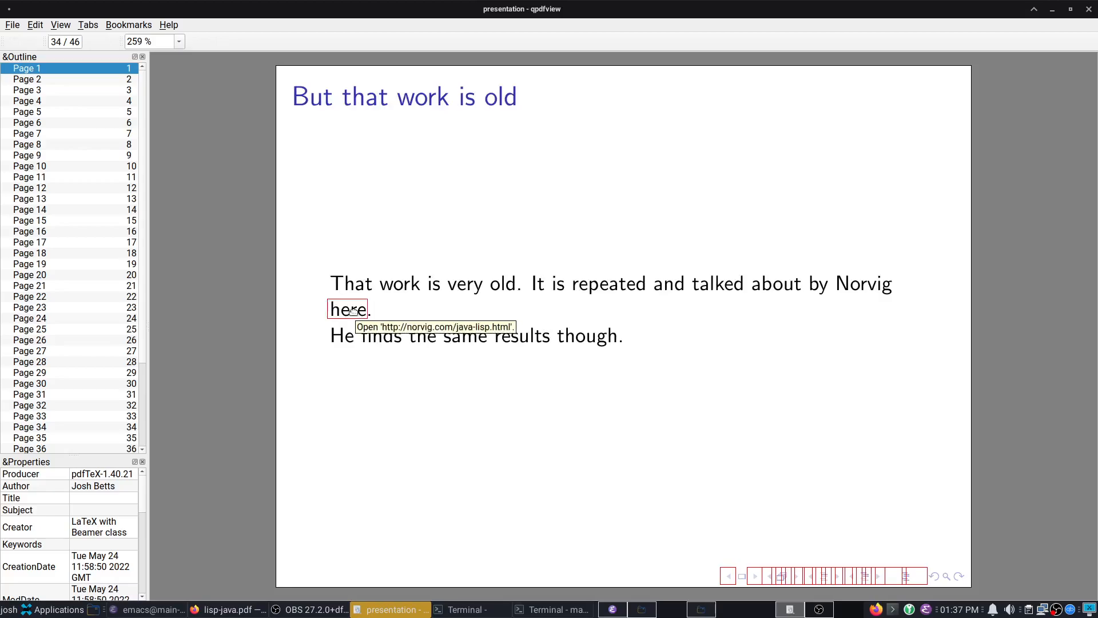
Step: Follow the slide's 'here' link to open norvig.com/java-lisp.html in Firefox
left_click(348, 309)
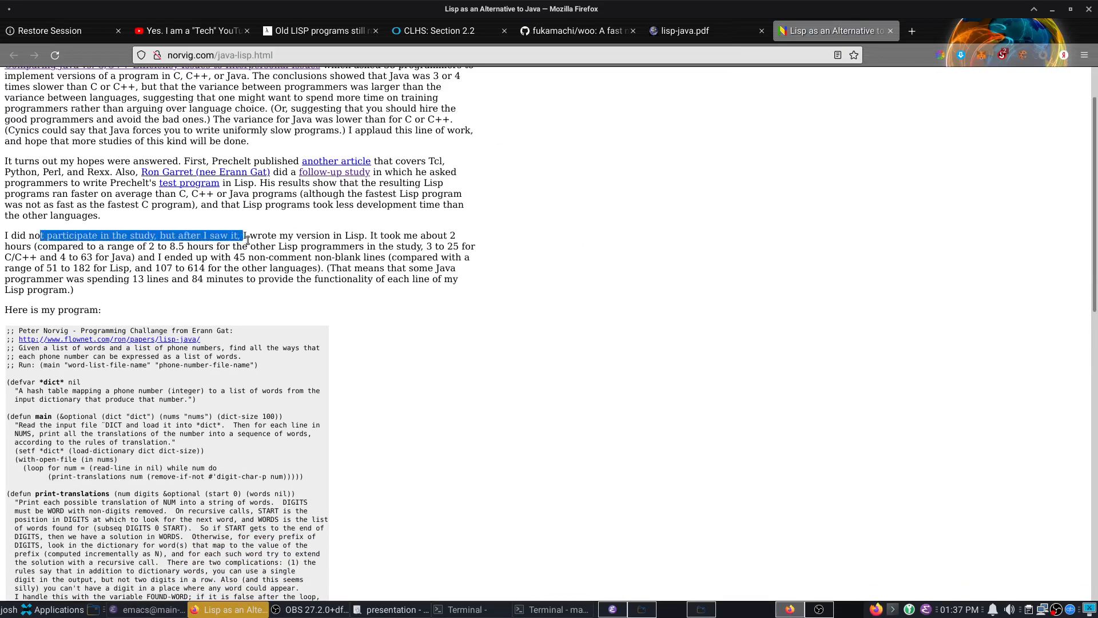
Step: Highlight Norvig's closing notes about 13 lines, 84 minutes and finishing in 1.5 hours
left_click(378, 236)
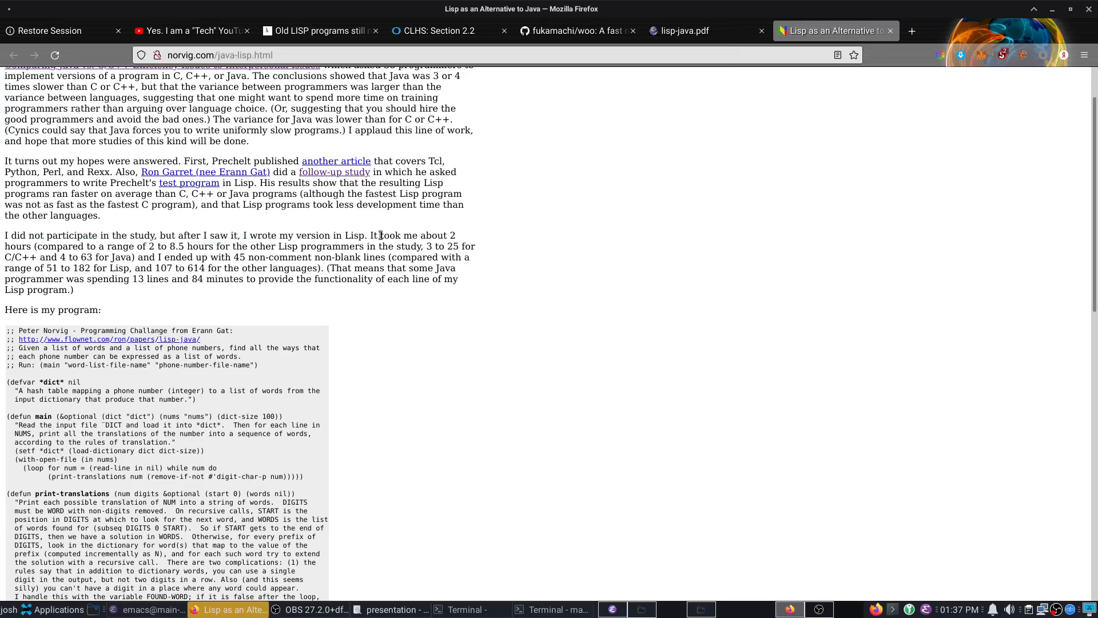
mouse_move(69, 246)
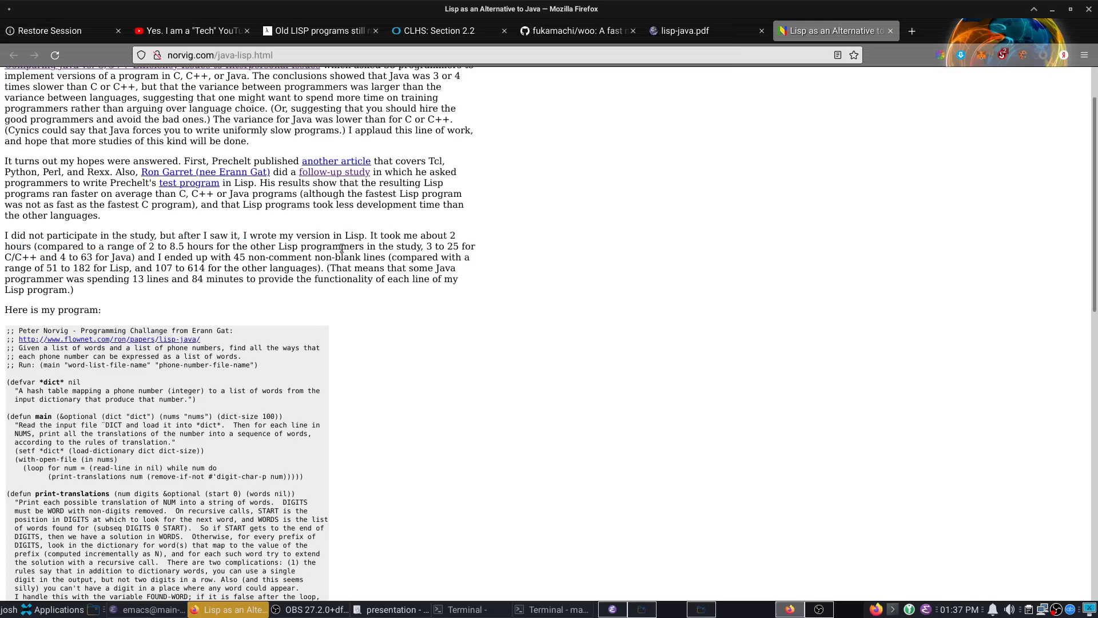
mouse_move(130, 248)
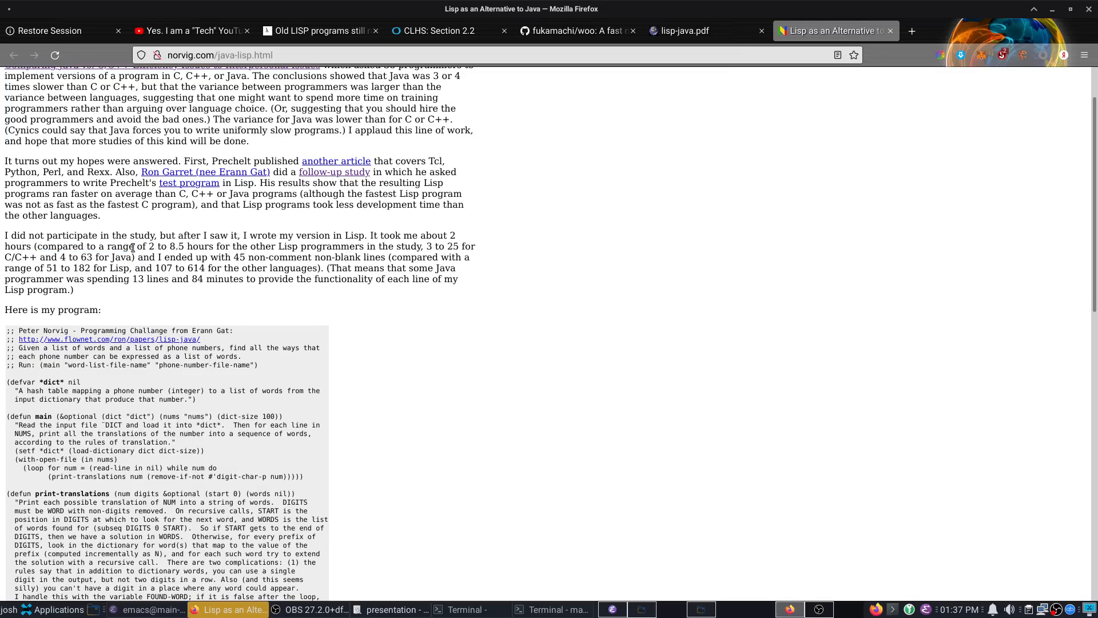
mouse_move(348, 254)
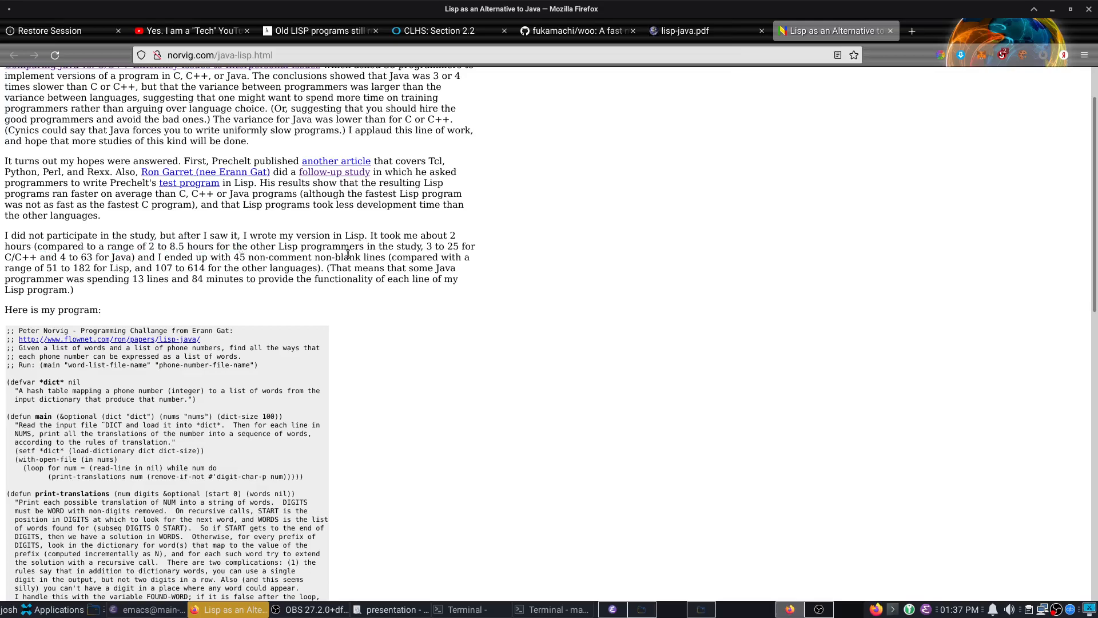
mouse_move(351, 258)
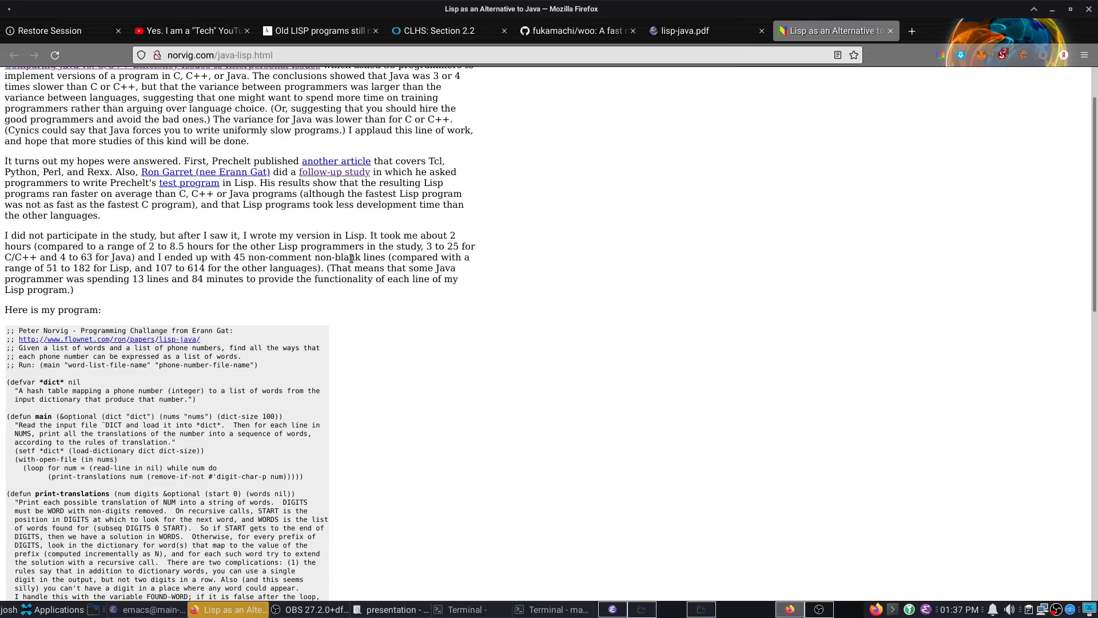
left_click_drag(23, 279, 220, 279)
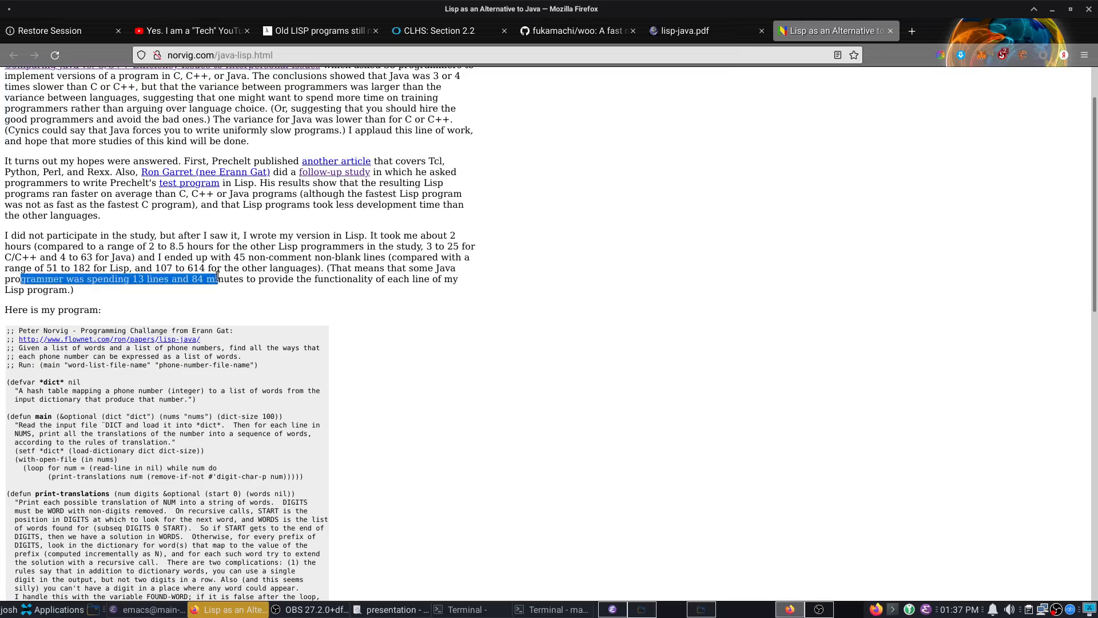
scroll("down", 3)
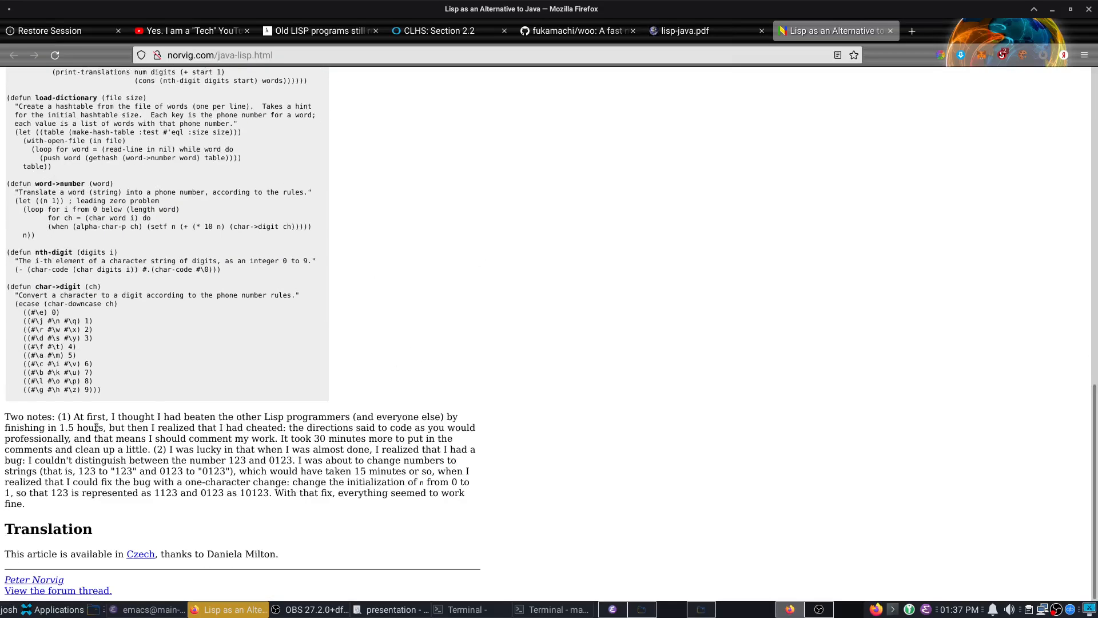
left_click_drag(73, 426, 128, 438)
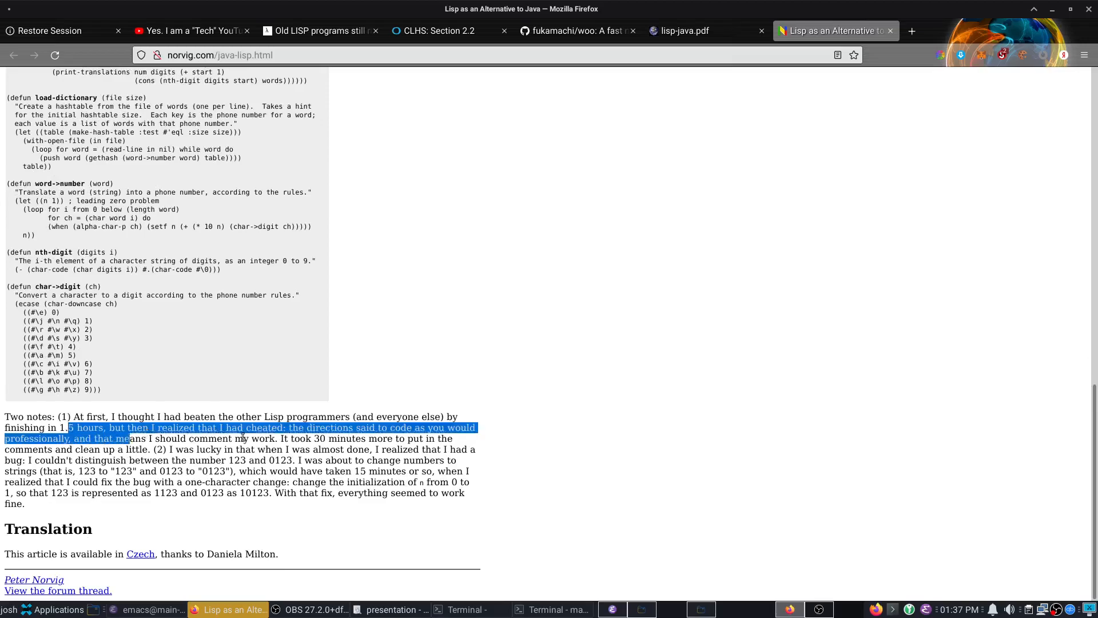
left_click(345, 435)
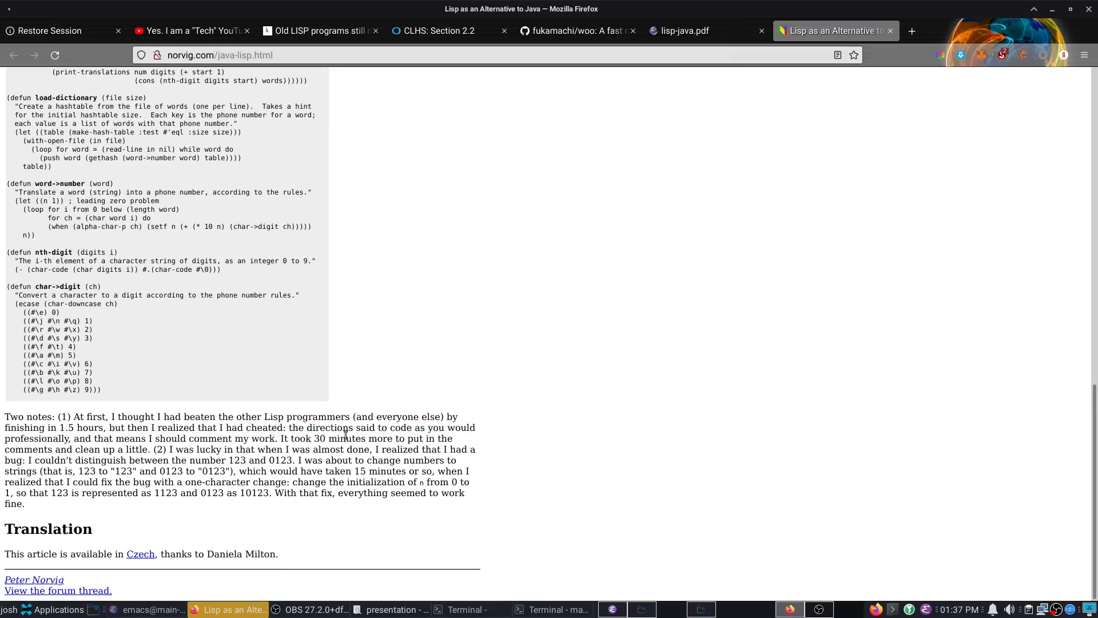
mouse_move(468, 330)
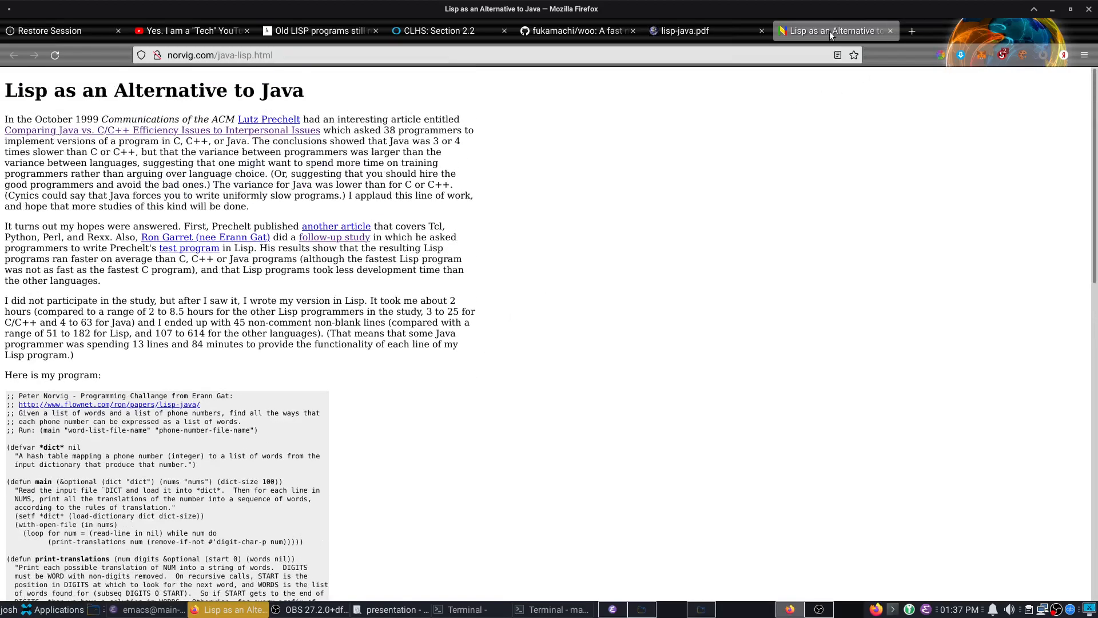
Step: Switch to the lisp-java.pdf results charts, then return to the slideshow
left_click(687, 31)
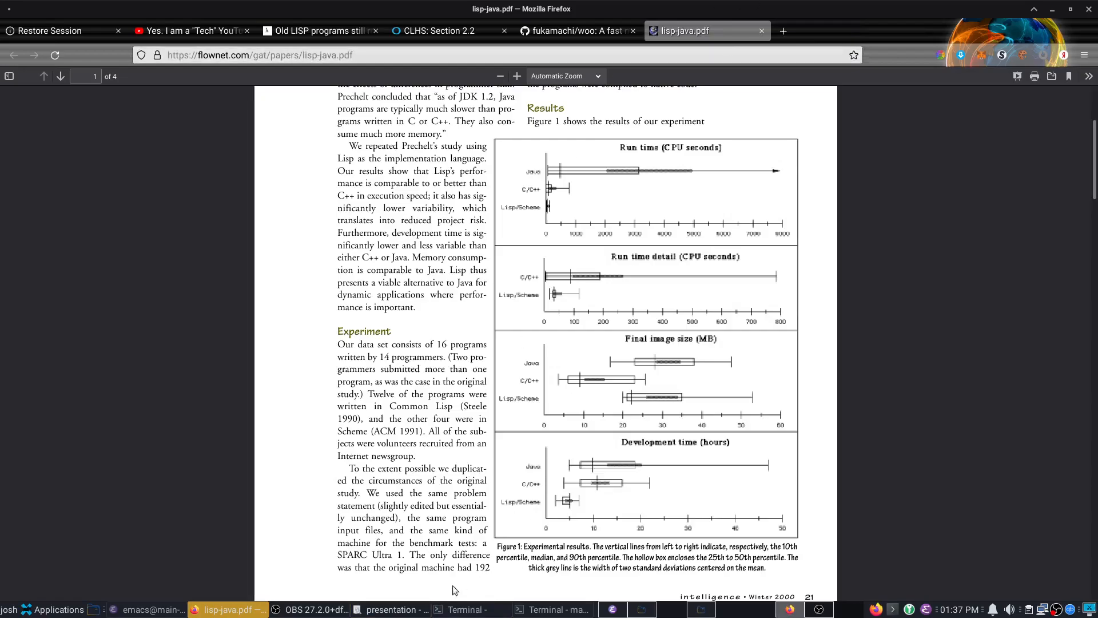
left_click(397, 608)
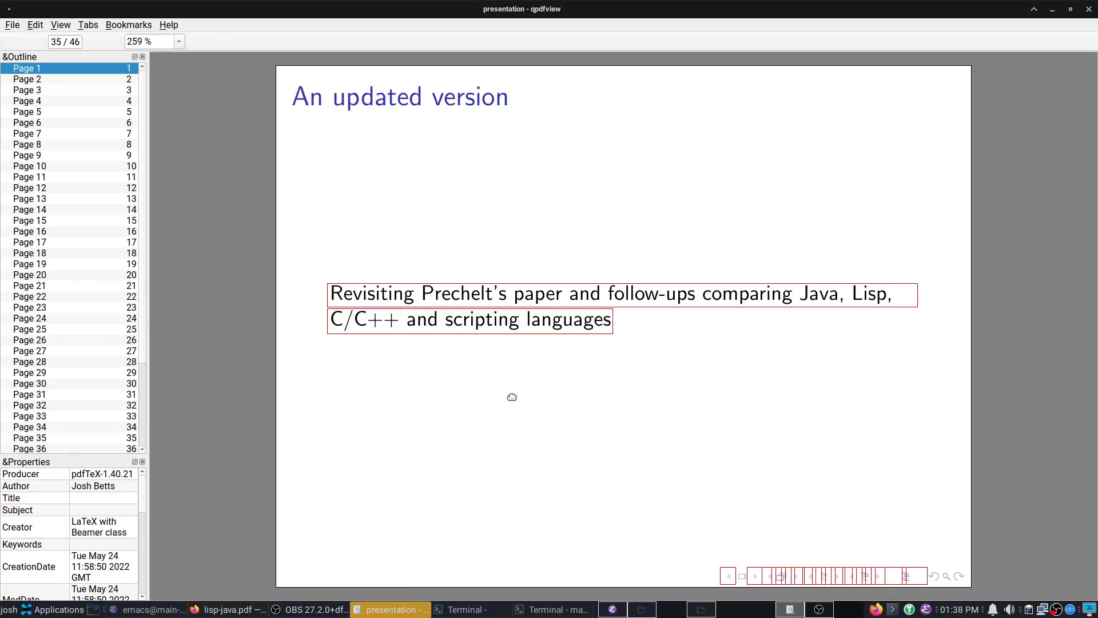
mouse_move(398, 298)
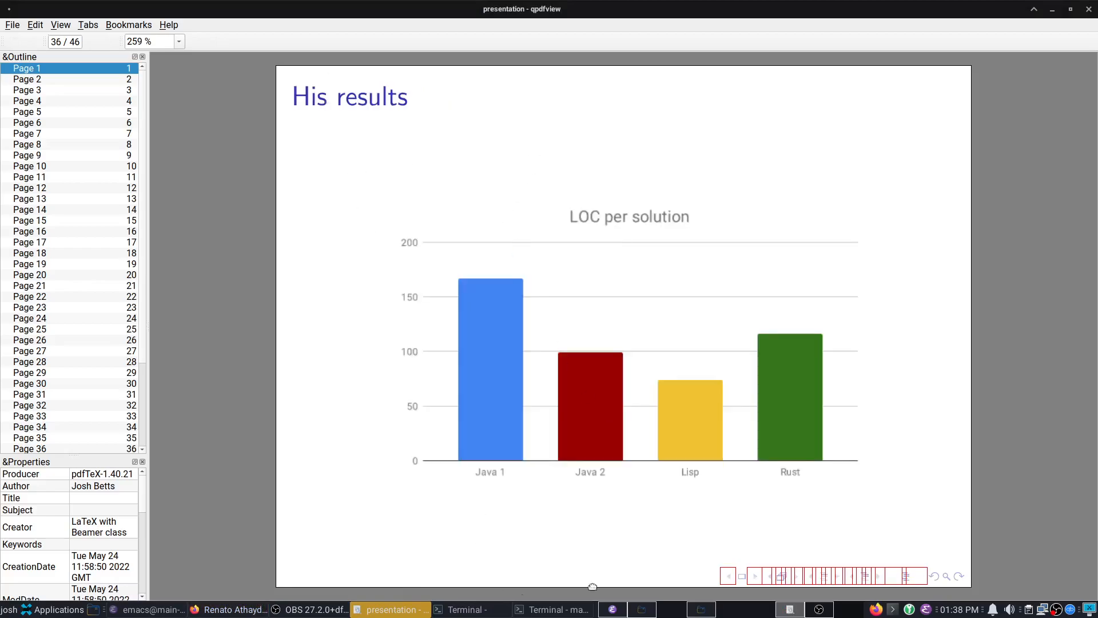
mouse_move(567, 416)
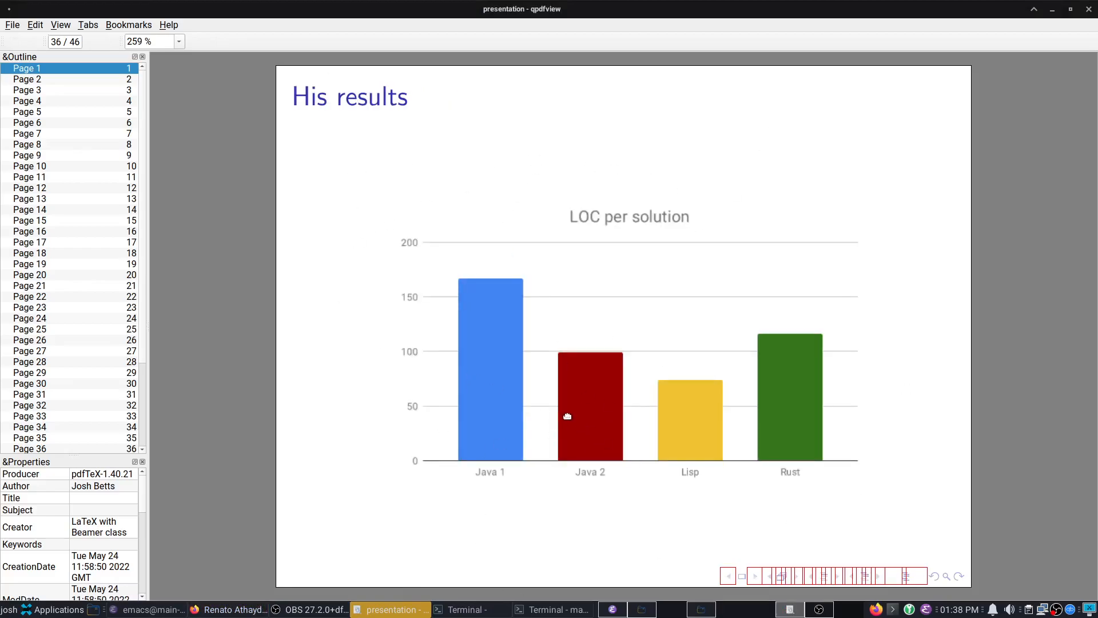
mouse_move(885, 105)
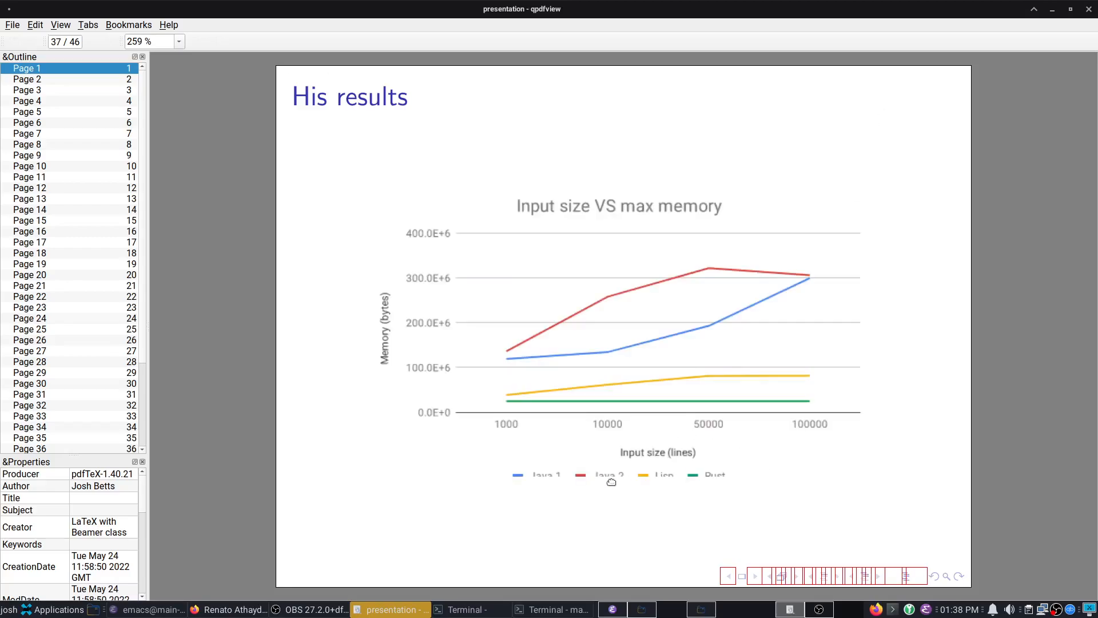
mouse_move(731, 219)
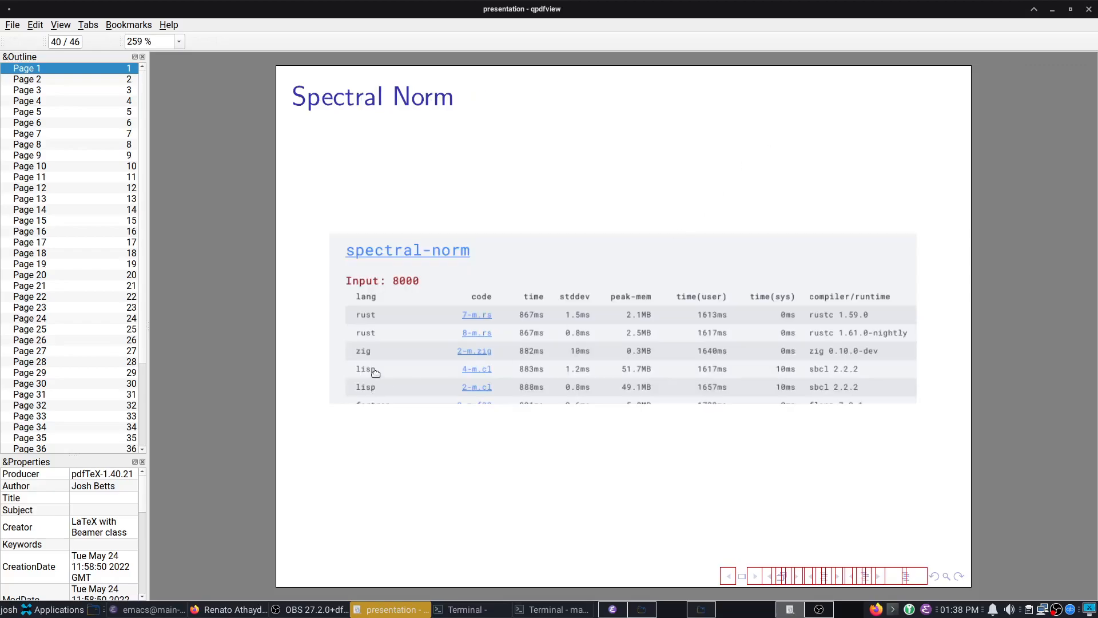
mouse_move(482, 371)
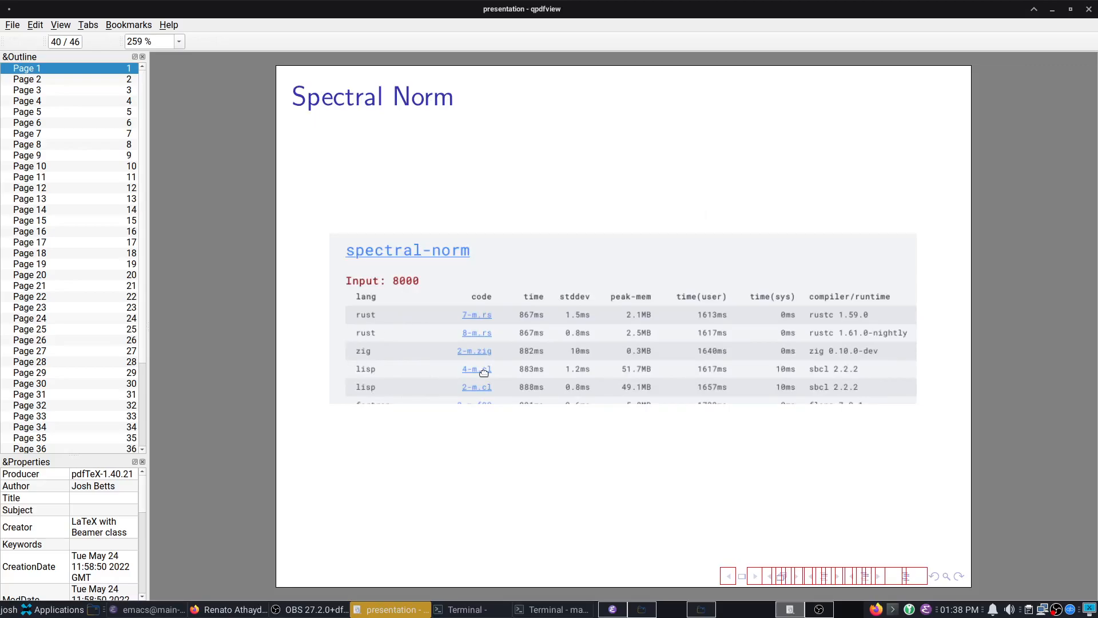
mouse_move(844, 369)
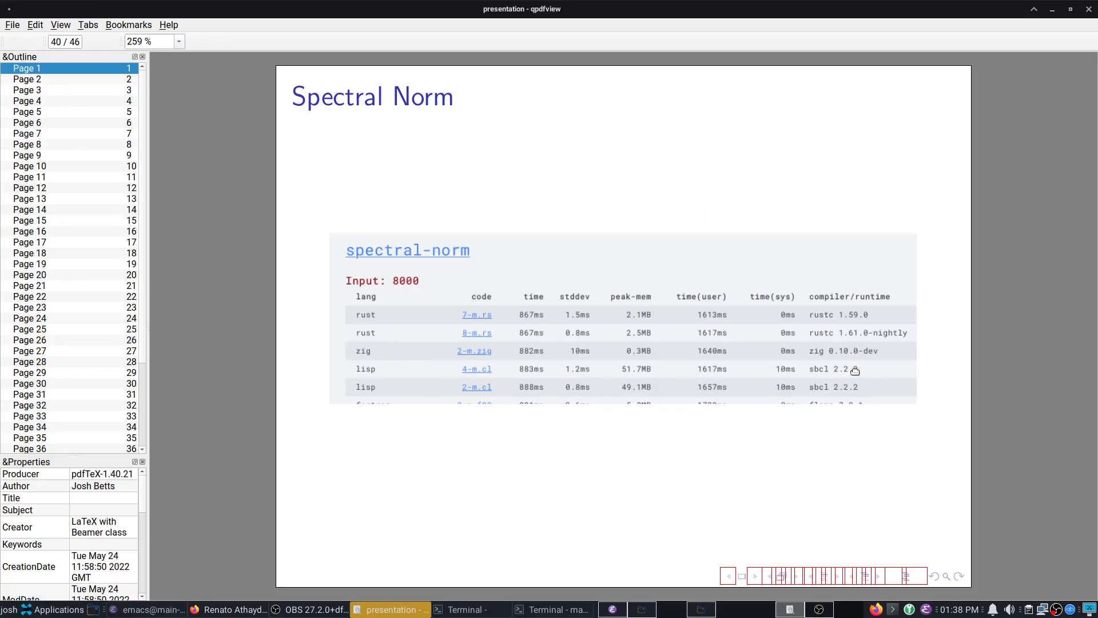
mouse_move(623, 275)
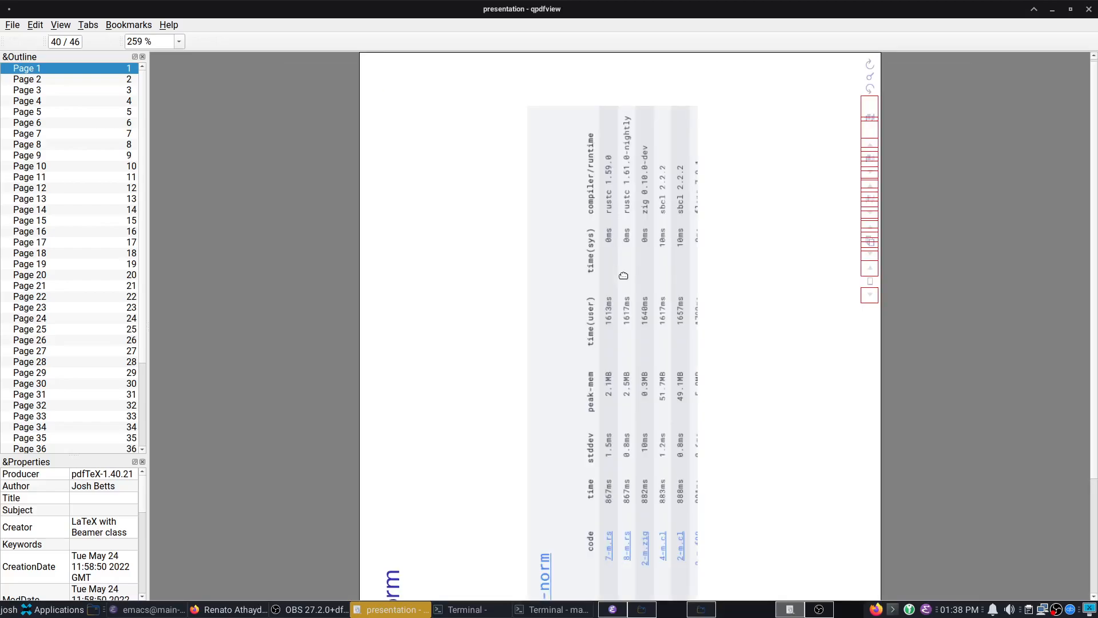
Step: Scroll within the Spectral Norm benchmark slide showing Rust, Zig and Lisp timings
scroll("down", 3)
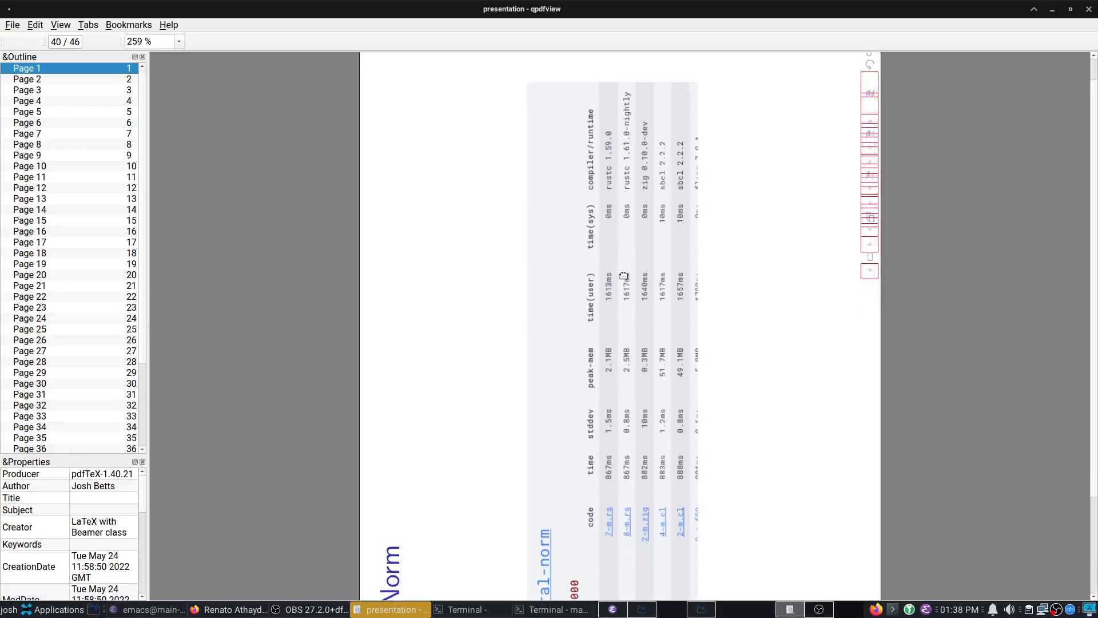
mouse_move(839, 71)
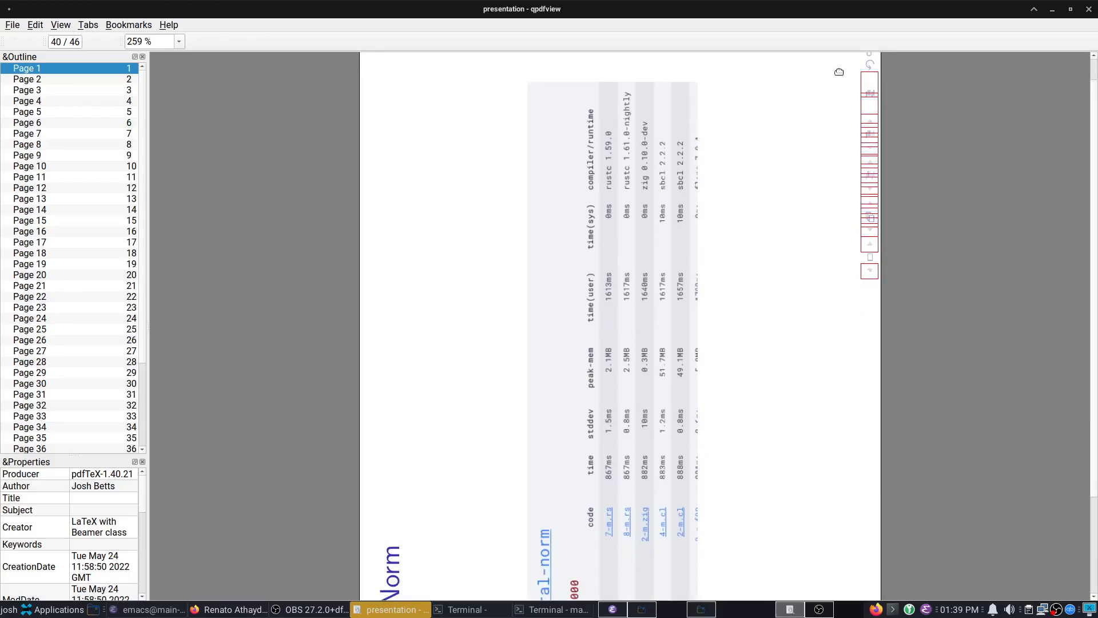
mouse_move(873, 135)
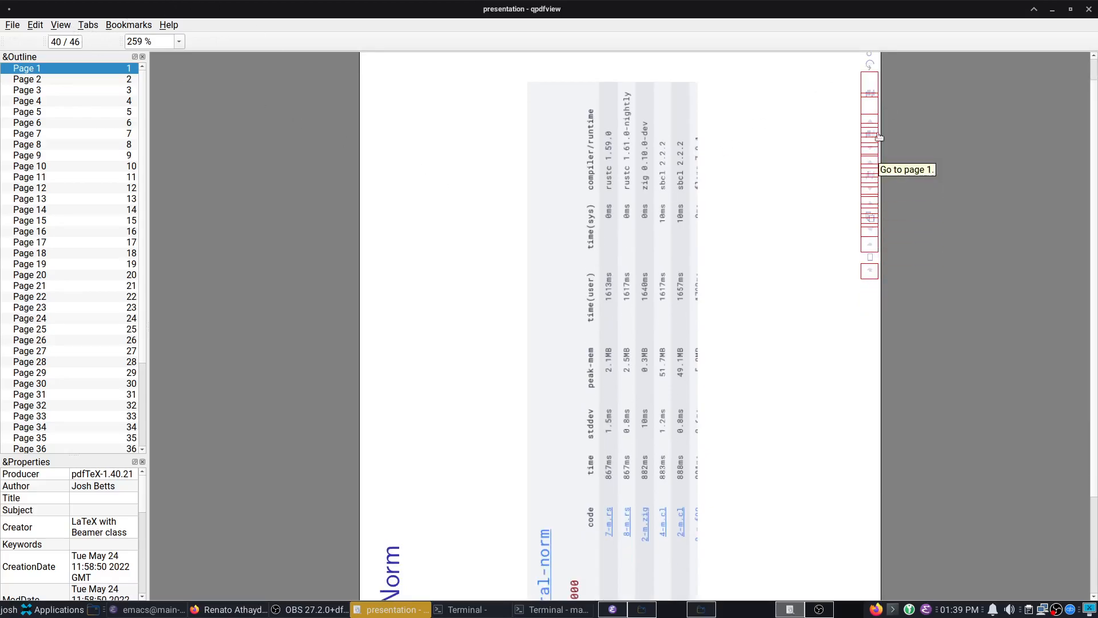
mouse_move(869, 80)
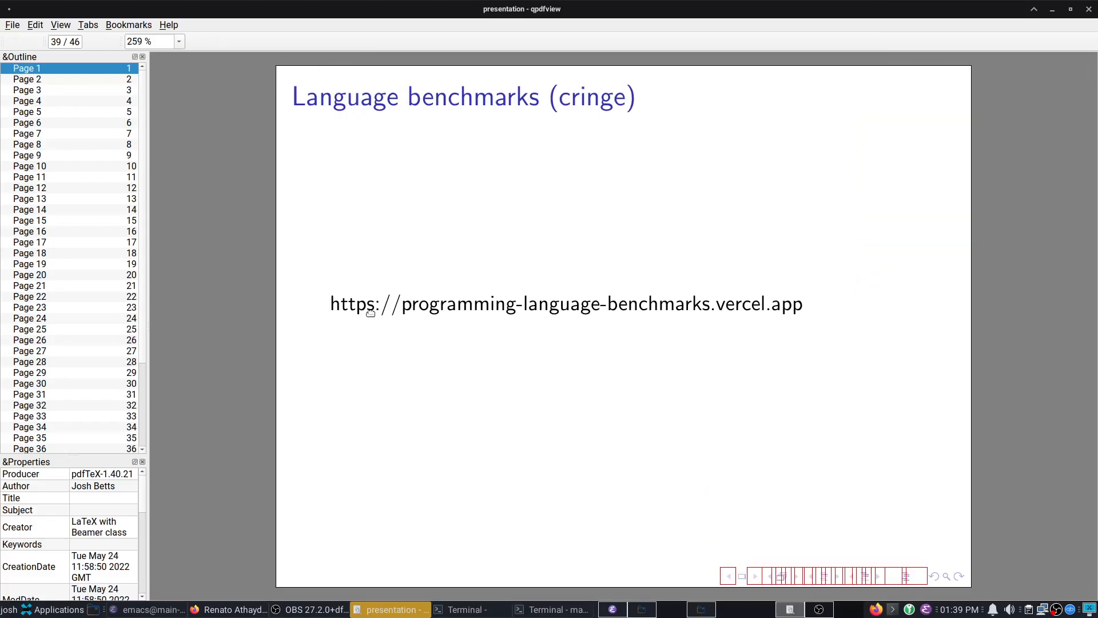
mouse_move(480, 358)
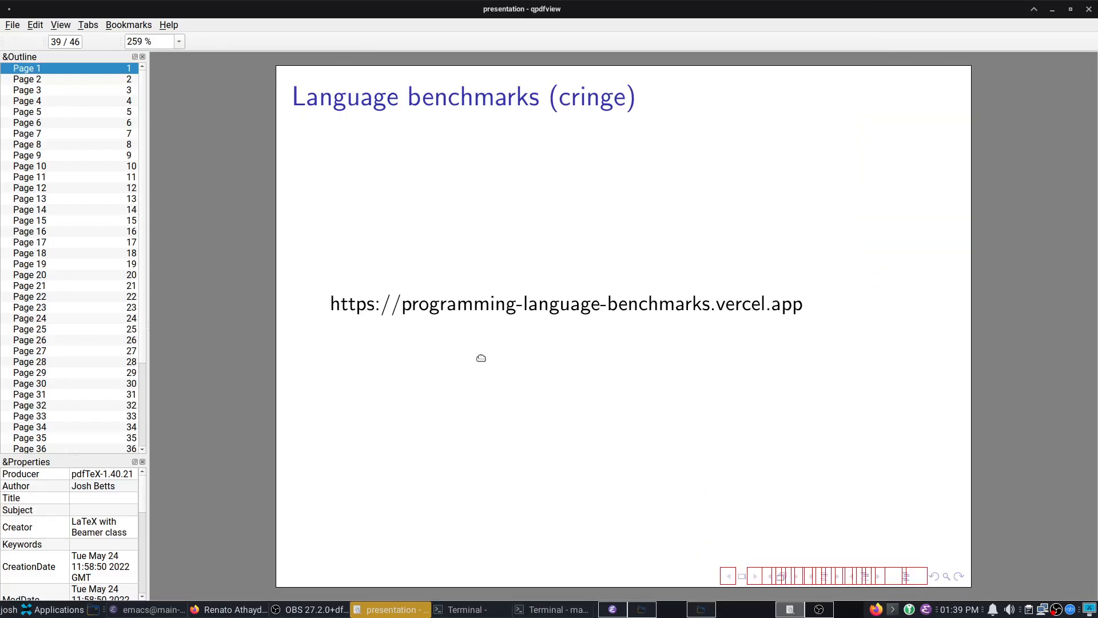
mouse_move(821, 304)
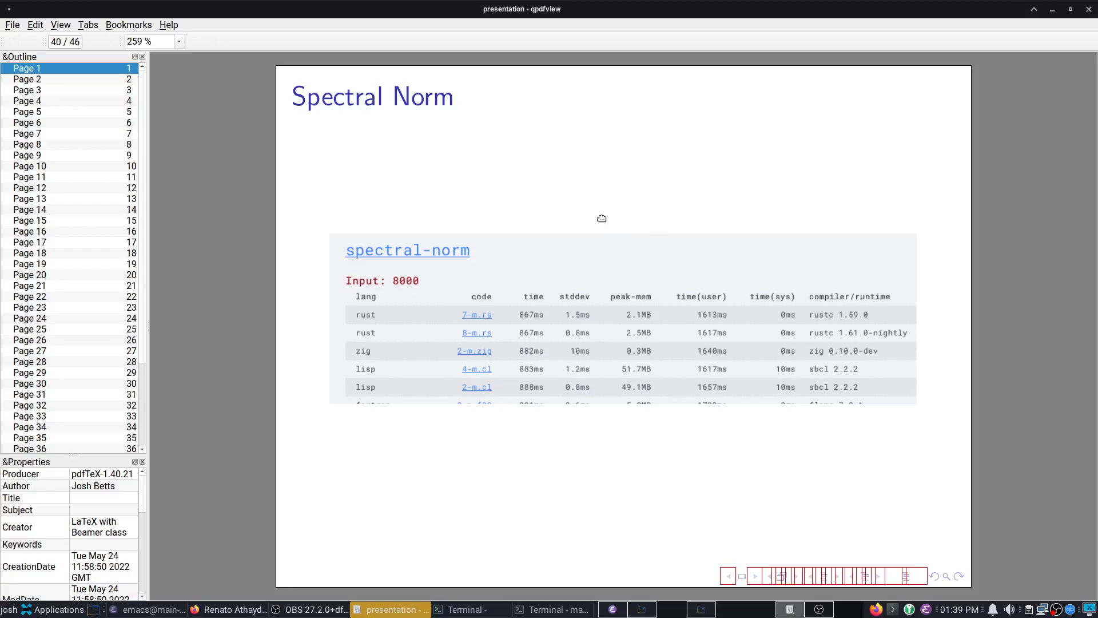
mouse_move(469, 368)
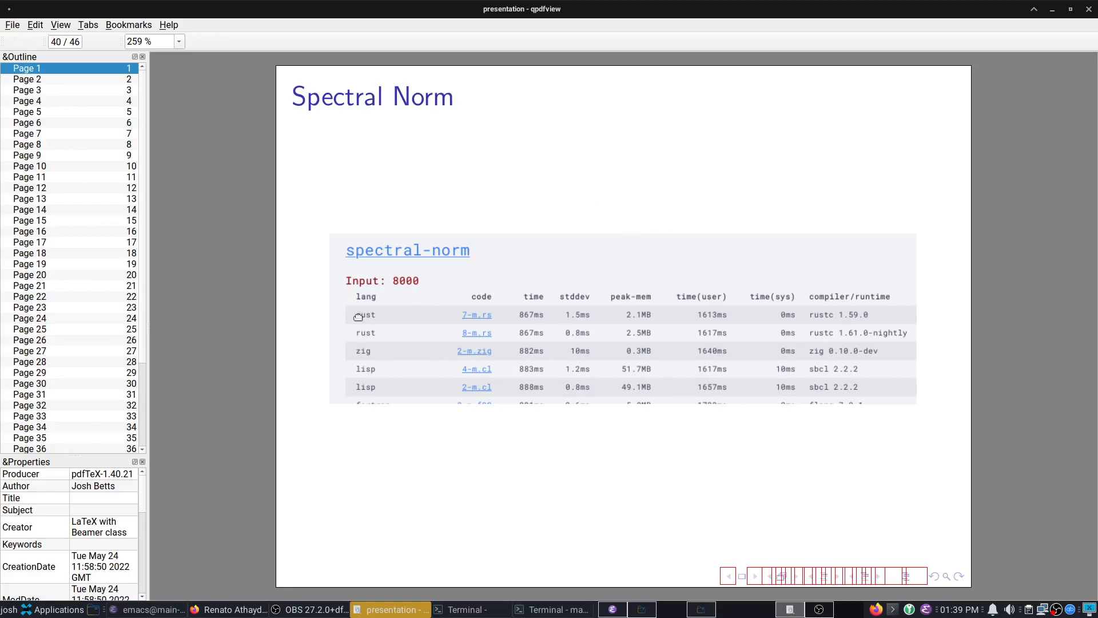
mouse_move(849, 261)
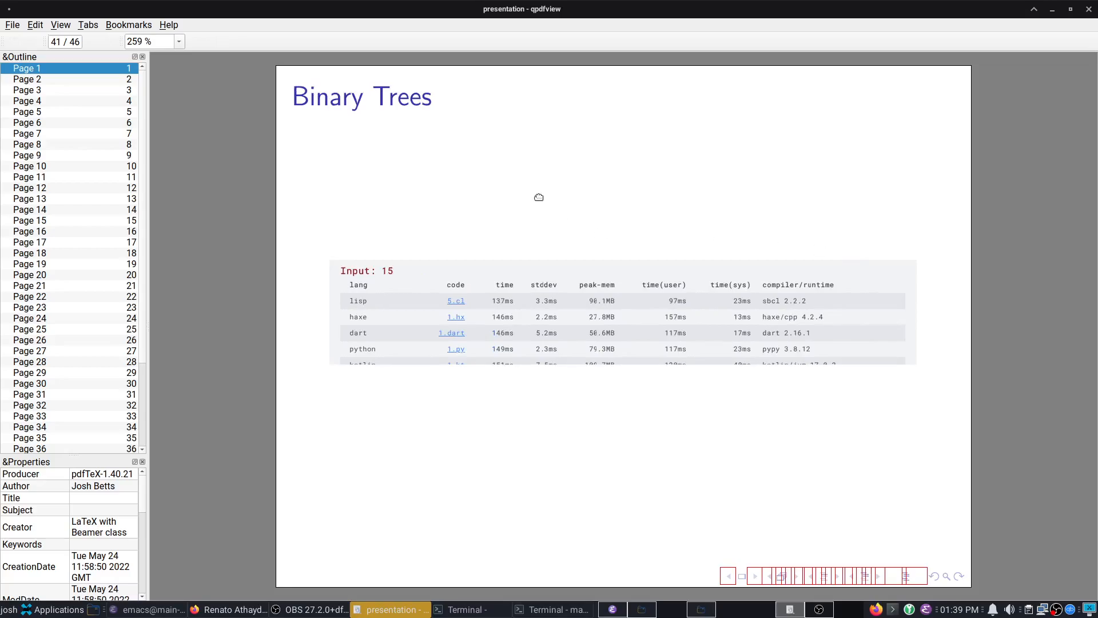
mouse_move(644, 263)
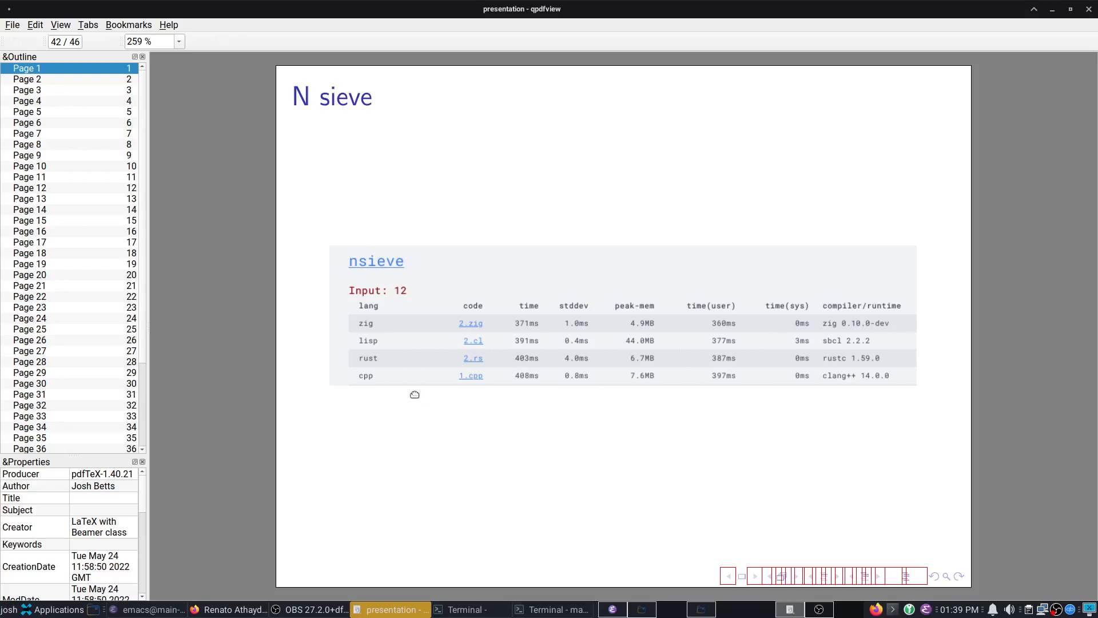
mouse_move(735, 167)
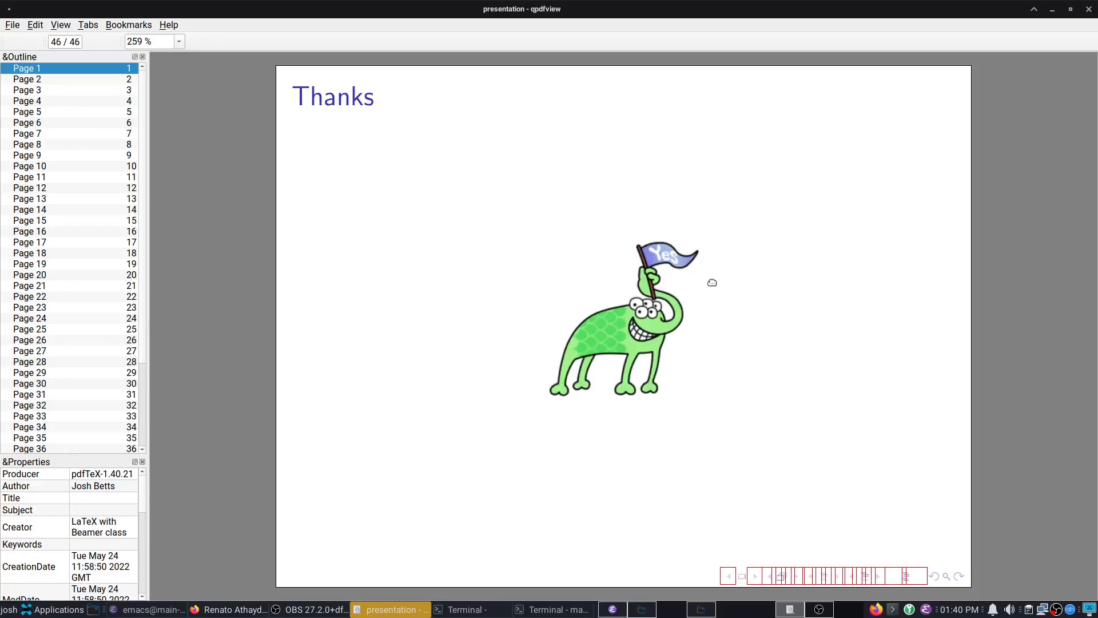
mouse_move(730, 283)
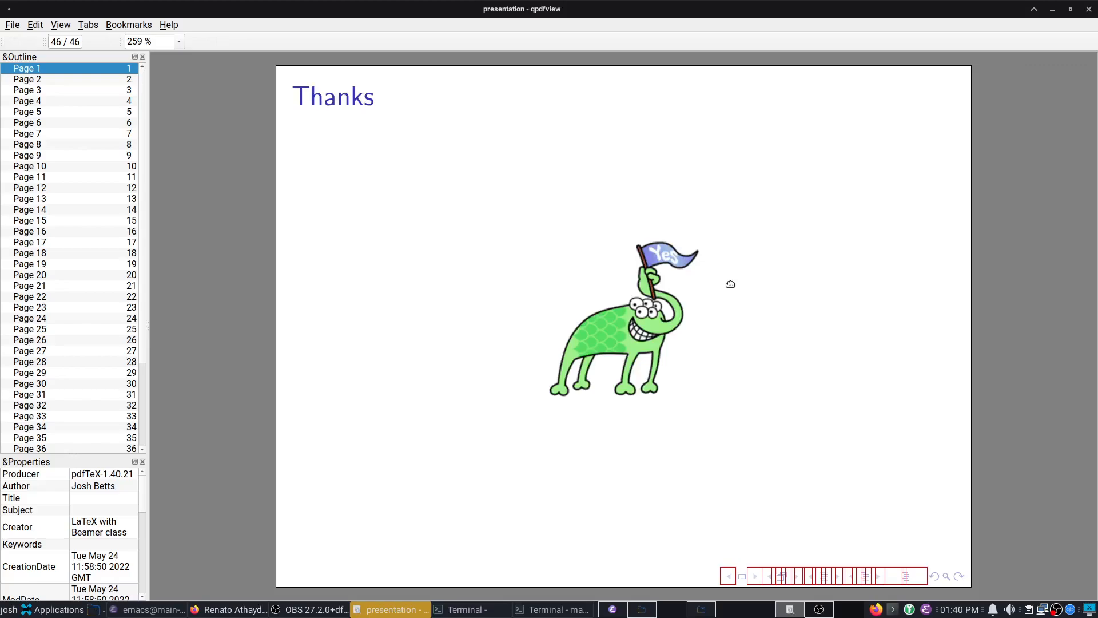
mouse_move(743, 311)
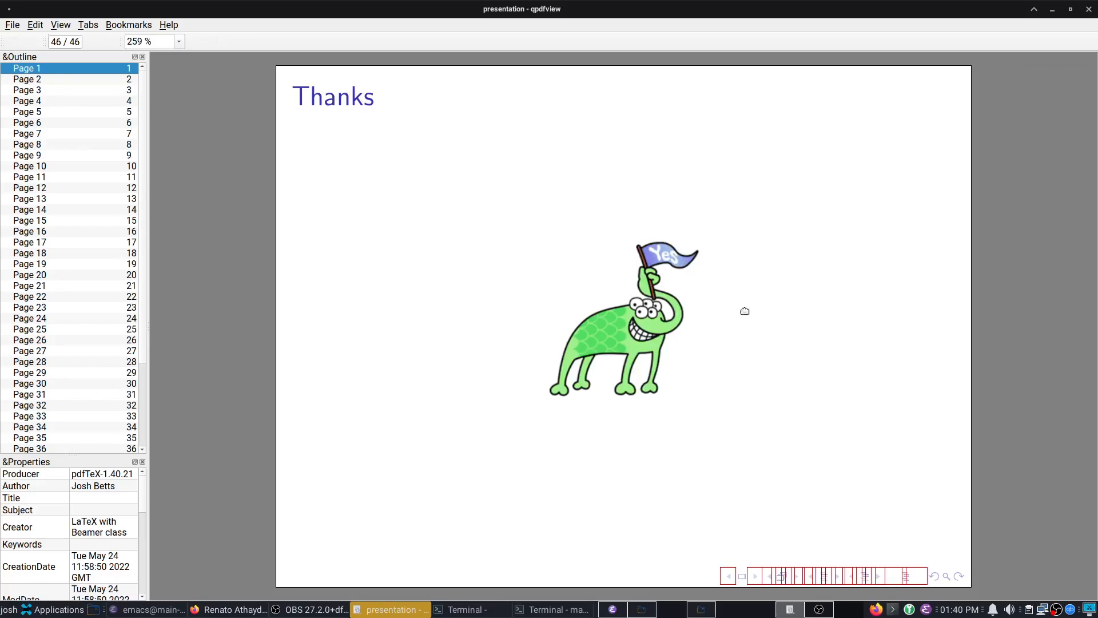